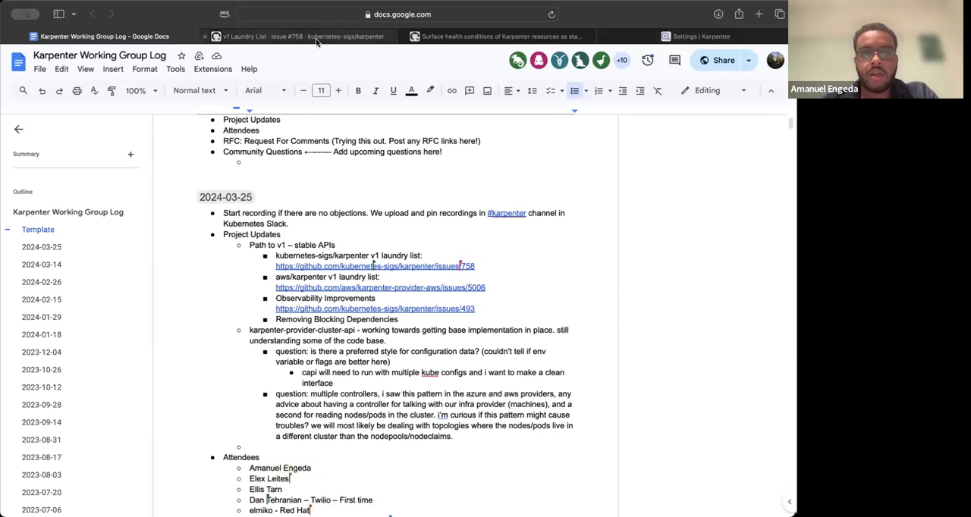
# Step: Open the kubernetes-sigs/karpenter v1 Laundry List issue #758 from the Path to v1 links
pyautogui.click(285, 37)
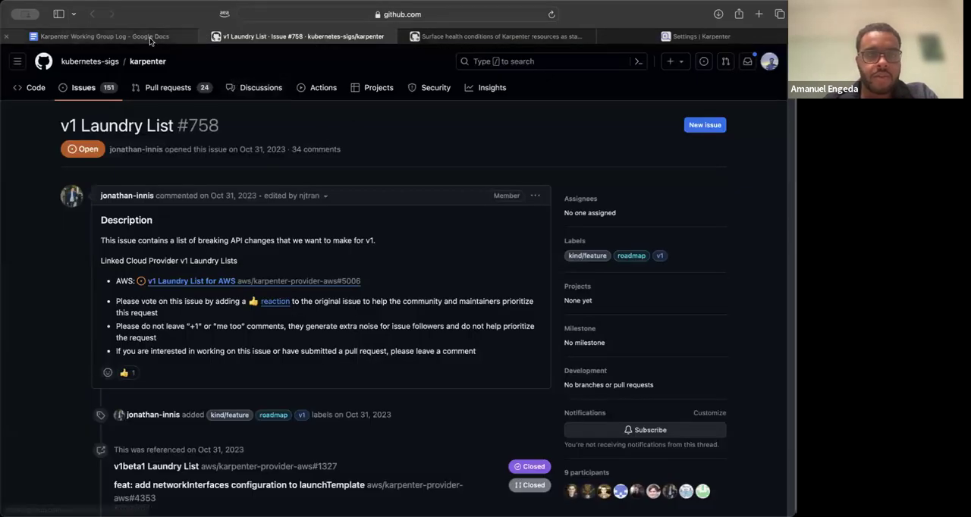
pyautogui.click(103, 35)
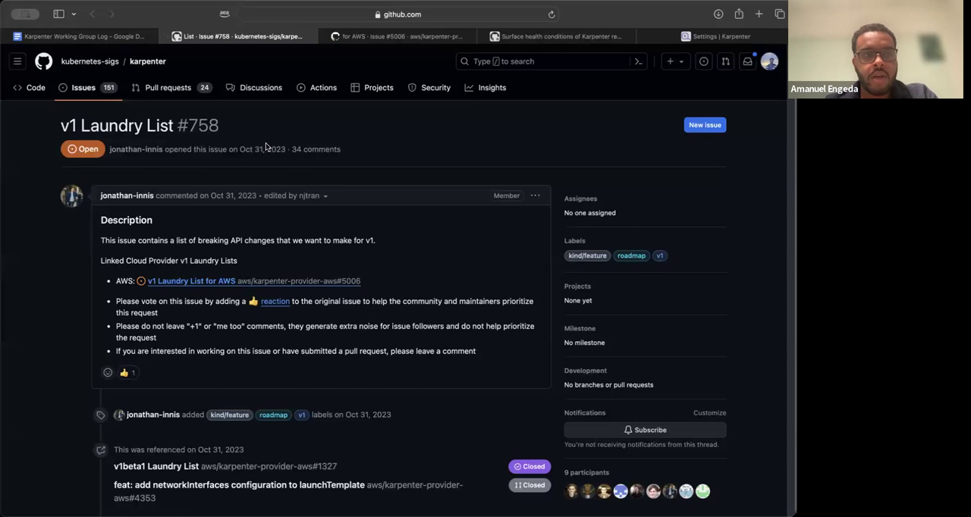
pyautogui.click(396, 35)
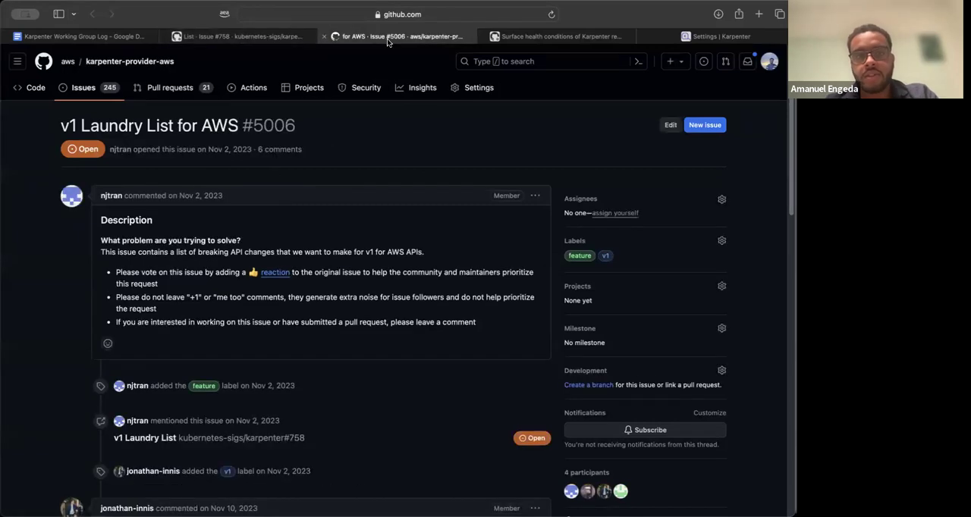
pyautogui.click(240, 35)
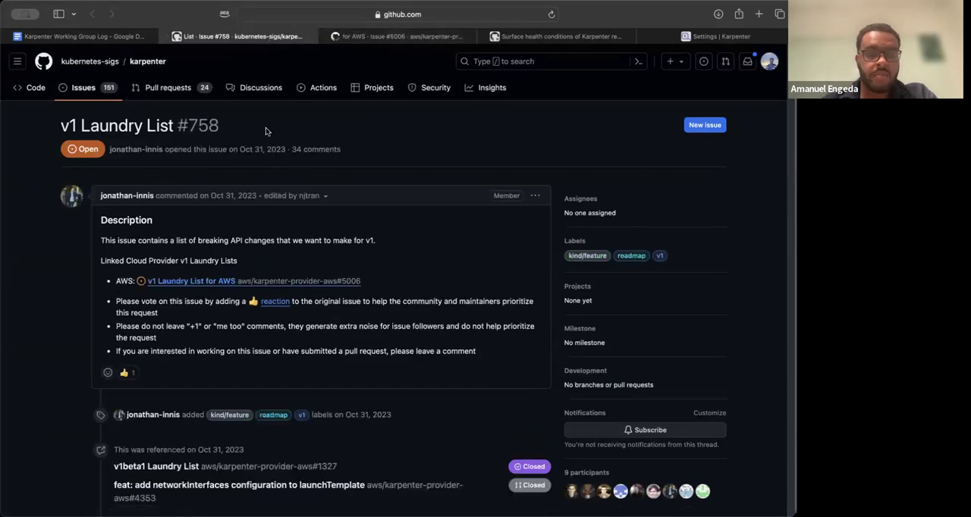
pyautogui.moveTo(273, 174)
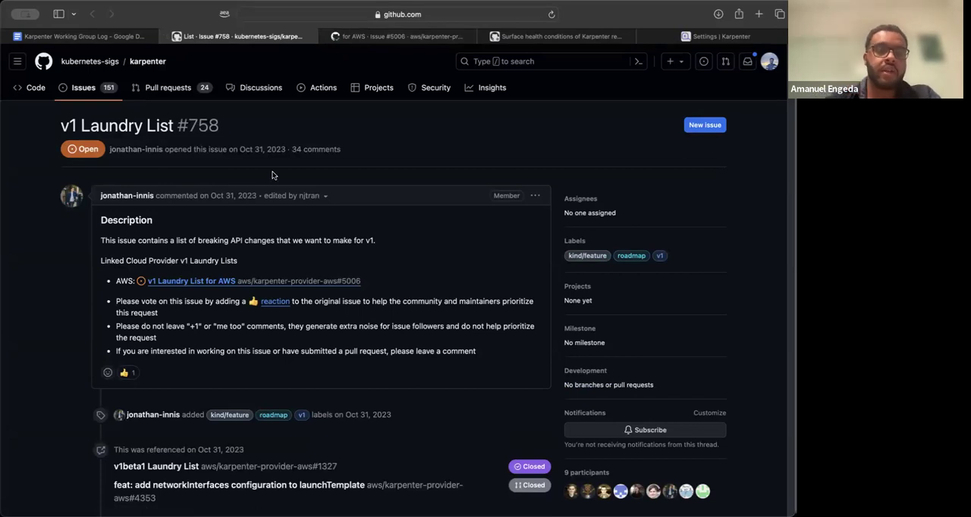
pyautogui.moveTo(358, 161)
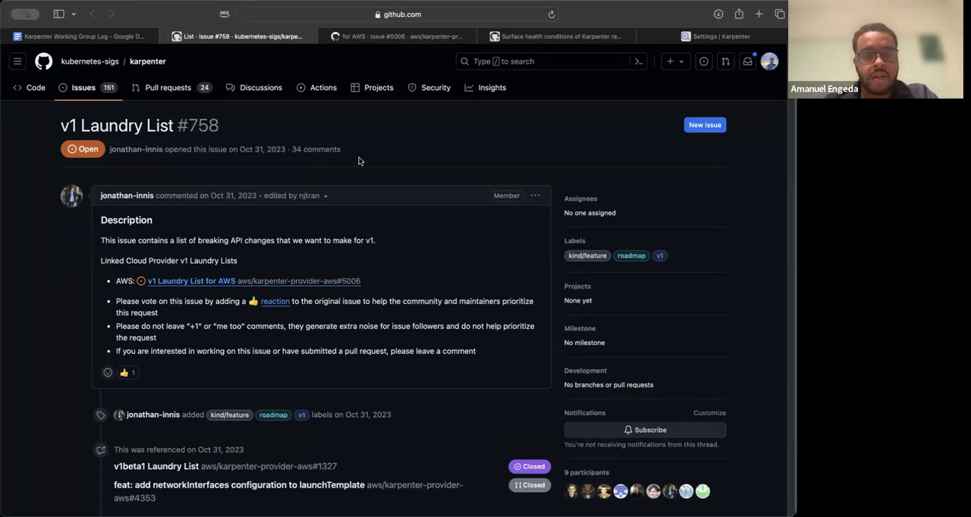
pyautogui.moveTo(364, 161)
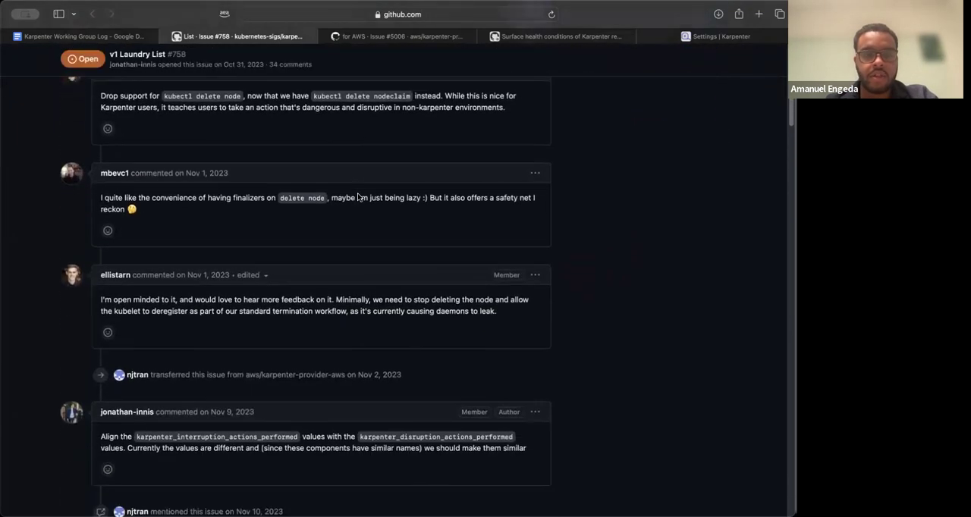
pyautogui.scroll(-3)
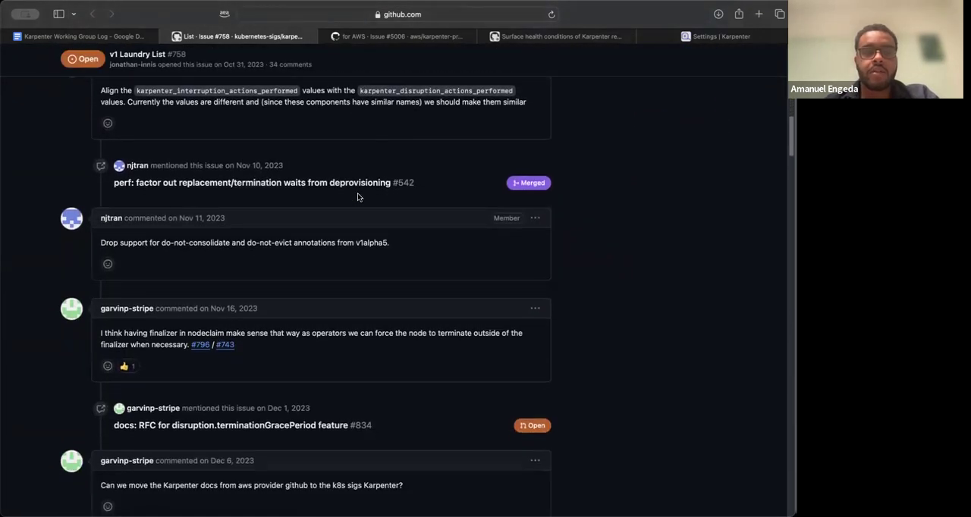
pyautogui.scroll(-3)
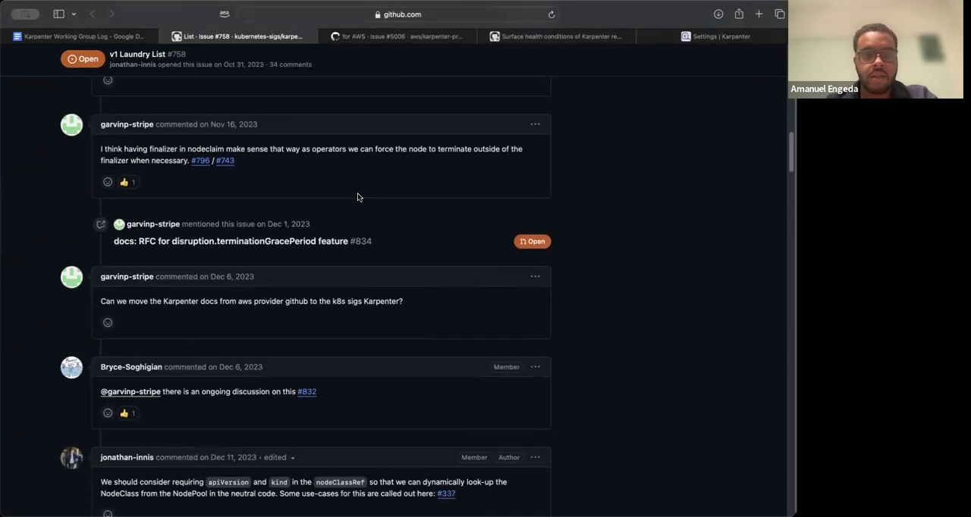
pyautogui.scroll(-3)
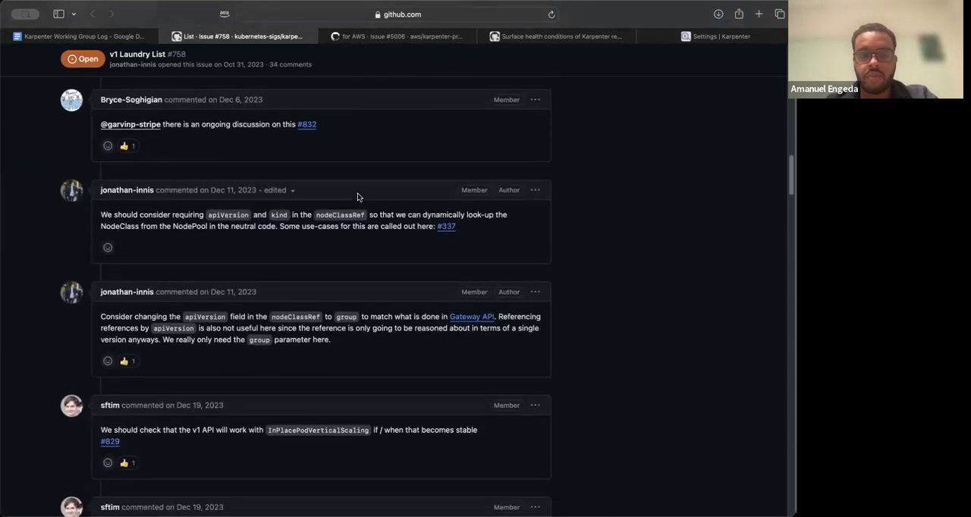
pyautogui.scroll(-3)
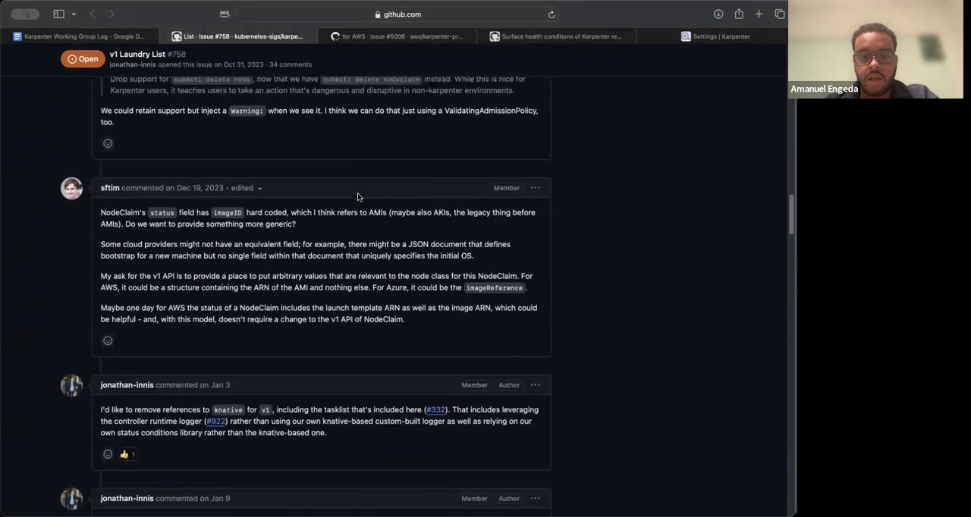
pyautogui.scroll(-3)
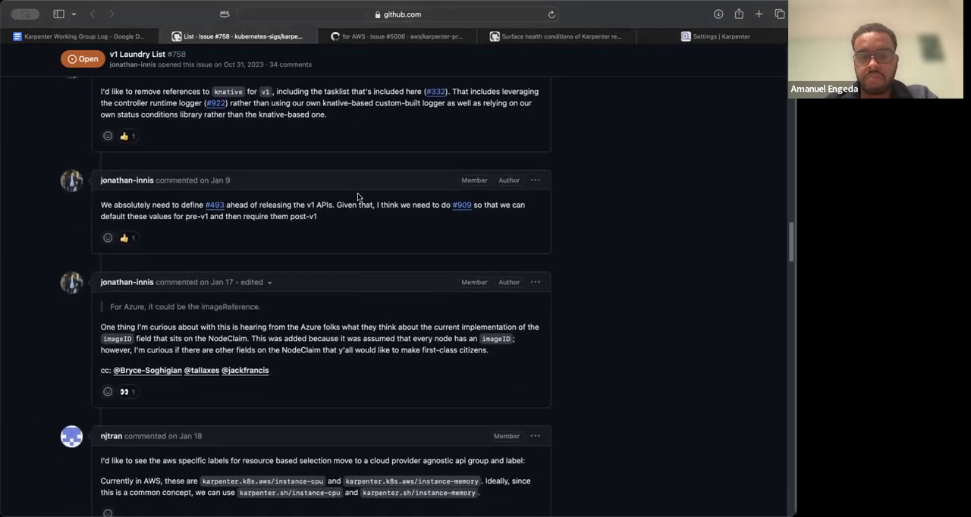
pyautogui.scroll(-3)
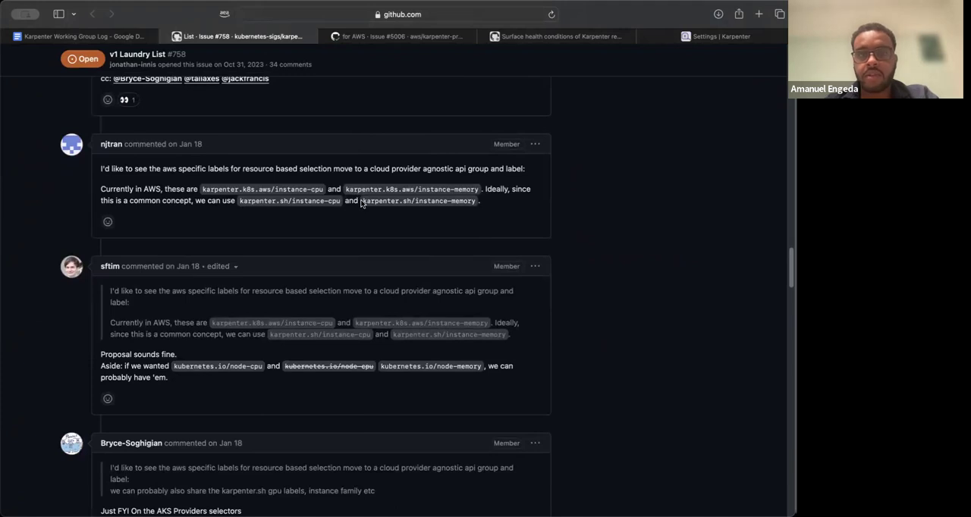
pyautogui.moveTo(403, 64)
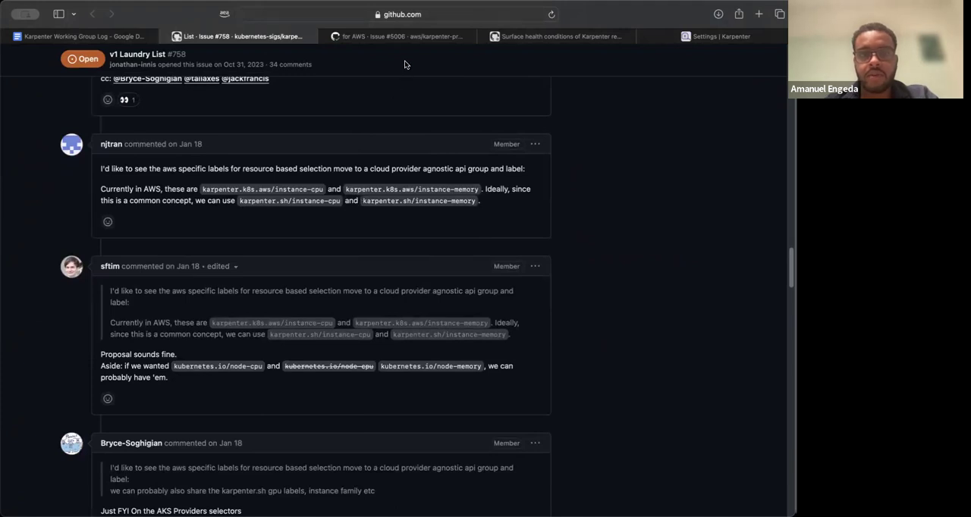
# Step: Read through the comments on the AWS v1 Laundry List issue #5006
pyautogui.click(397, 35)
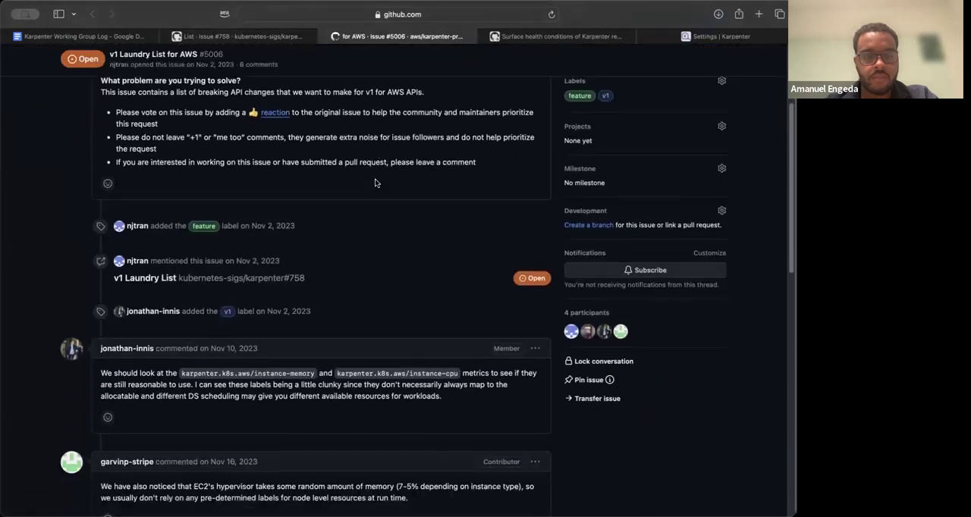
pyautogui.scroll(-3)
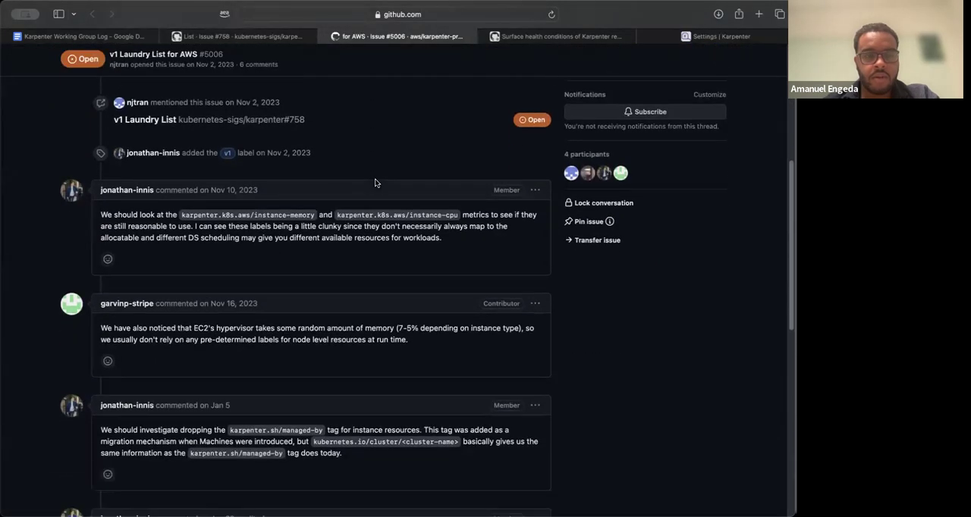
pyautogui.scroll(-3)
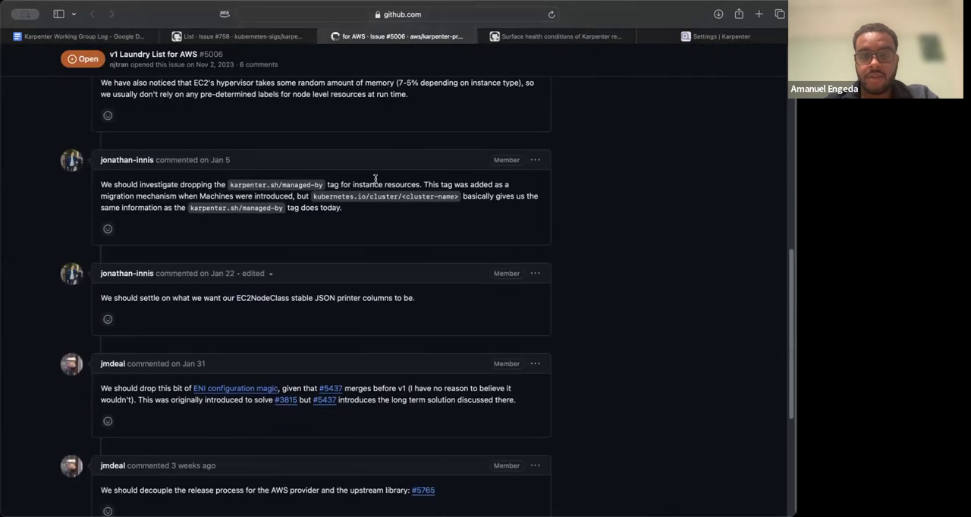
pyautogui.scroll(-3)
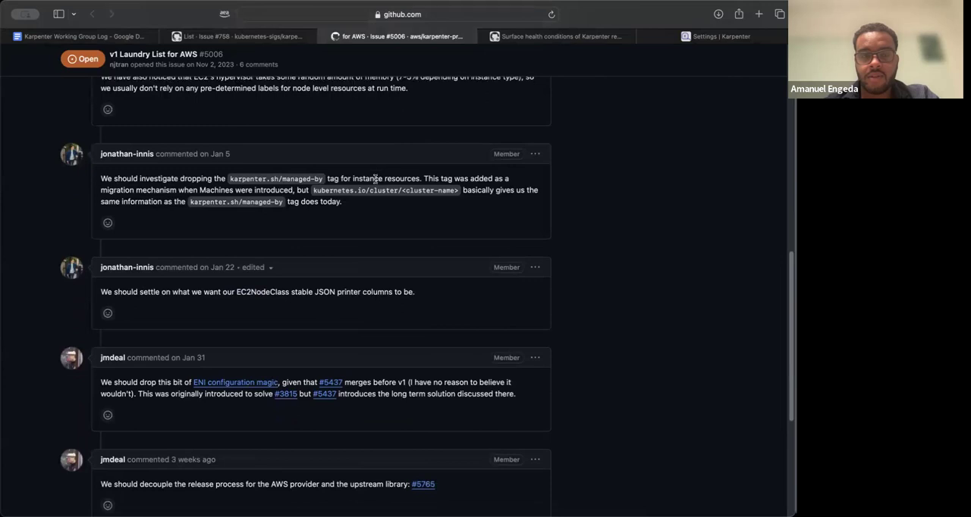
pyautogui.scroll(-3)
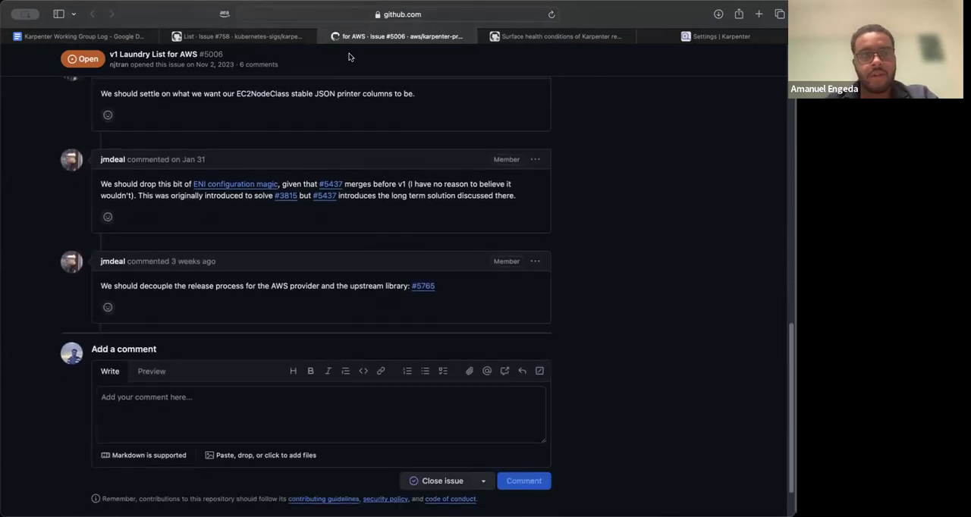
# Step: From the meeting log, open issue #493 on surfacing Karpenter resource health as status conditions
pyautogui.click(90, 35)
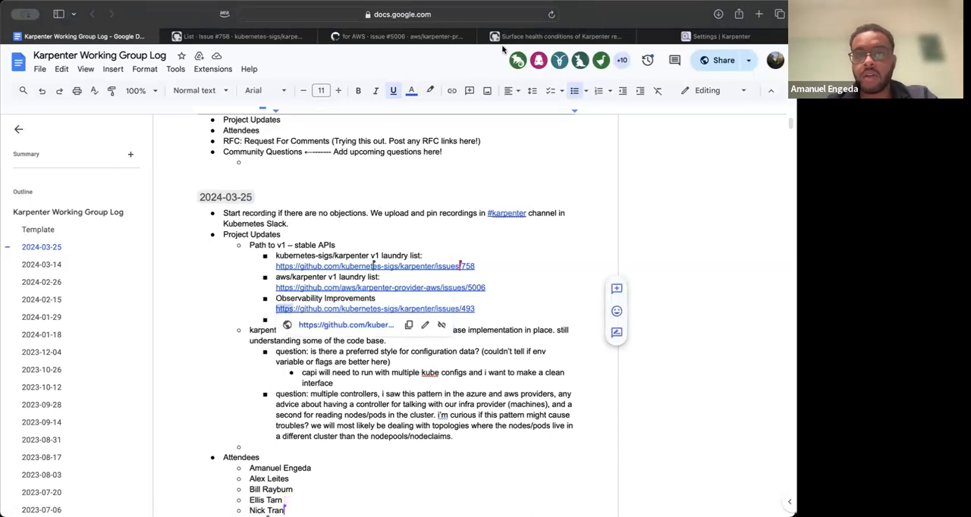
pyautogui.click(558, 35)
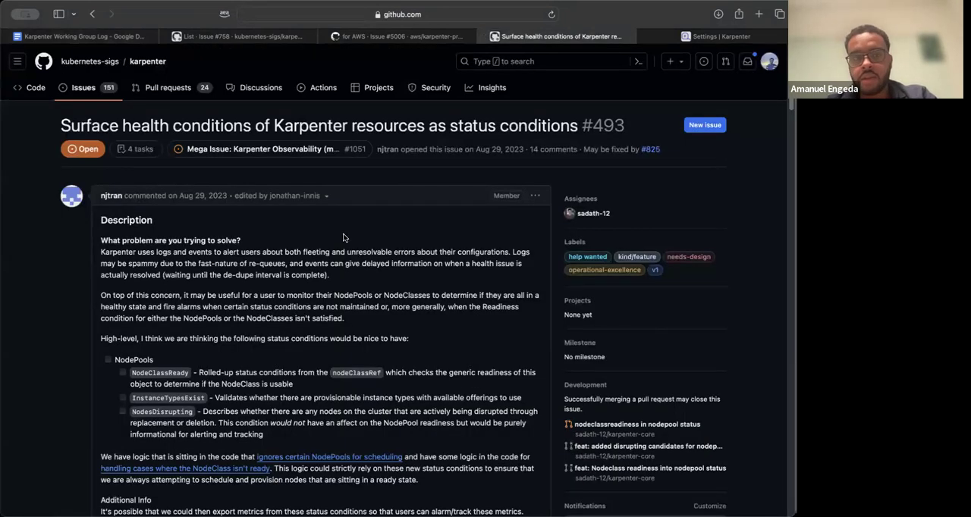
pyautogui.scroll(-3)
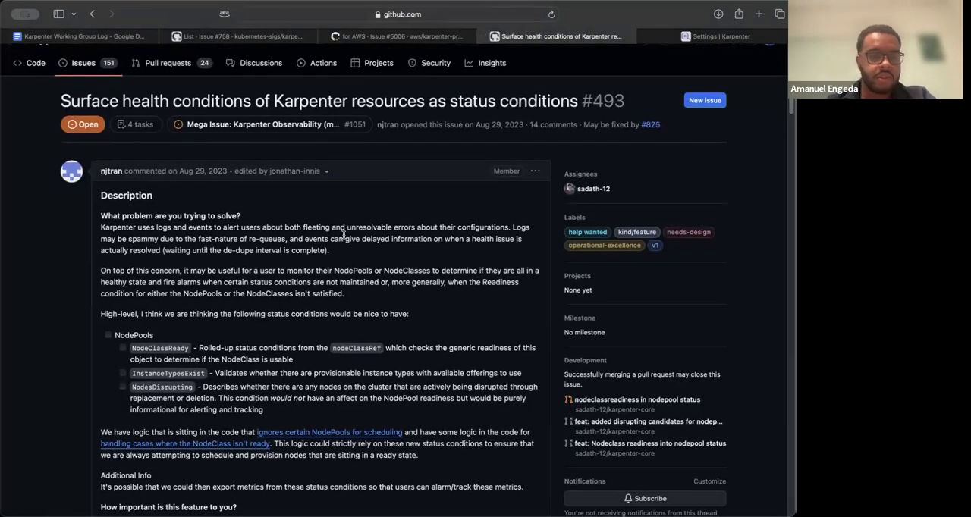
pyautogui.scroll(-3)
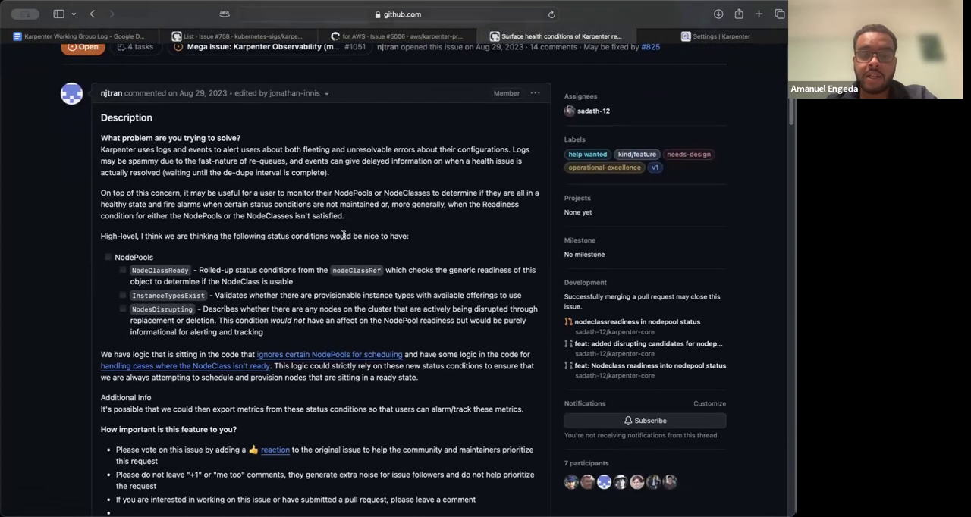
pyautogui.scroll(-3)
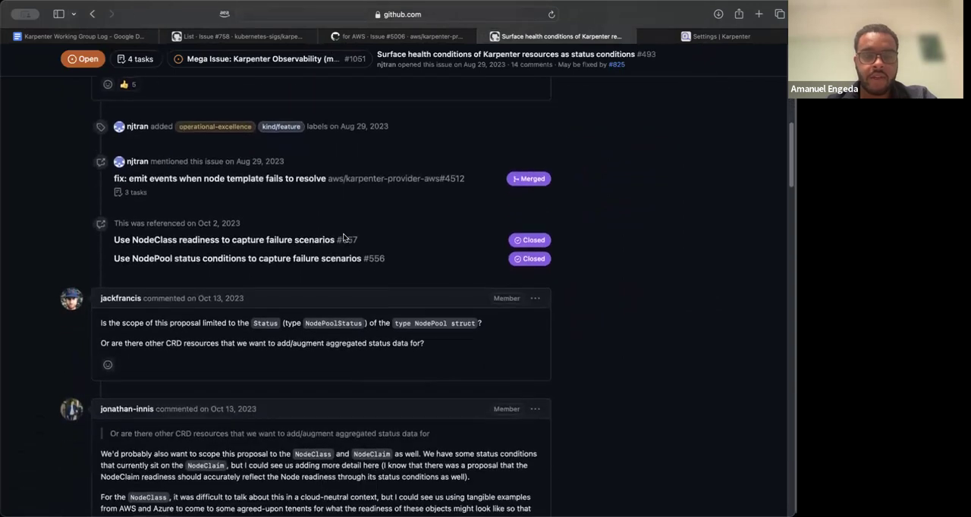
pyautogui.scroll(-3)
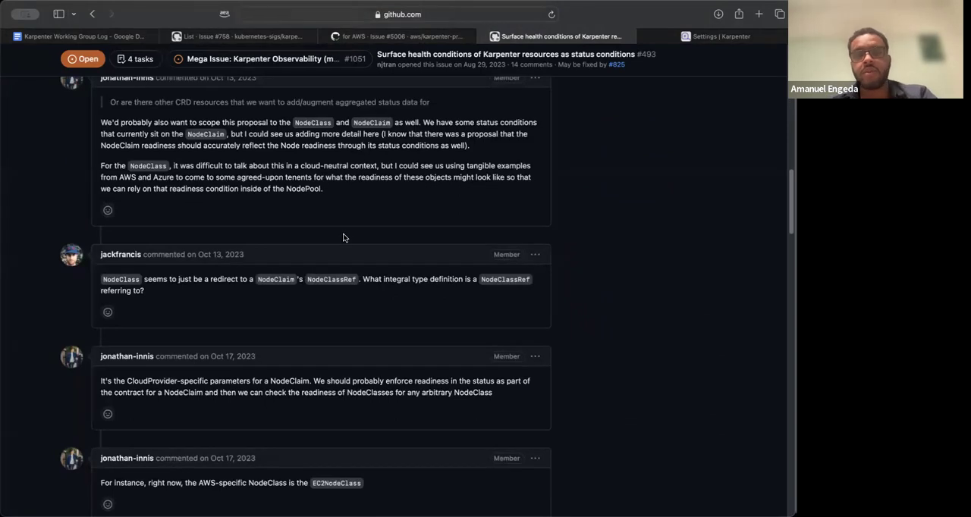
pyautogui.scroll(-3)
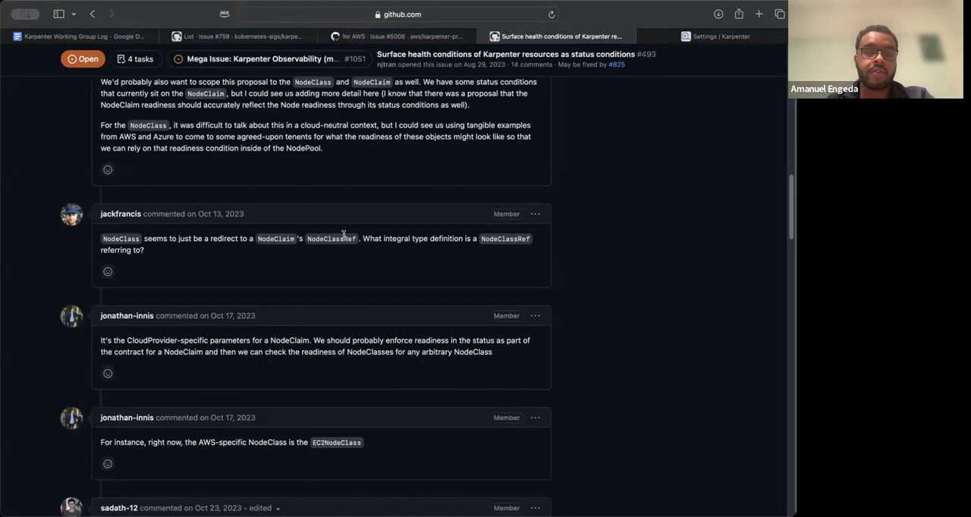
pyautogui.scroll(-3)
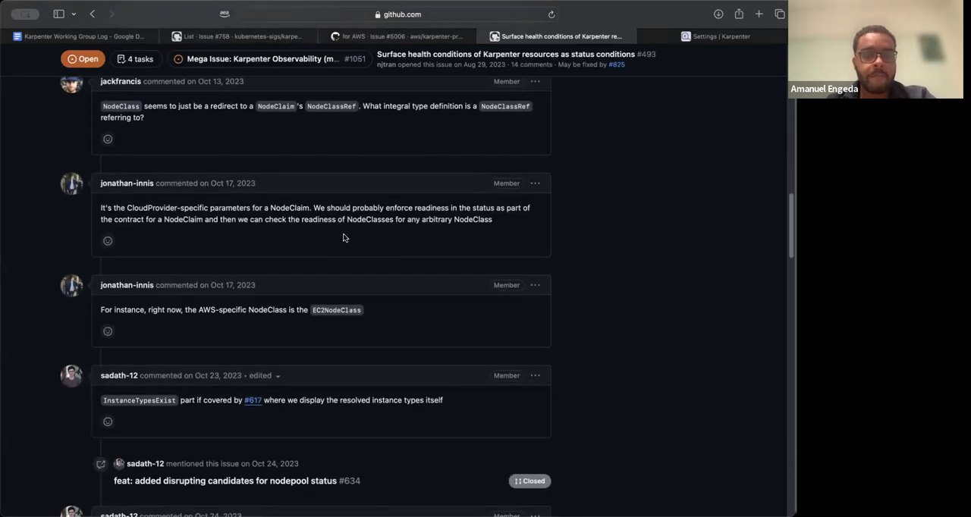
pyautogui.scroll(-3)
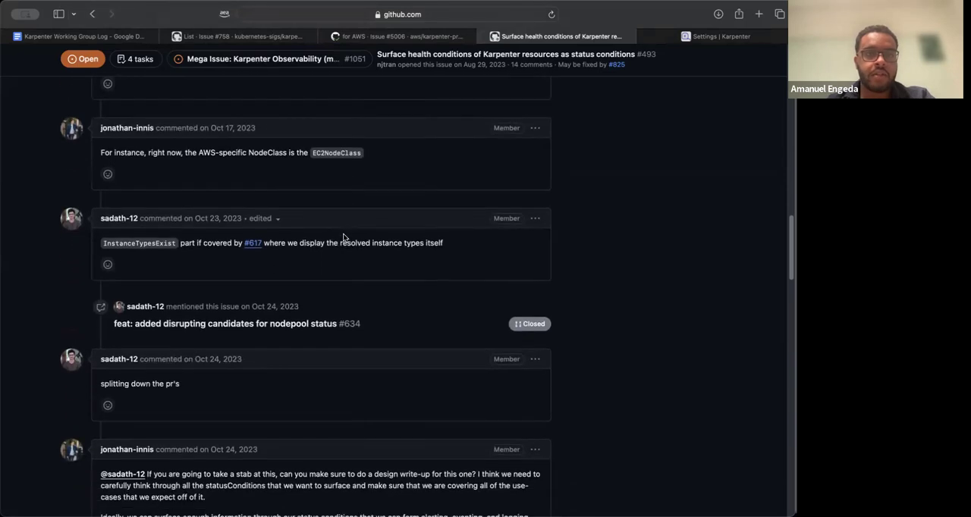
pyautogui.scroll(-3)
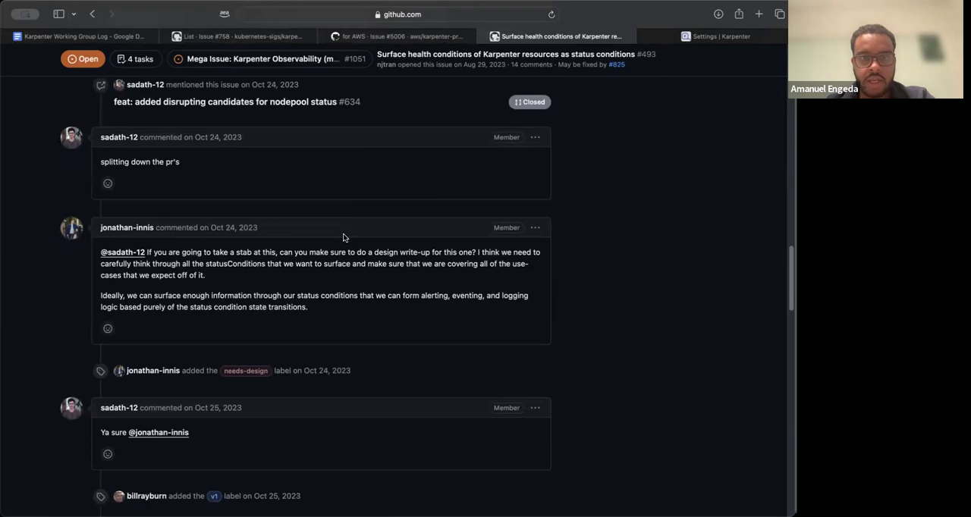
pyautogui.scroll(3)
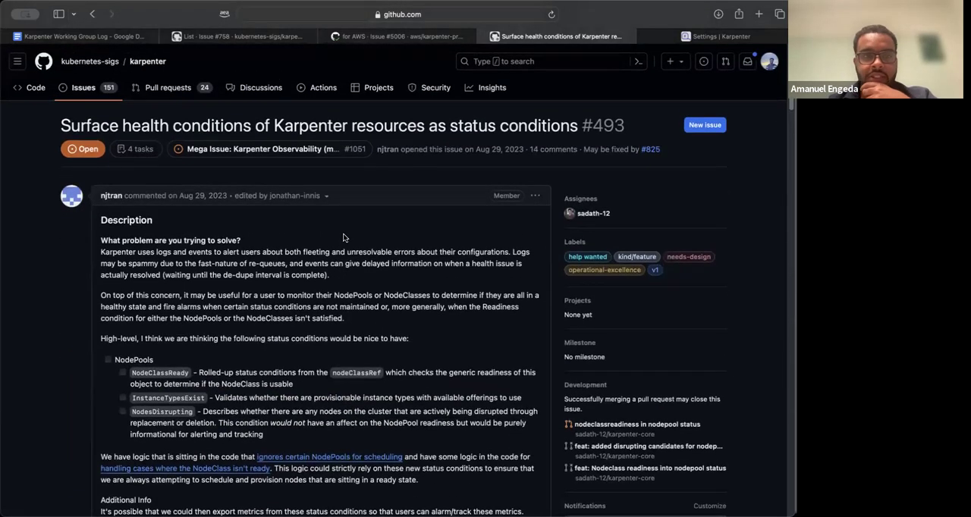
pyautogui.moveTo(314, 177)
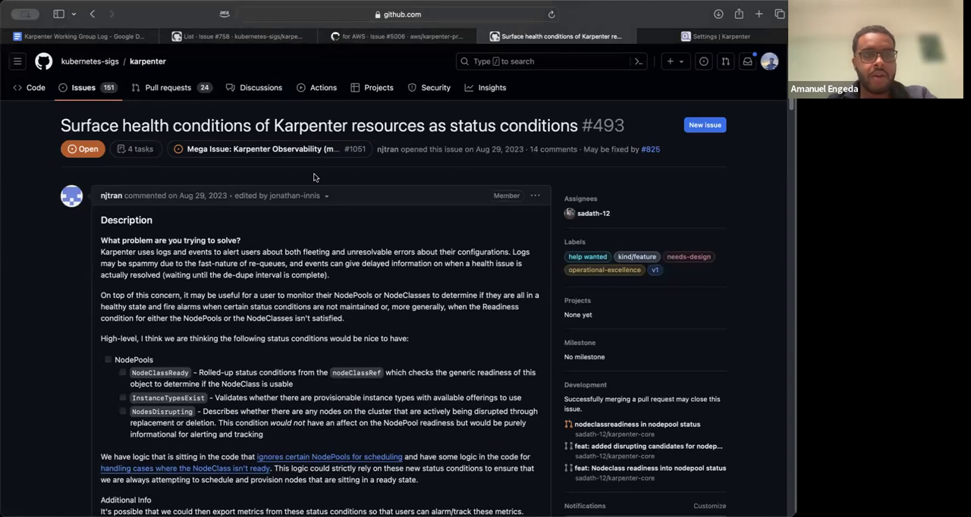
pyautogui.click(85, 35)
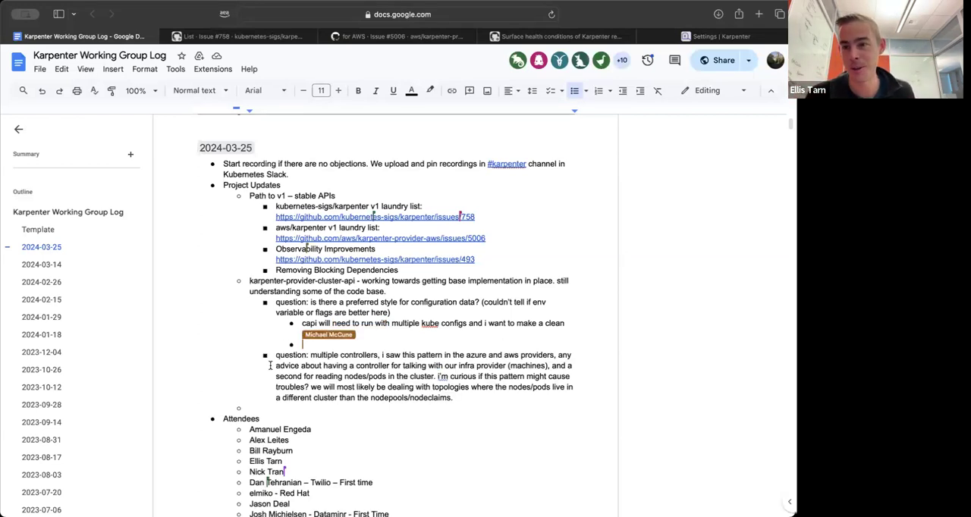
# Step: Finish the capi 'interface' bullet and reply that complexity isn't worth the squeeze; env variables already used
pyautogui.write('interface')
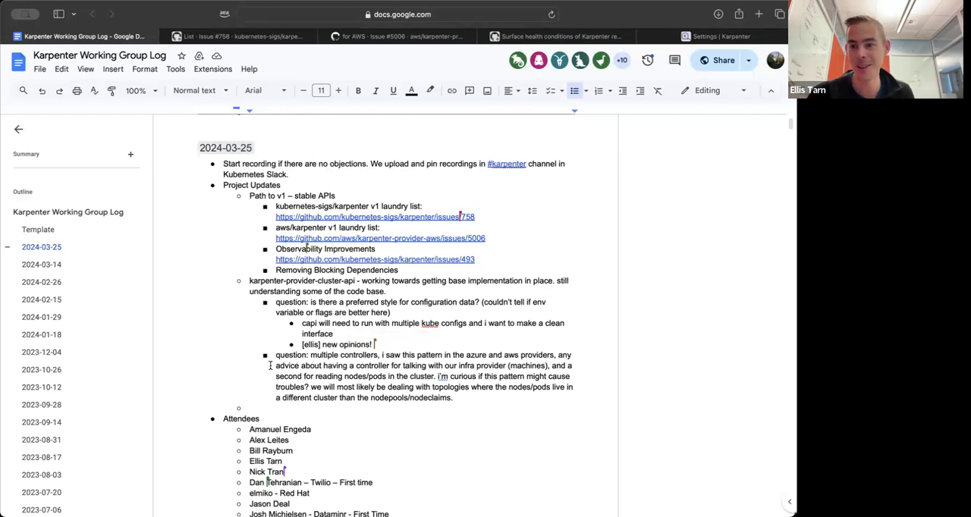
pyautogui.write('complexity is not worth the s')
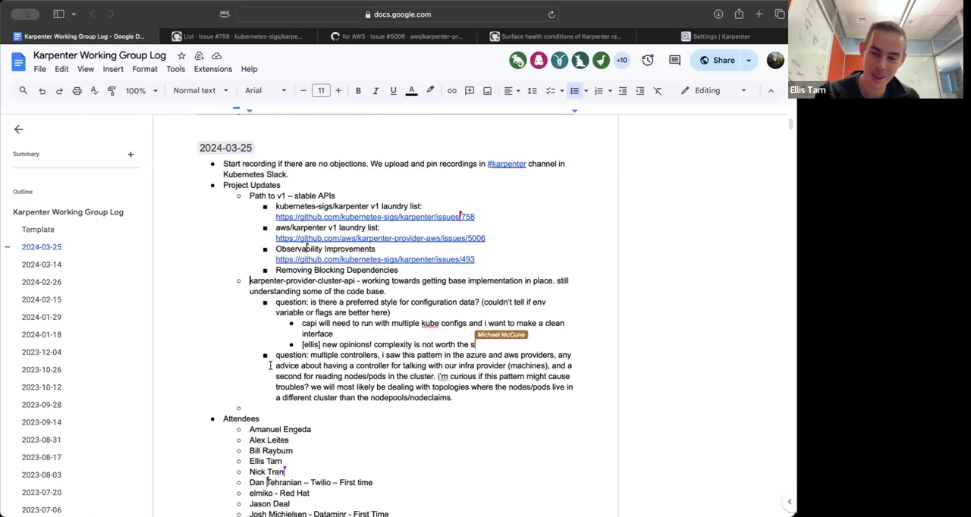
pyautogui.write('qu')
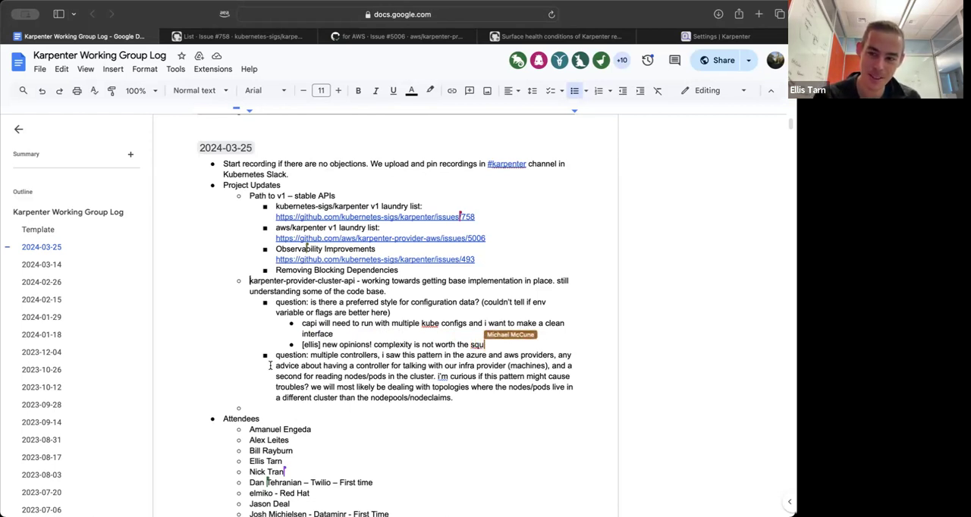
pyautogui.write('eeze, just use whichever is simplest or preferred.')
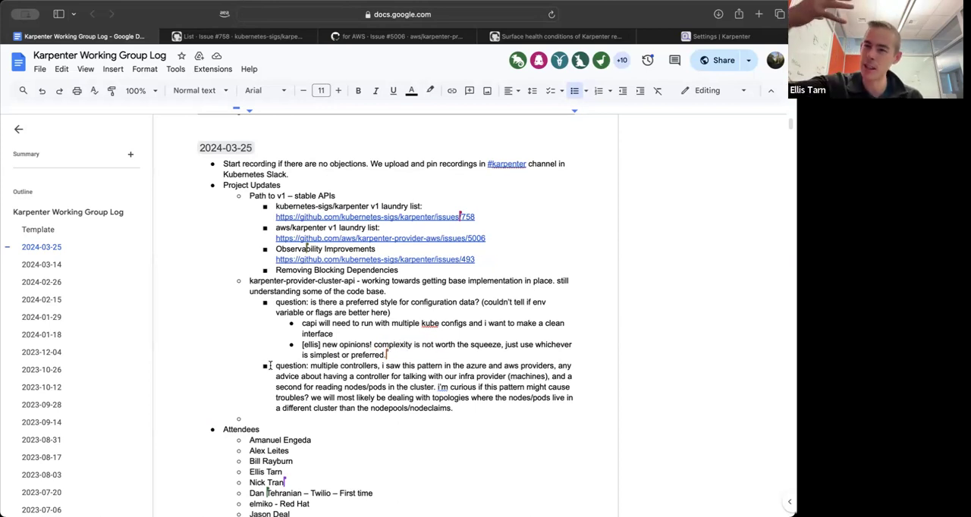
pyautogui.write('env variable')
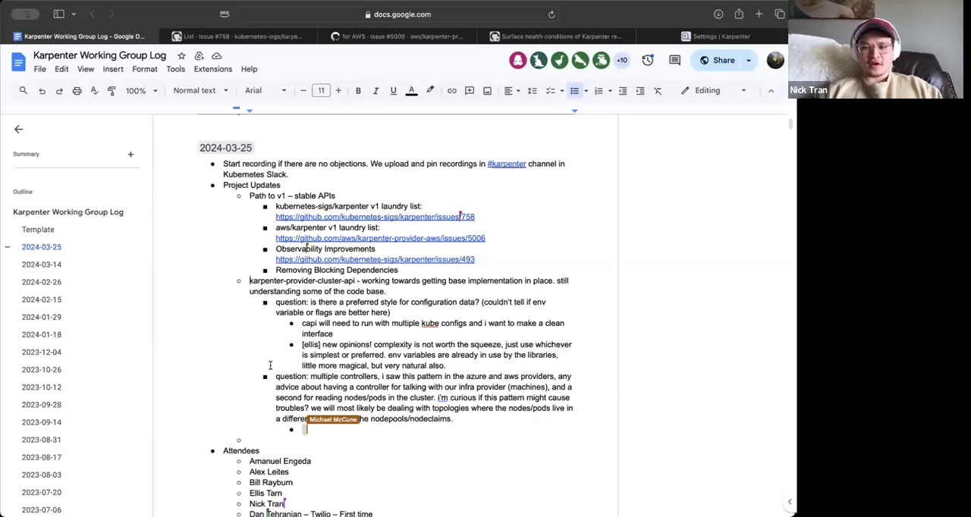
# Step: Write Nick's reply: haven't thought much about multi-tenant with respect to the cluster resources
pyautogui.write('[nick')
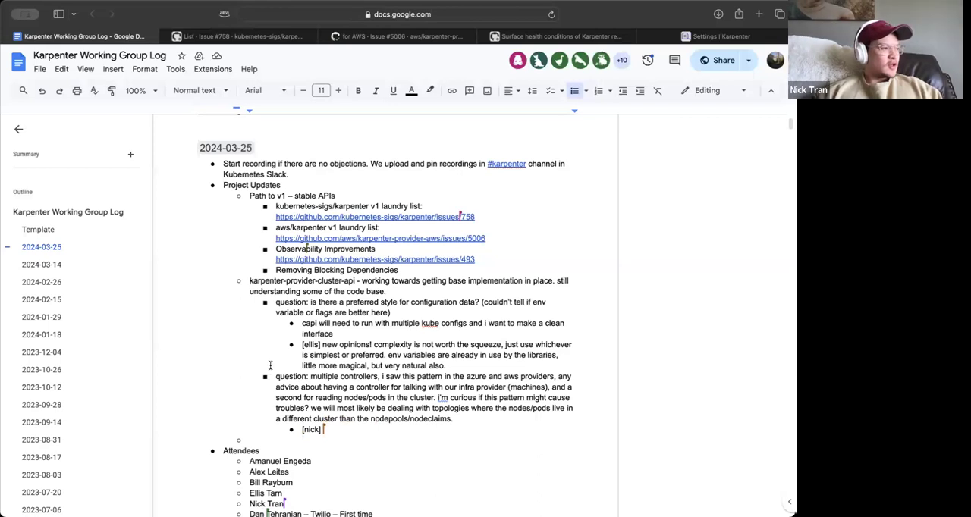
pyautogui.write("haven't h")
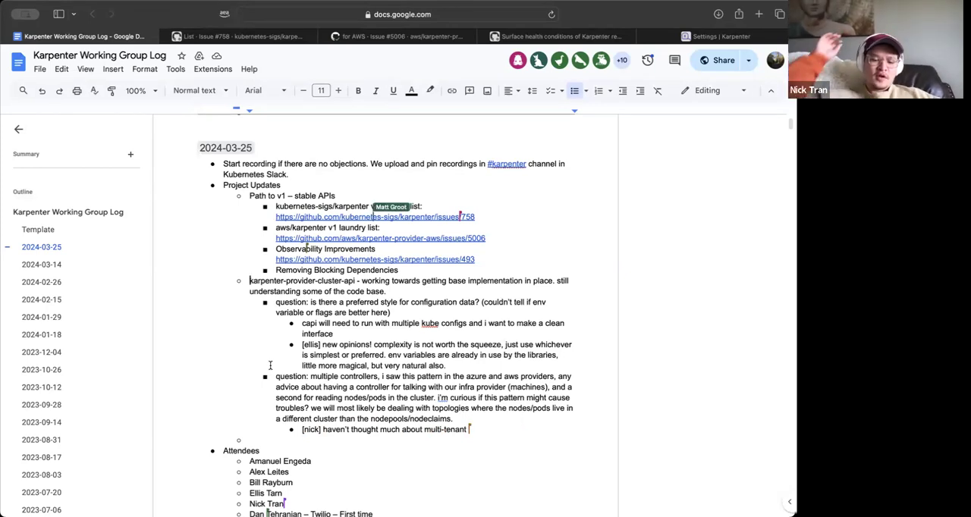
pyautogui.write('with respect to the cluste')
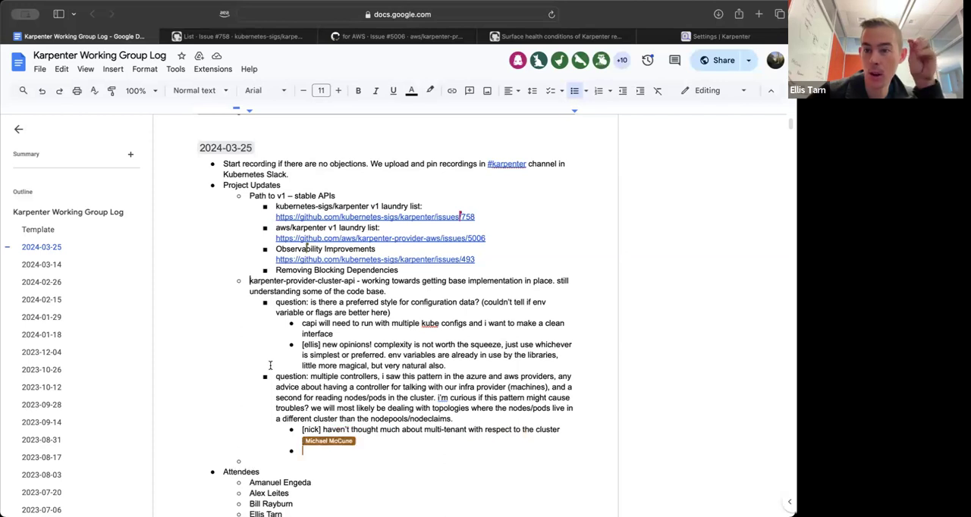
pyautogui.write('resources')
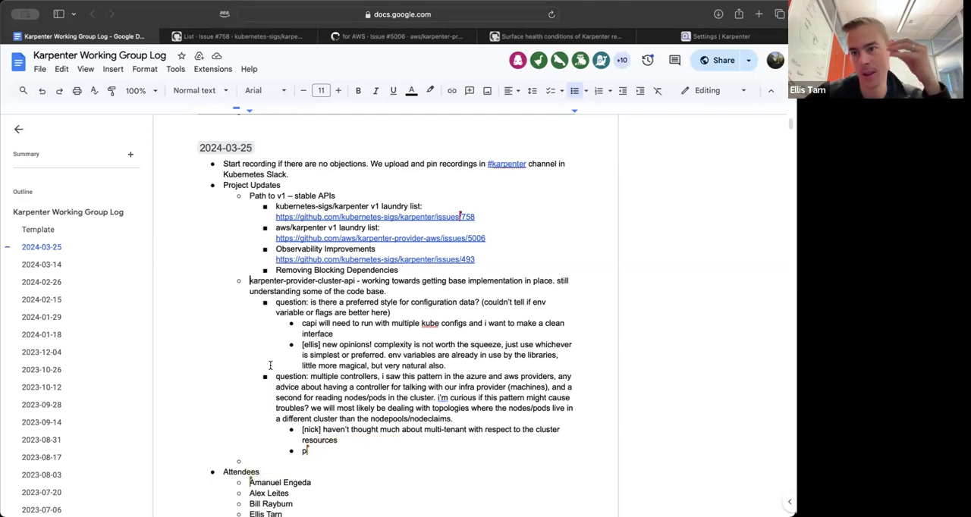
# Step: Write Ellis's note: possible proxy here to make the resource split work more easily, kubeconfig multi-plexer?
pyautogui.write('[ellis')
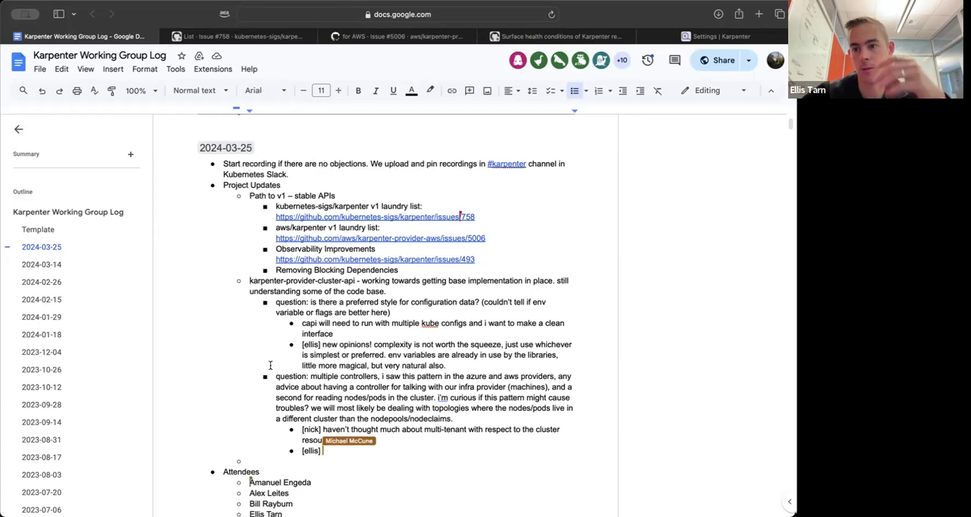
pyautogui.write('possible proxy here')
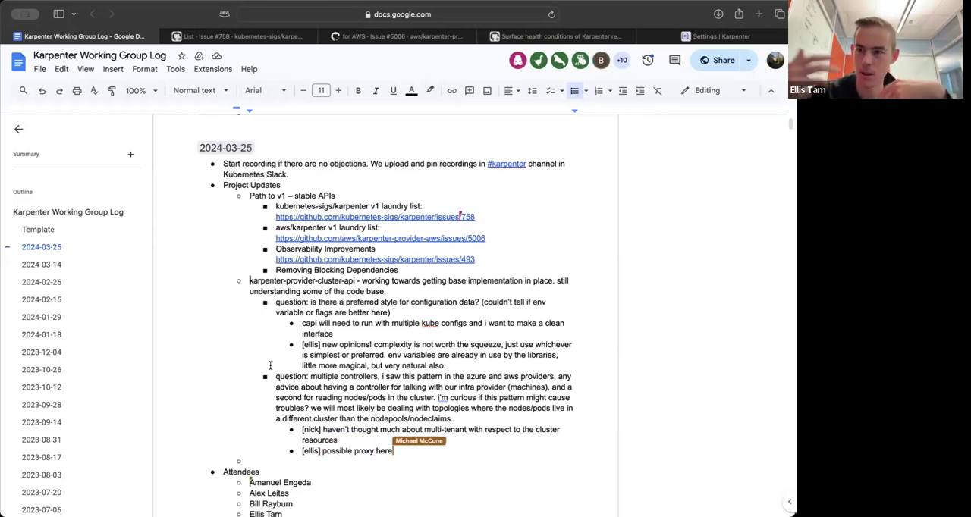
pyautogui.write('ot')
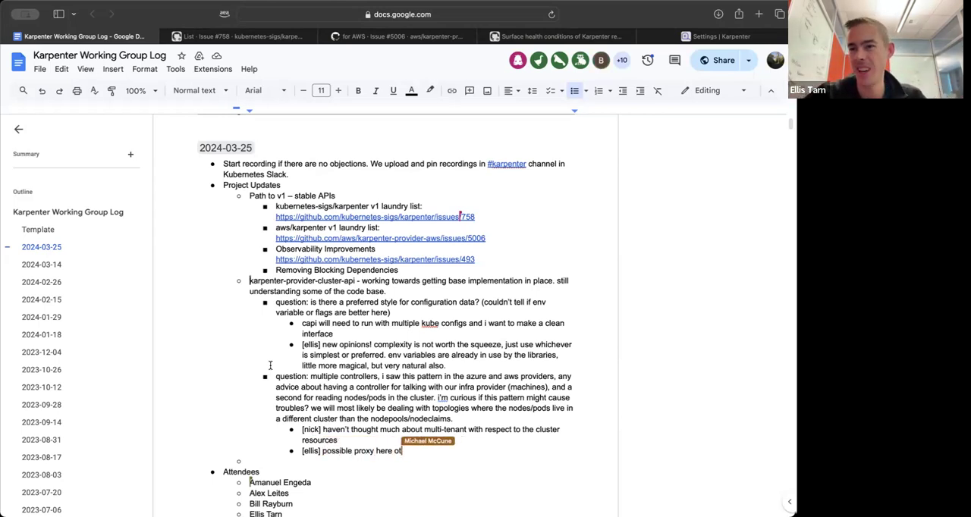
pyautogui.write('to make the r')
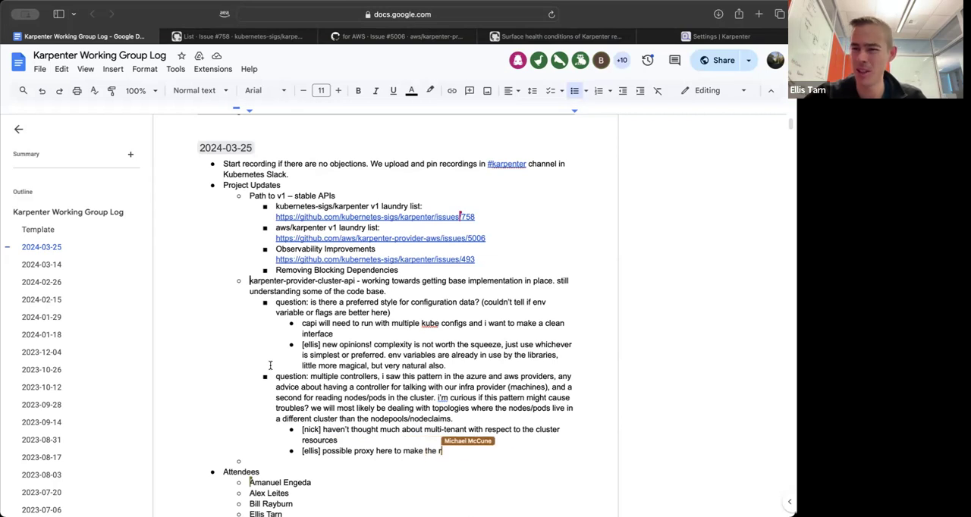
pyautogui.write('resource split work more easily,')
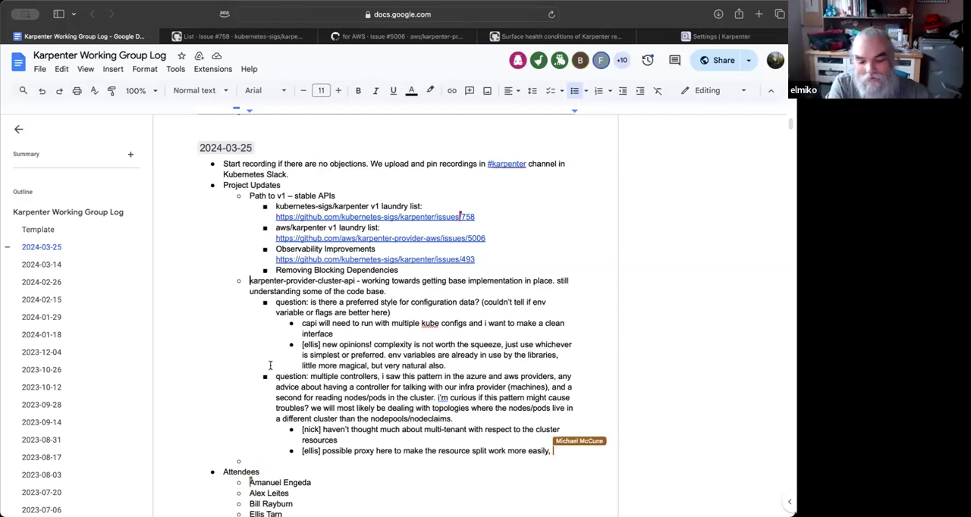
pyautogui.write('kubeconfig multi-plexer?')
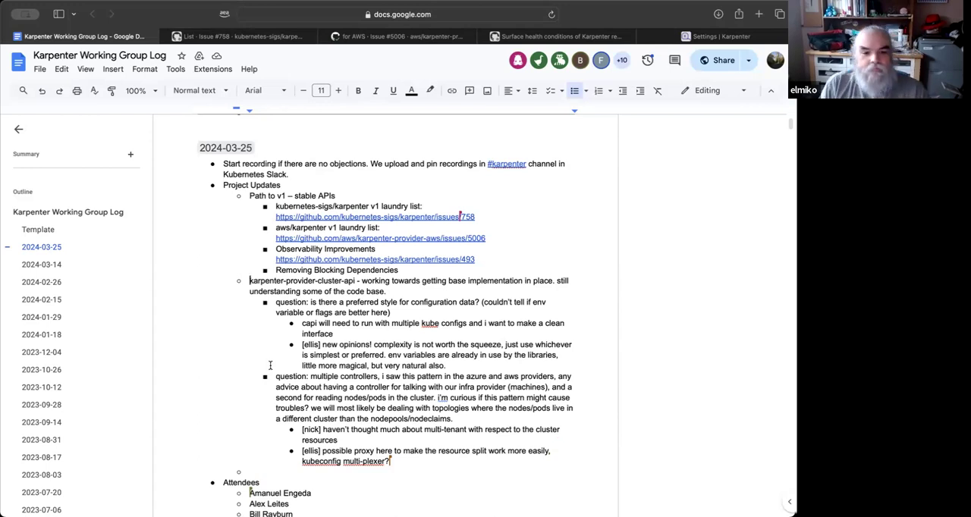
# Step: Scroll down to the Attendees and Community Questions sections of the log
pyautogui.scroll(-3)
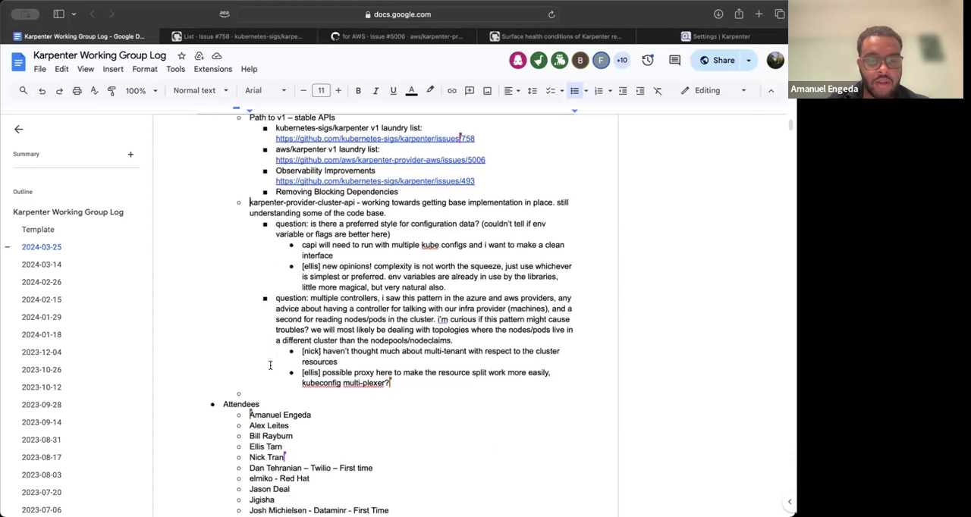
pyautogui.scroll(-3)
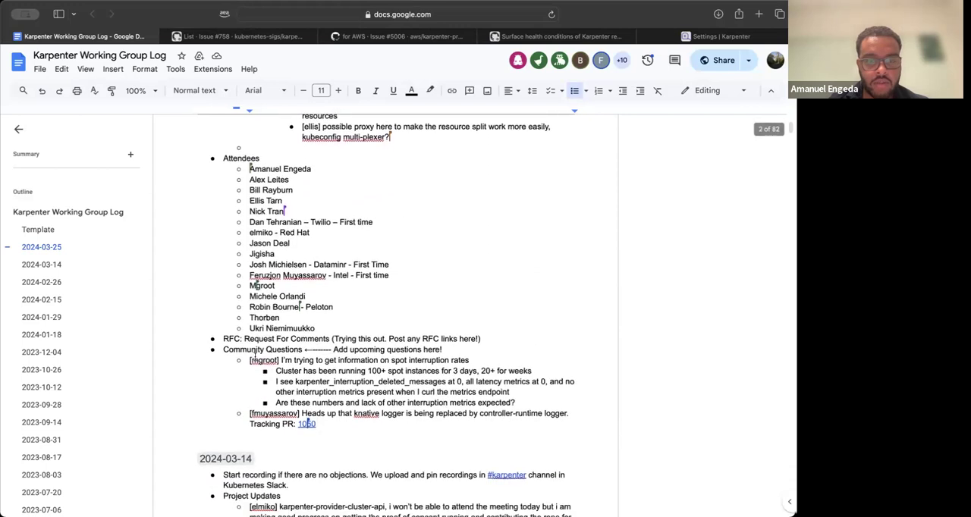
pyautogui.scroll(-3)
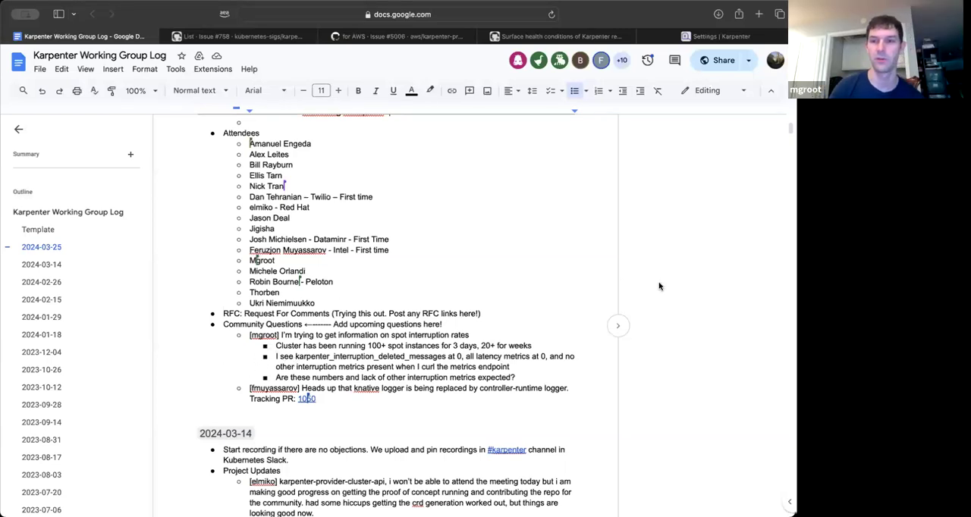
pyautogui.moveTo(533, 331)
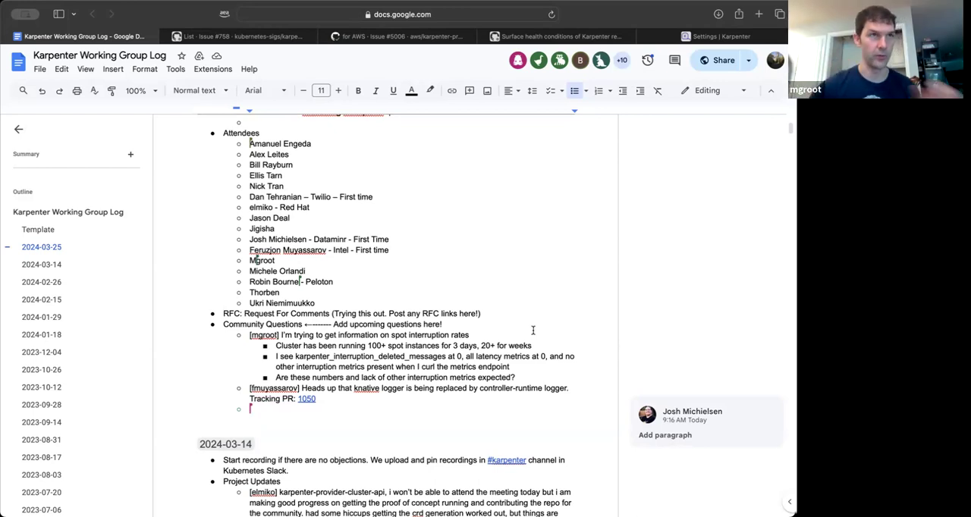
pyautogui.write('[jmichielsen')
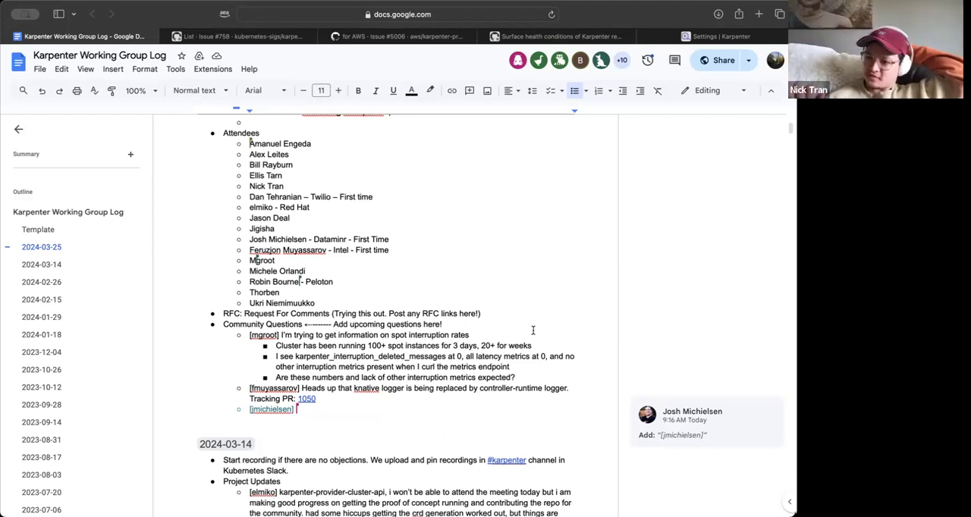
pyautogui.write('Advice on')
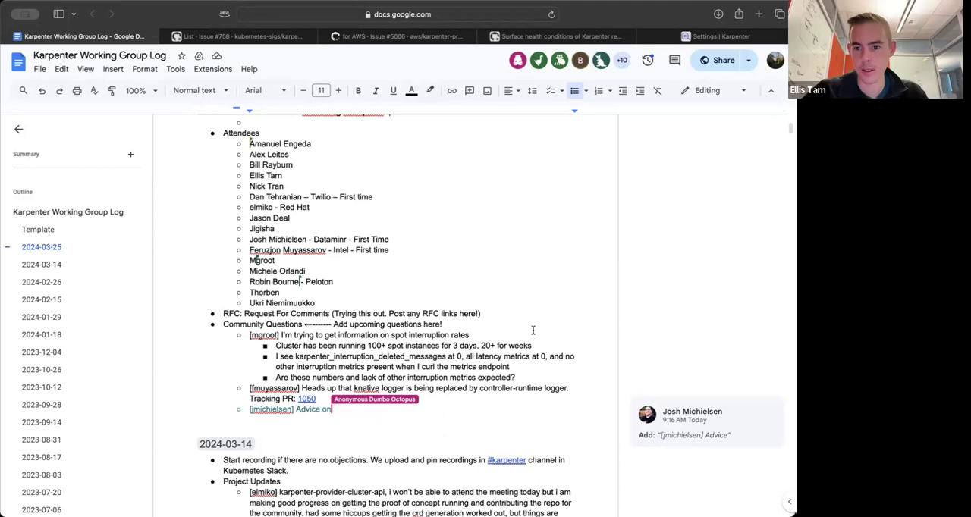
pyautogui.write('on')
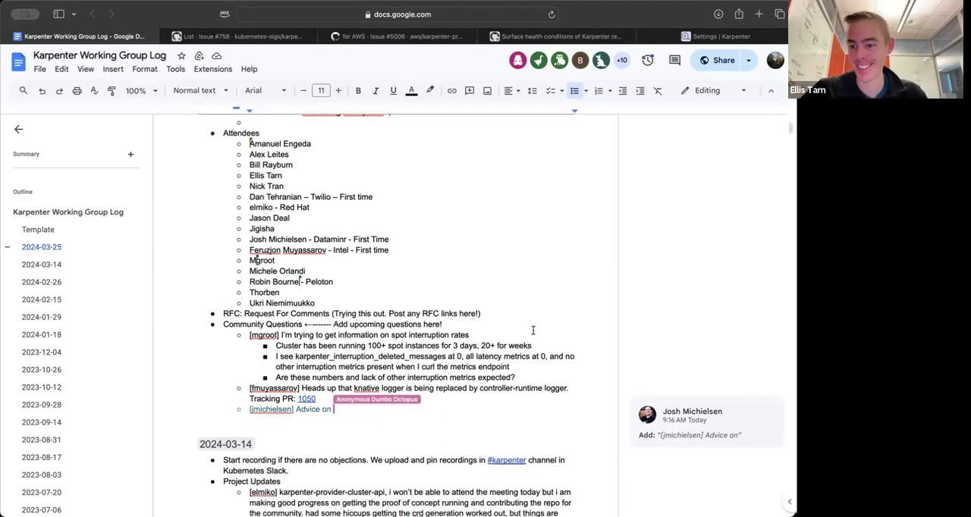
pyautogui.write('RF')
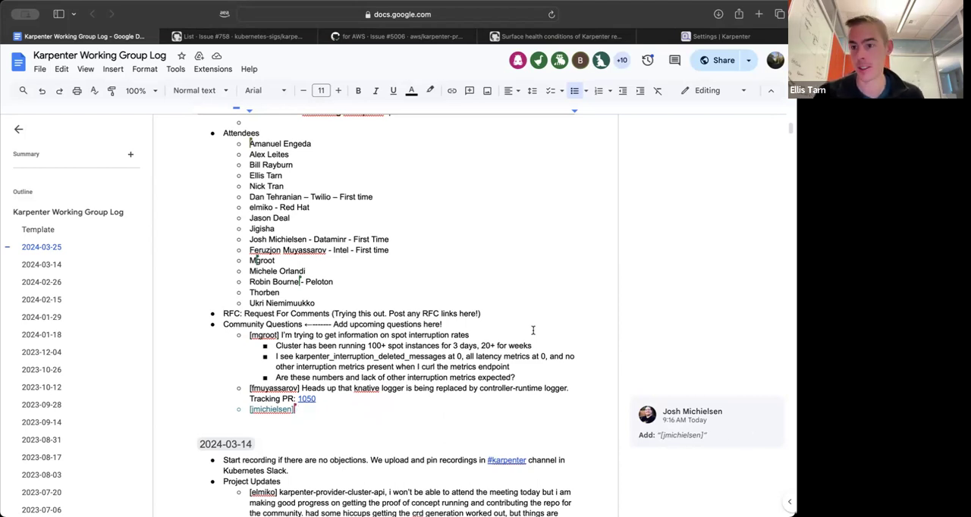
pyautogui.write('Looking at')
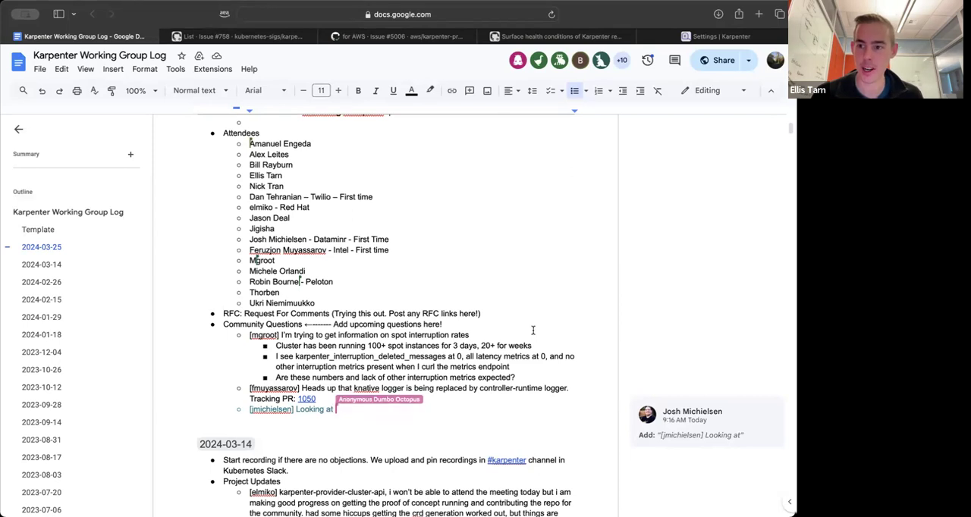
pyautogui.write('729')
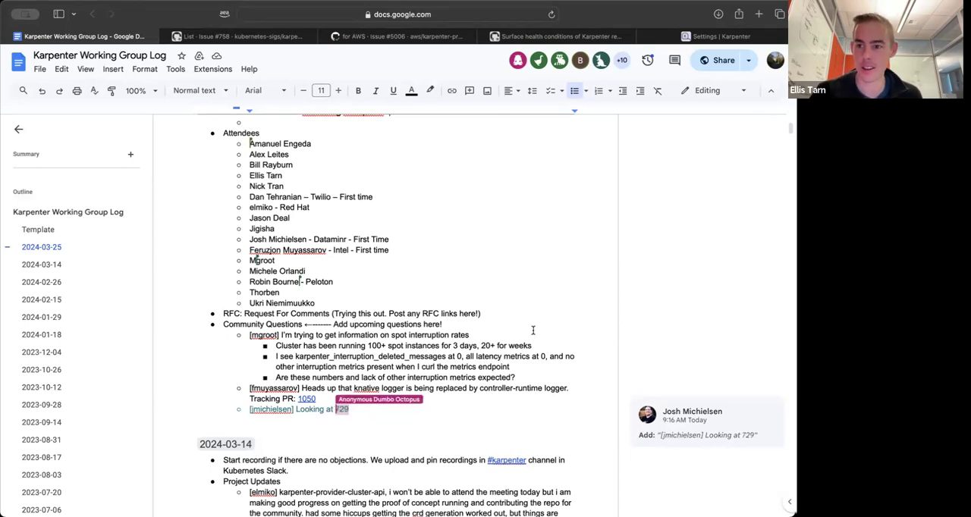
pyautogui.write('https://github.com/kubernetes-sigs/karpenter/issues/729')
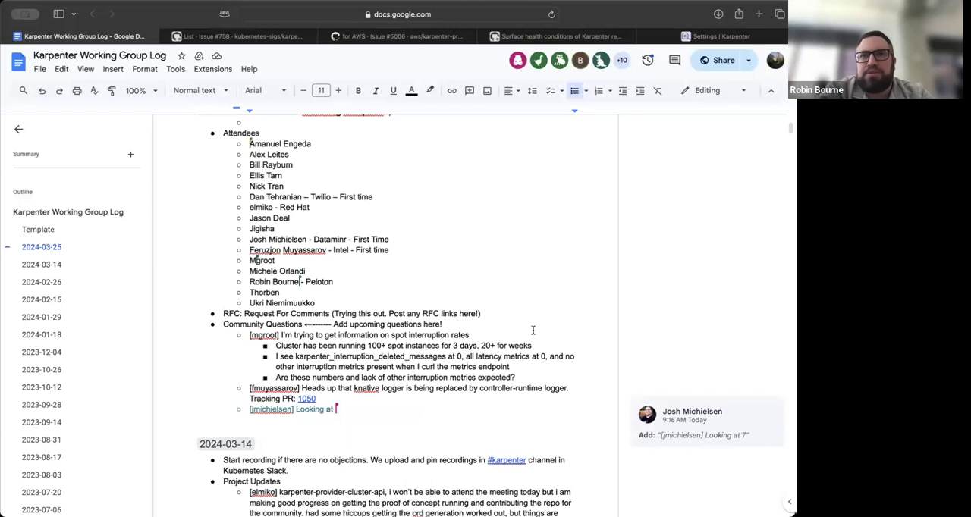
pyautogui.write('729')
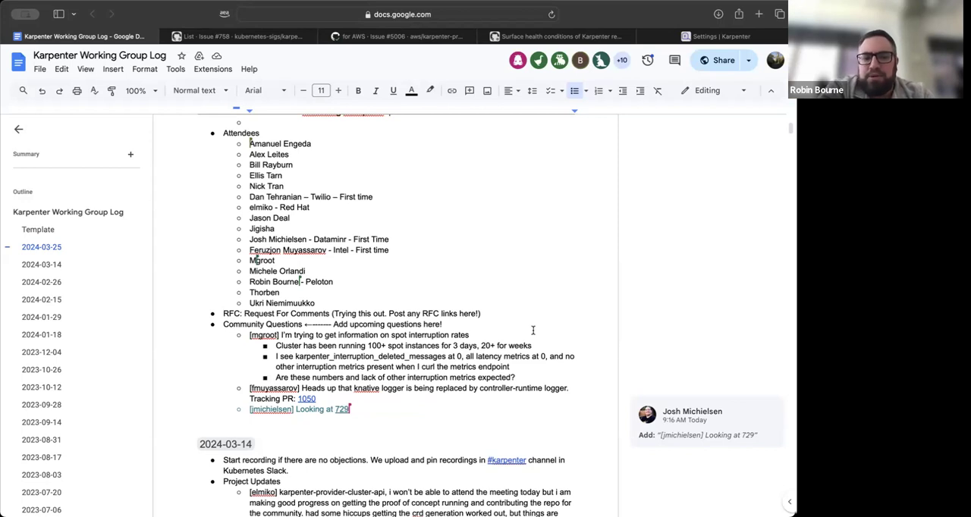
# Step: Add issue 751, note being keen to contribute towards solutions, and begin 'Wanted to'
pyautogui.write('and')
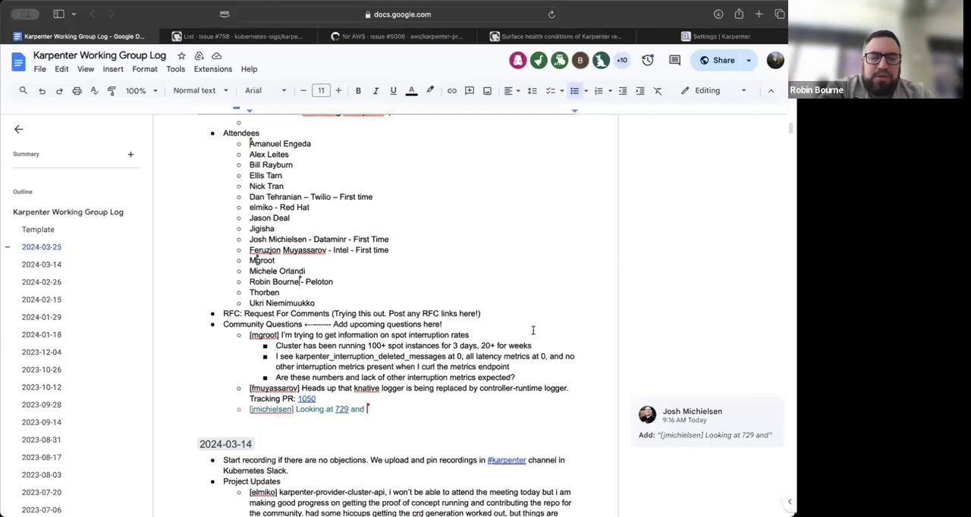
pyautogui.write('7')
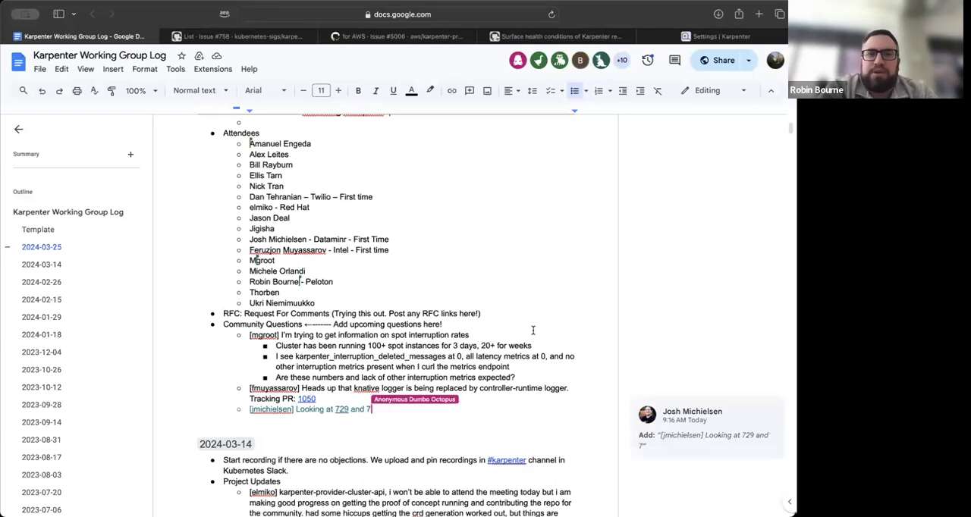
pyautogui.write('51, keen to')
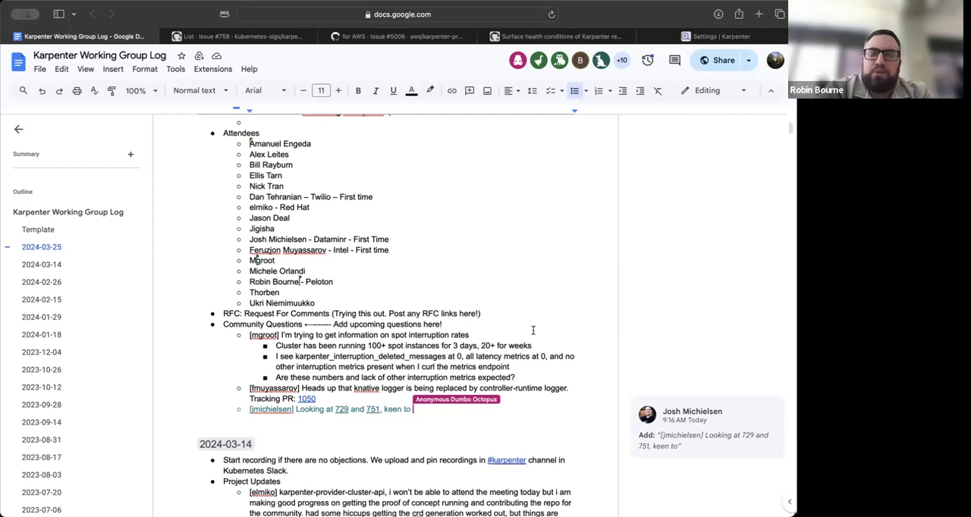
pyautogui.write('contribute')
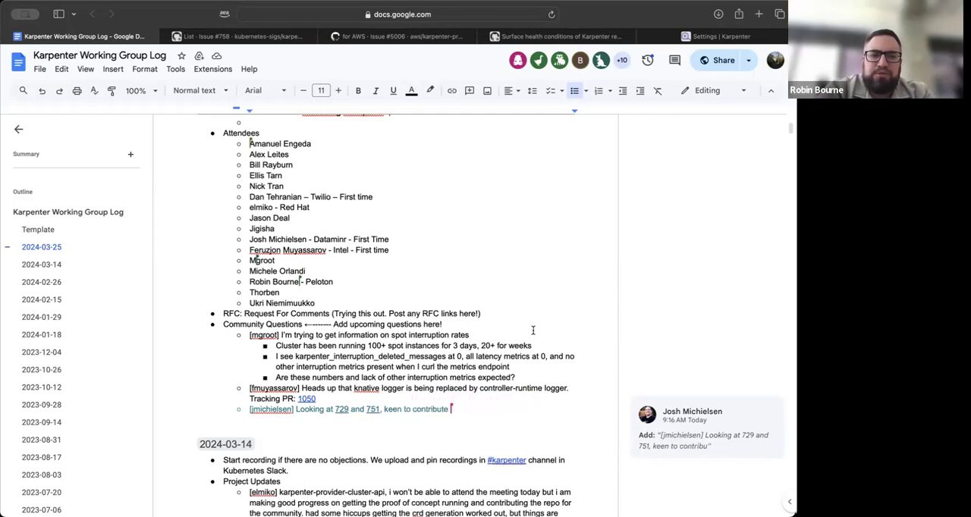
pyautogui.write('towards sol')
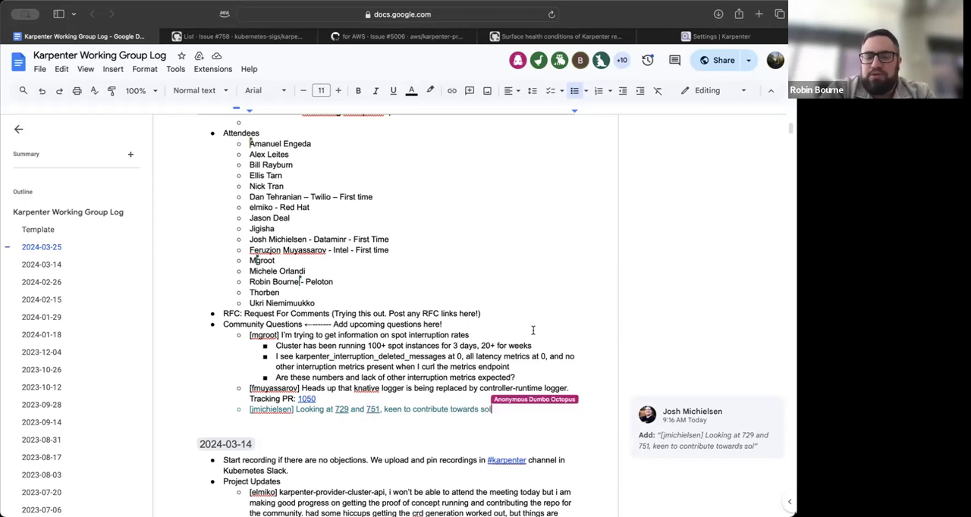
pyautogui.write('utions.')
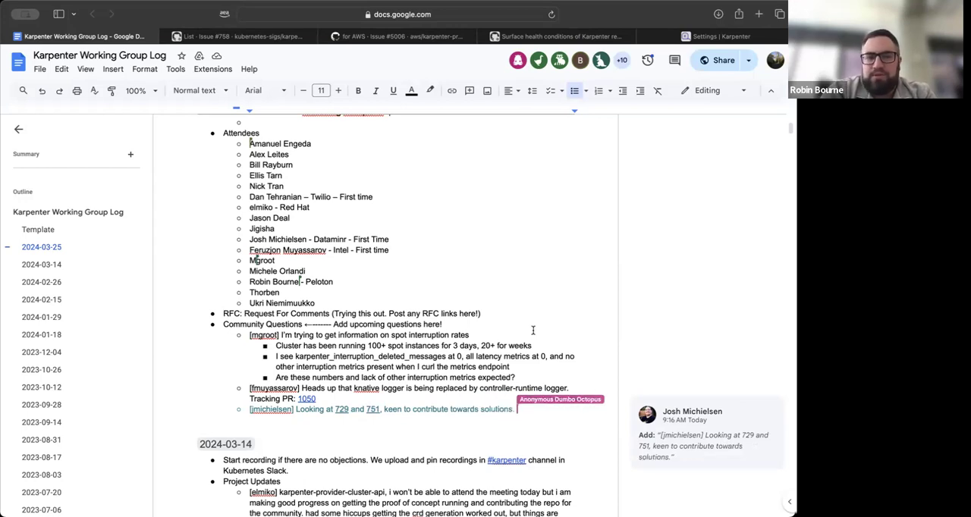
pyautogui.write('W')
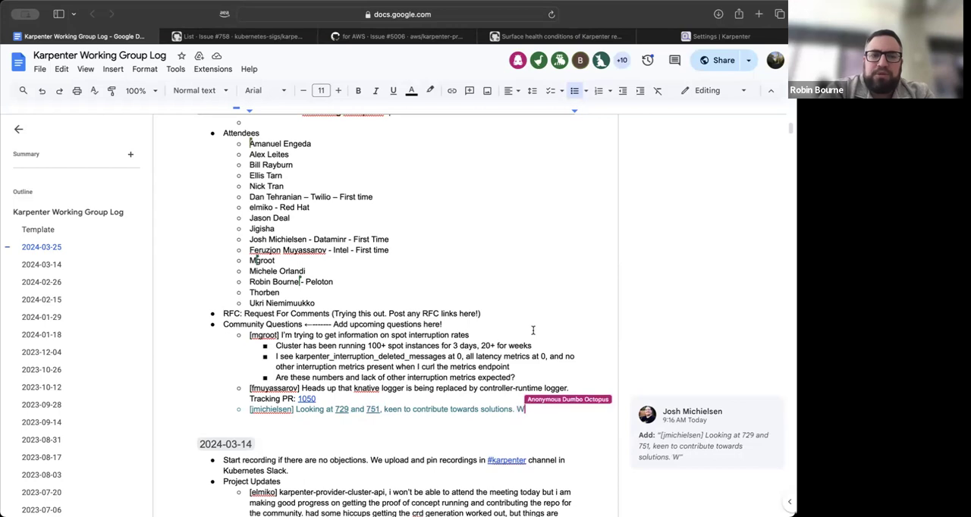
pyautogui.write('anted to get advice on crafting RFC and openness to additional CRDs')
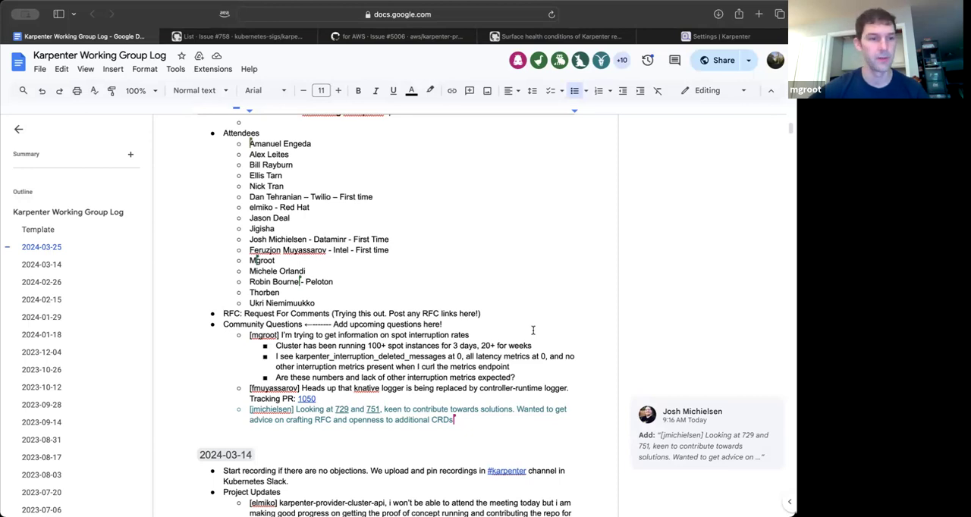
pyautogui.moveTo(547, 350)
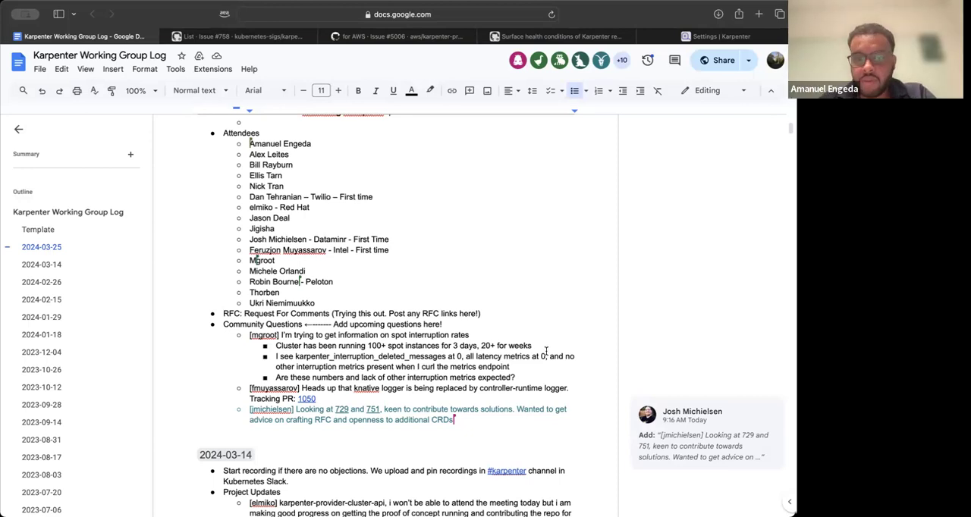
# Step: Open the Tracking PR 1050 link for the knative logger migration
pyautogui.scroll(-3)
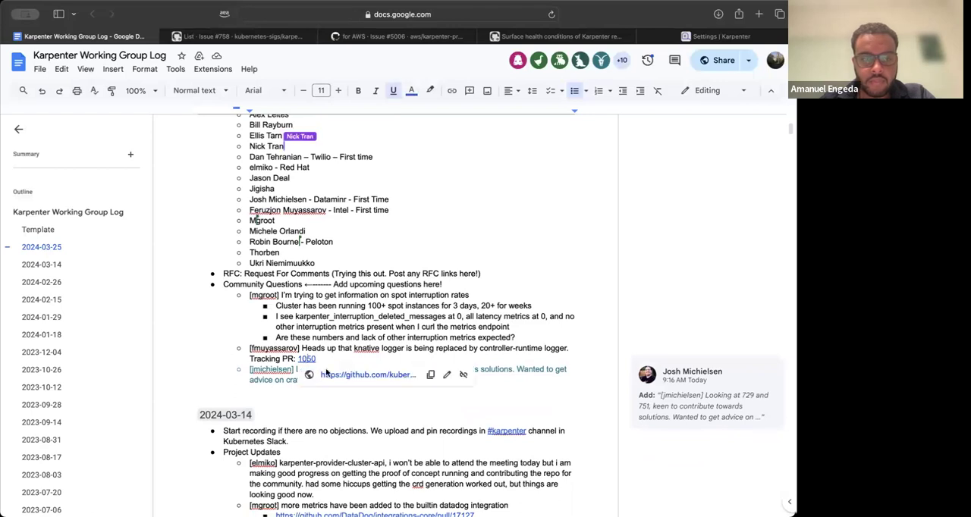
pyautogui.click(306, 359)
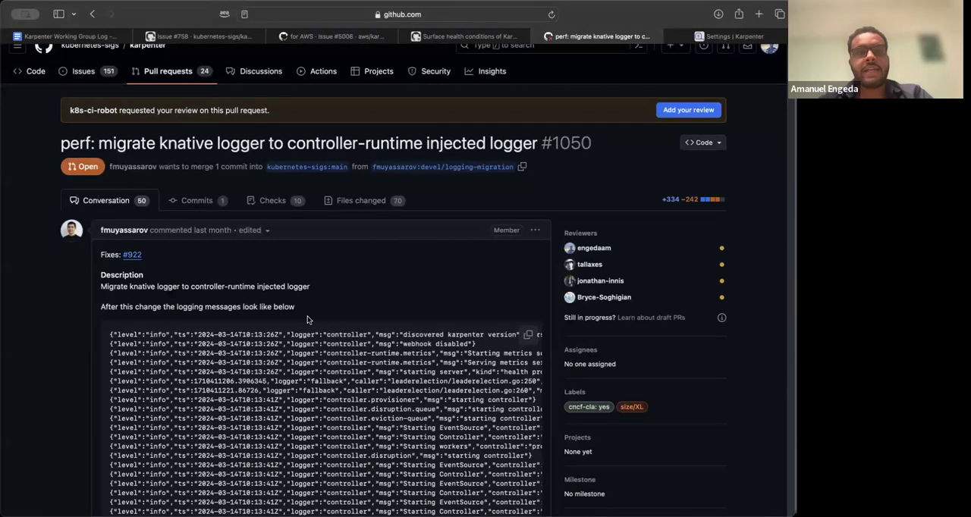
pyautogui.moveTo(352, 307)
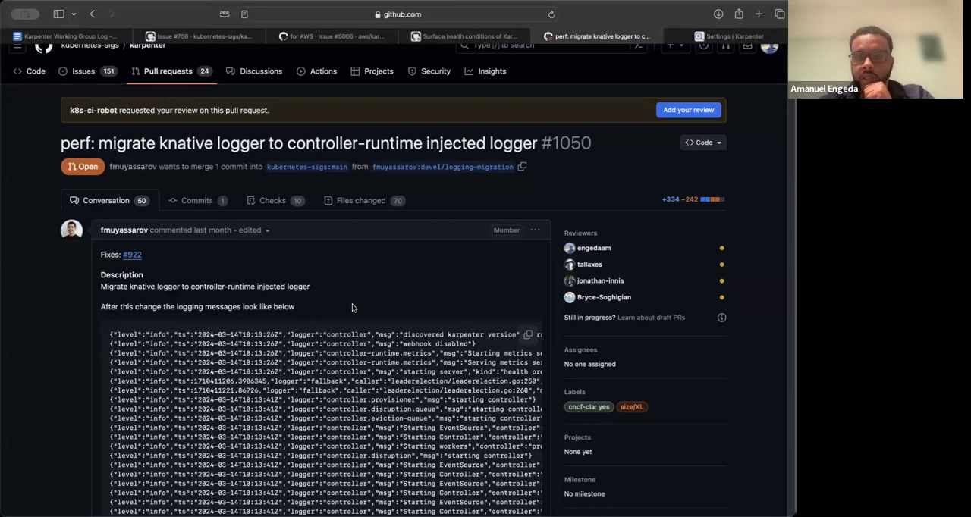
# Step: Read PR #1050's description and sample log output, then return to the meeting log
pyautogui.scroll(-3)
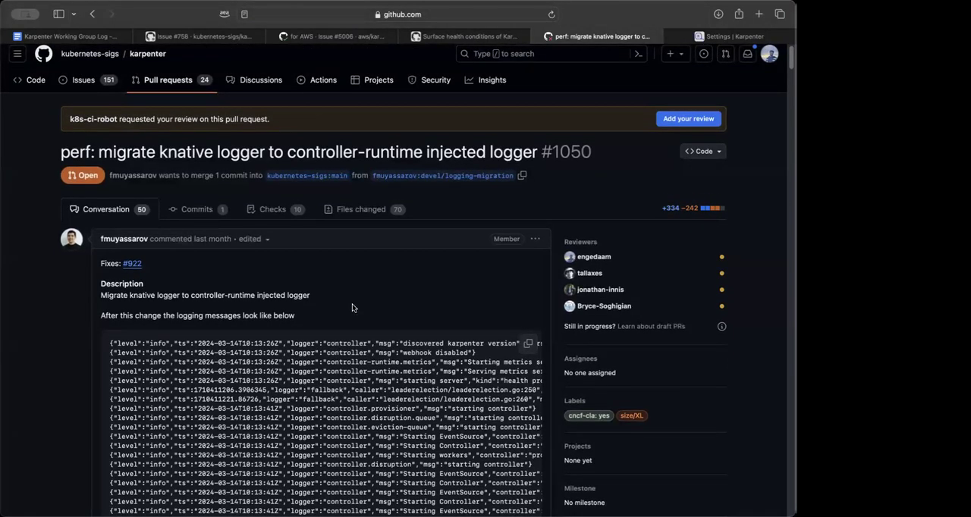
pyautogui.scroll(-3)
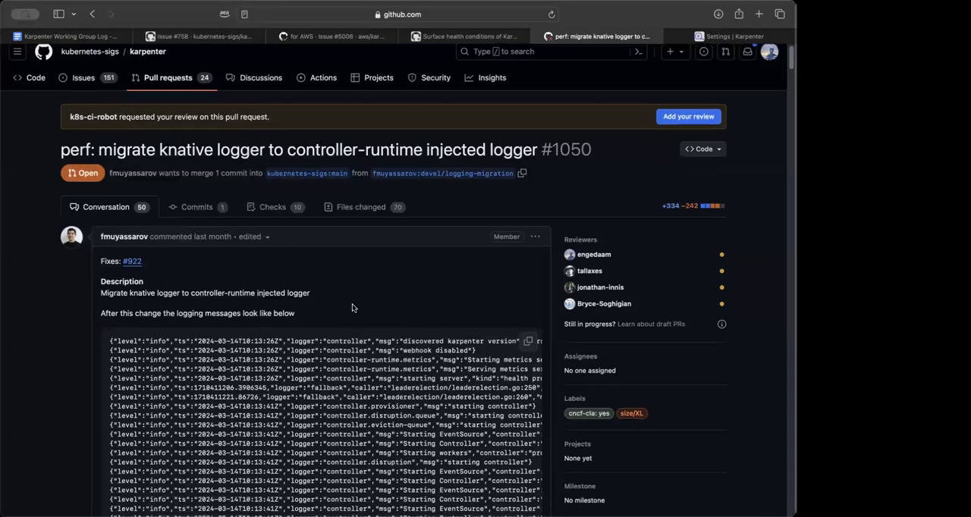
pyautogui.scroll(-3)
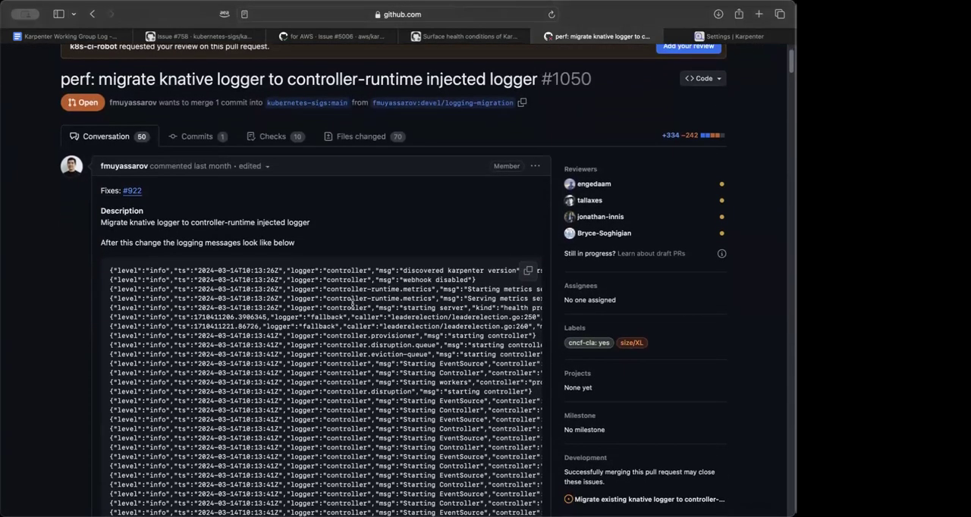
pyautogui.scroll(-3)
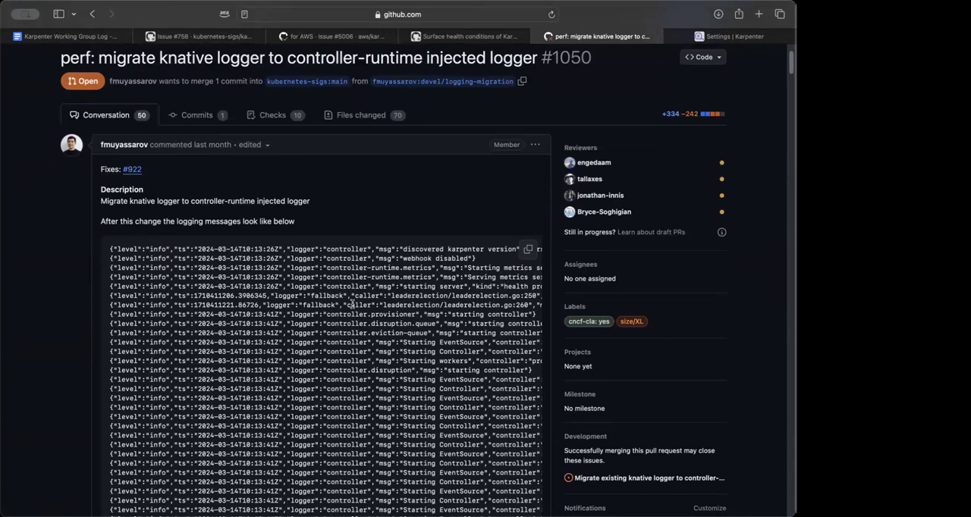
pyautogui.scroll(-3)
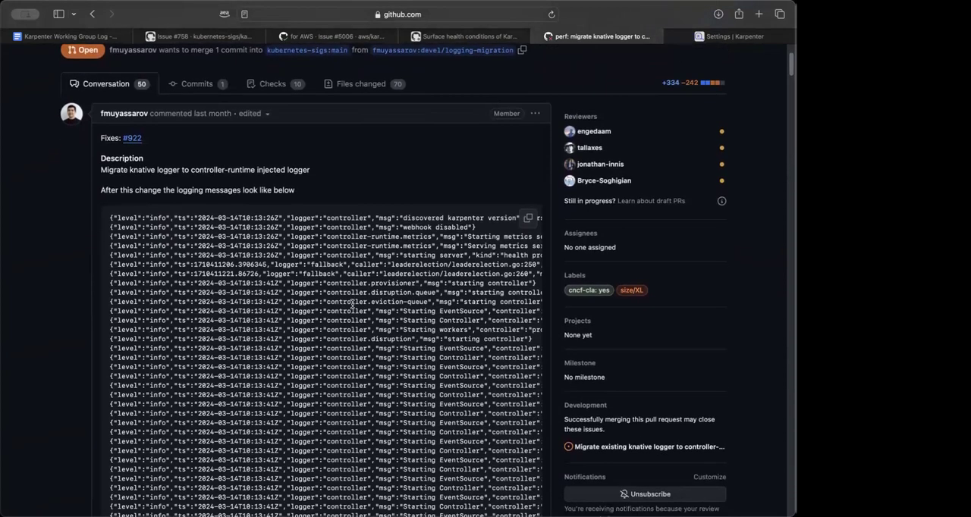
pyautogui.scroll(-3)
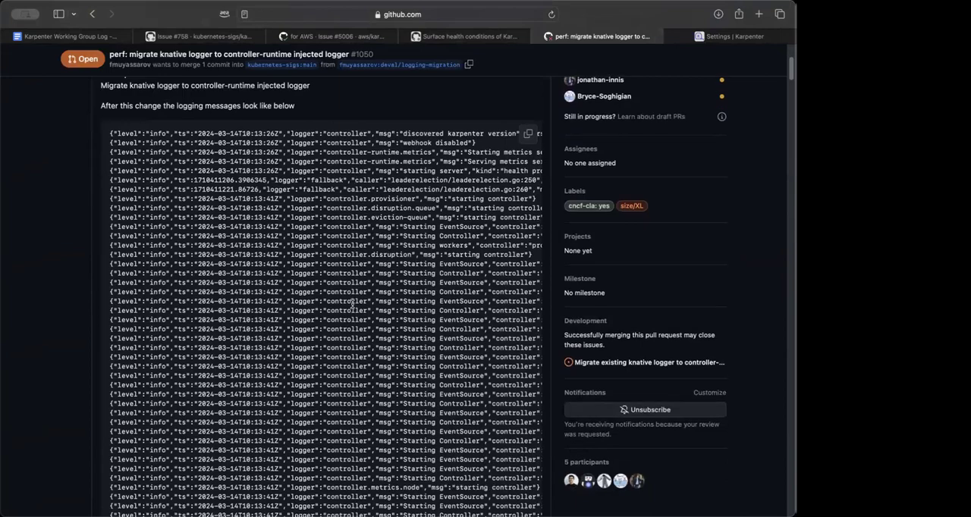
pyautogui.scroll(-3)
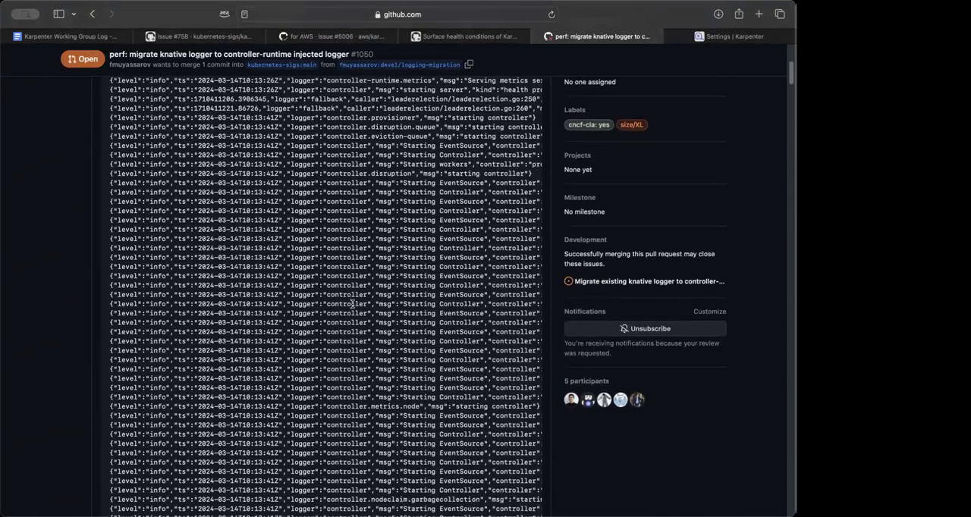
pyautogui.scroll(-3)
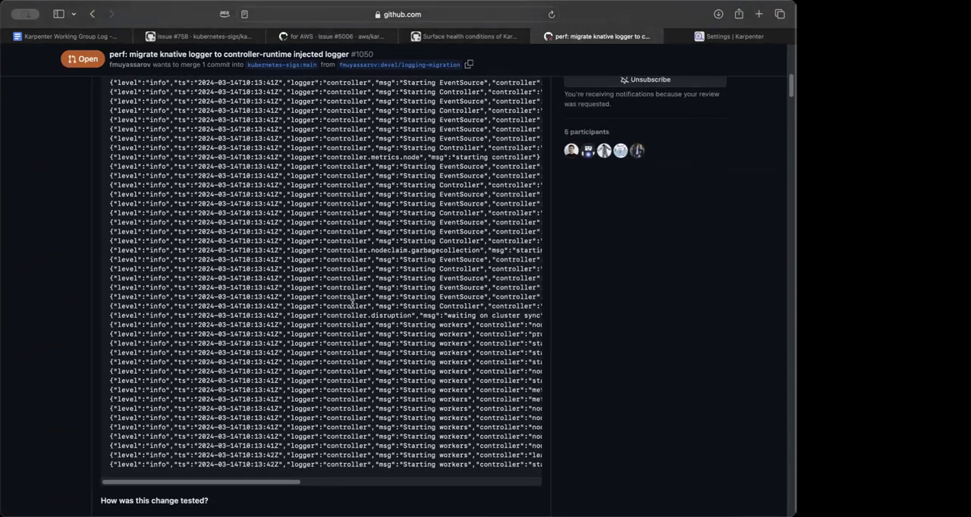
pyautogui.scroll(-3)
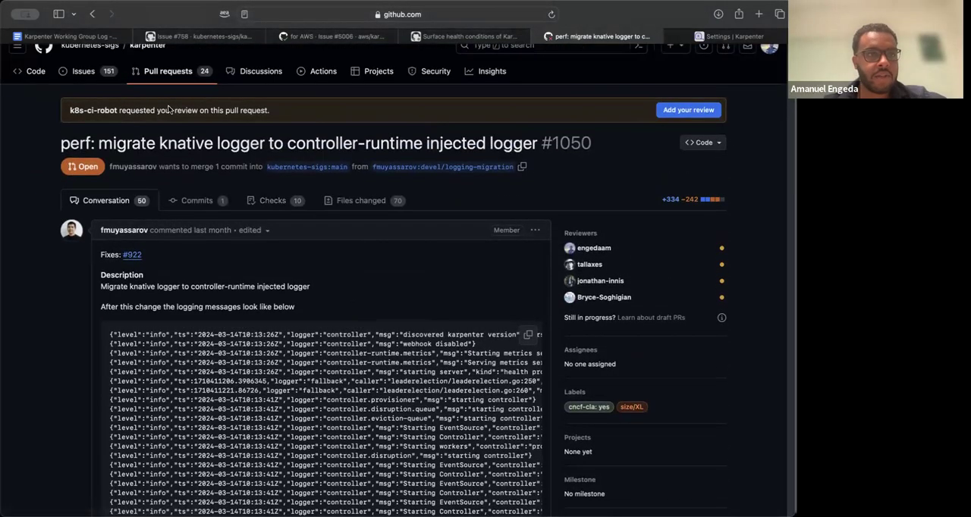
pyautogui.click(67, 34)
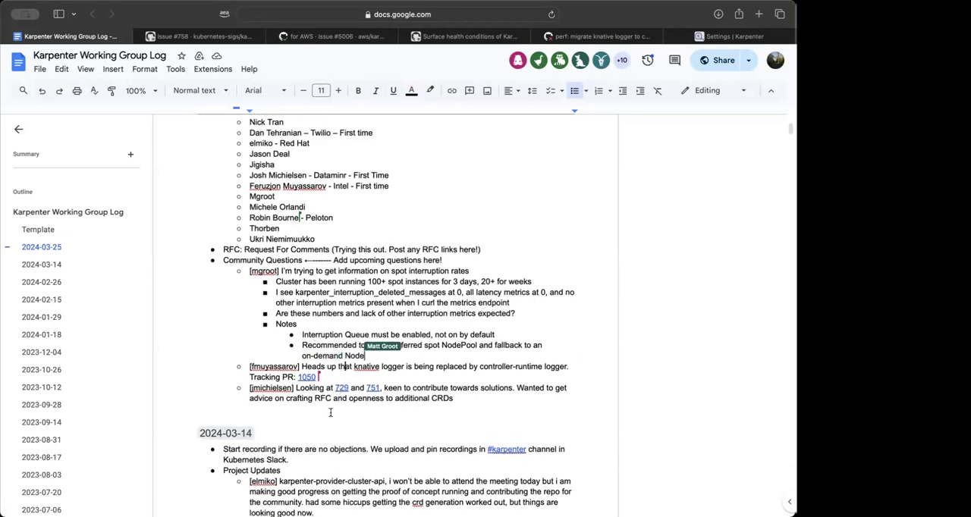
# Step: Note the interruption queue and spot NodePool with on-demand fallback, linking the karpenter.sh on-demand/spot ratio split docs
pyautogui.scroll(-3)
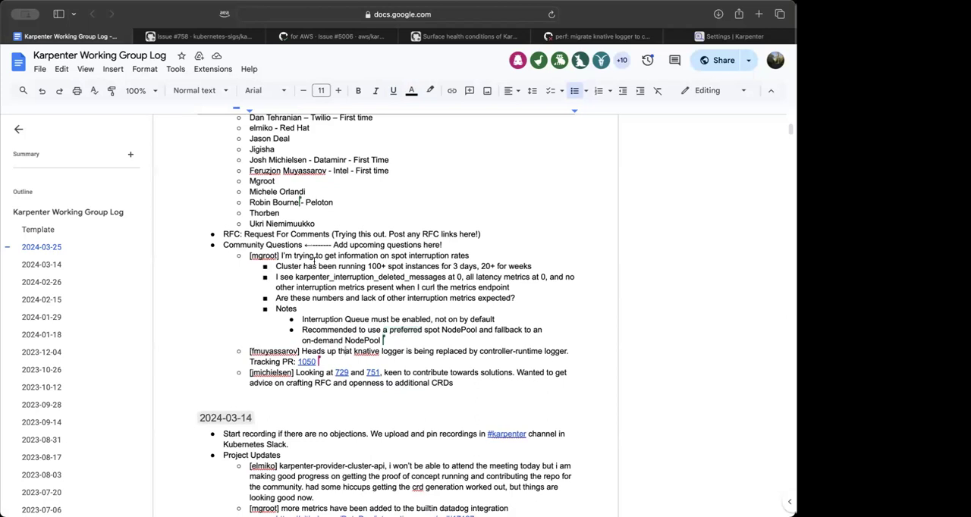
pyautogui.write('in order to enforce limitations on how much of a')
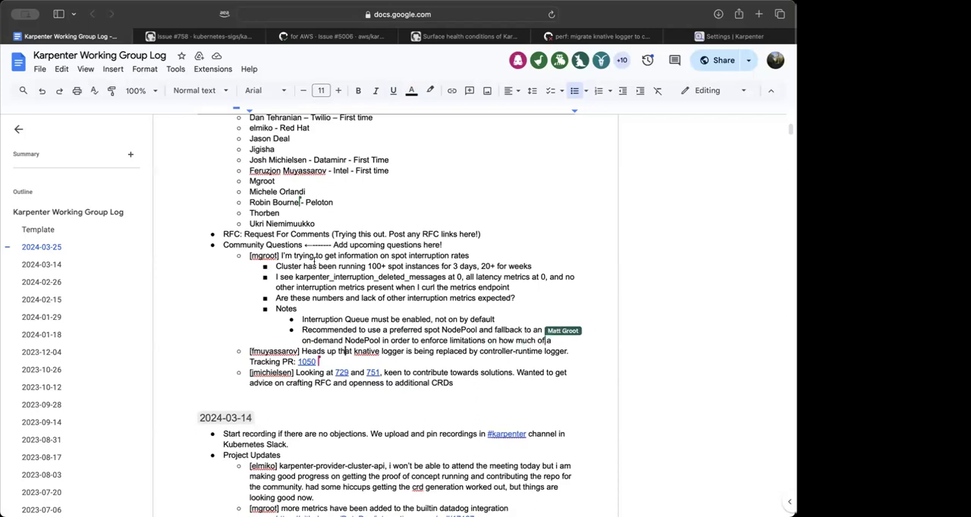
pyautogui.write('cluster can run on spot')
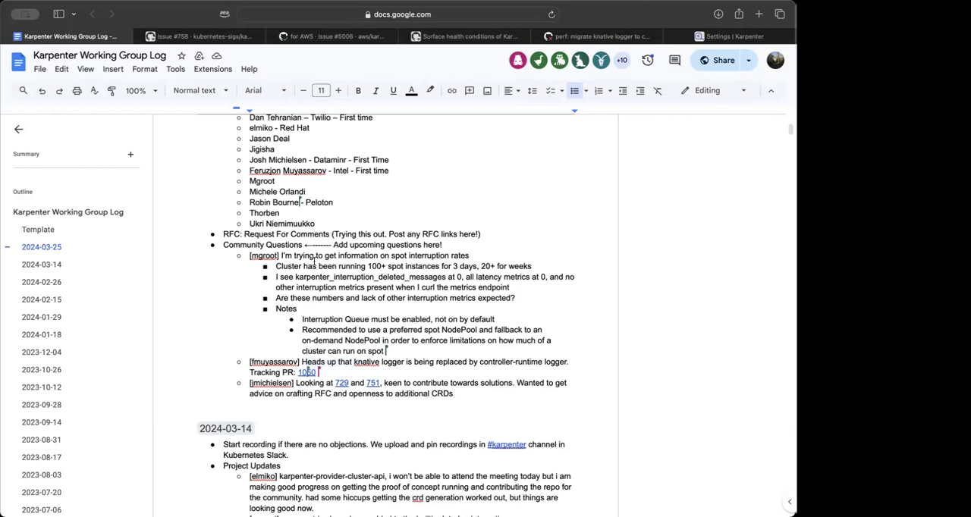
pyautogui.write('https://karpenter.sh/docs/concepts/scheduling/#on-demandspot-ratio-split')
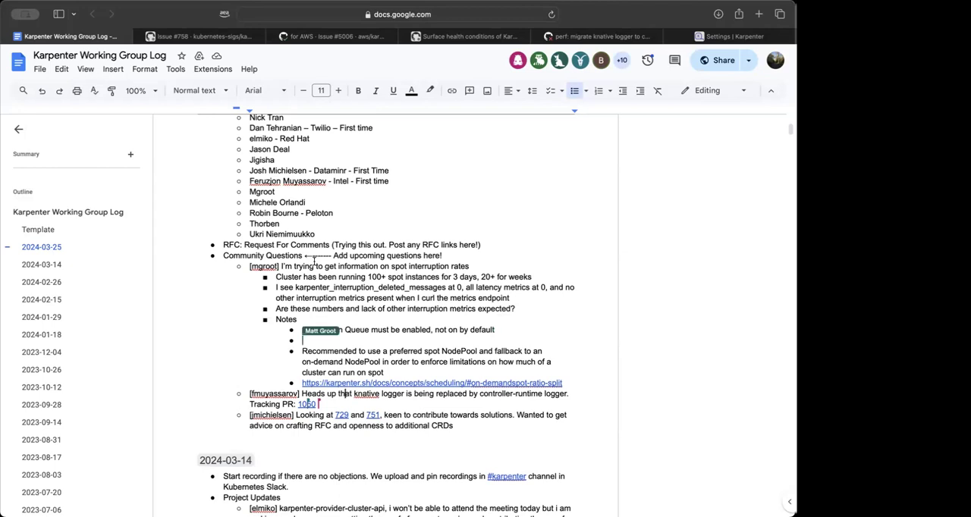
# Step: Add a 'Testing spot disruption' note with the FIS and karpenter.sh interruption links
pyautogui.write('Testing spot disruption - https://aws.amazon.com/fis/')
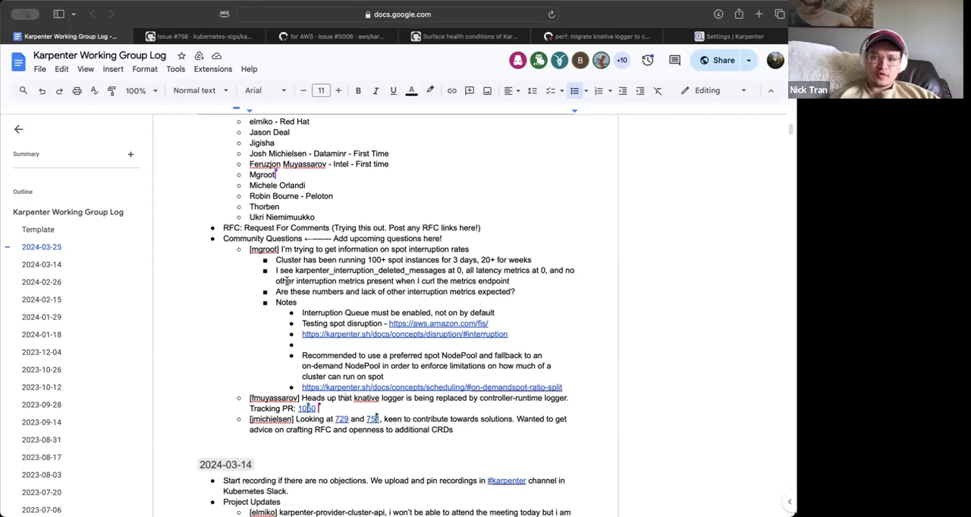
pyautogui.moveTo(343, 398)
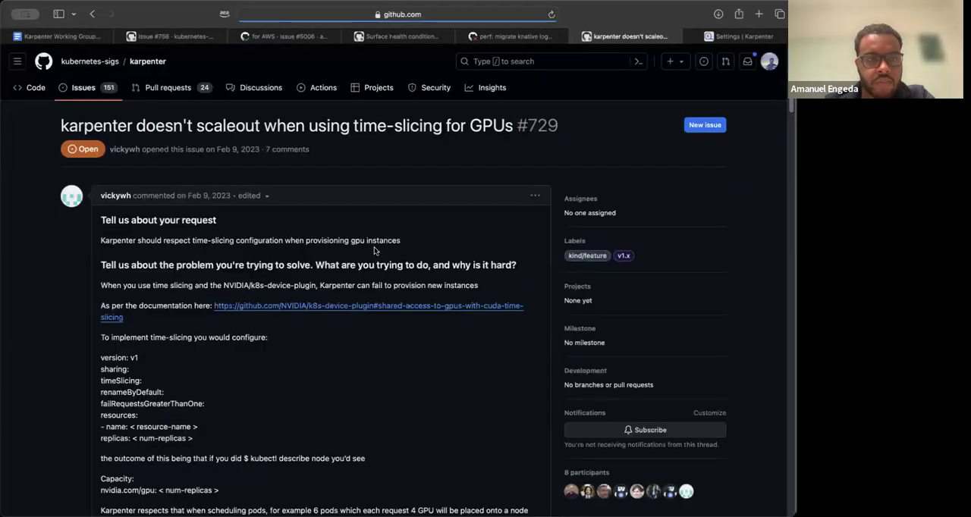
# Step: Return to the meeting log and follow the 729 link to the GPU time-slicing scaling issue
pyautogui.scroll(-3)
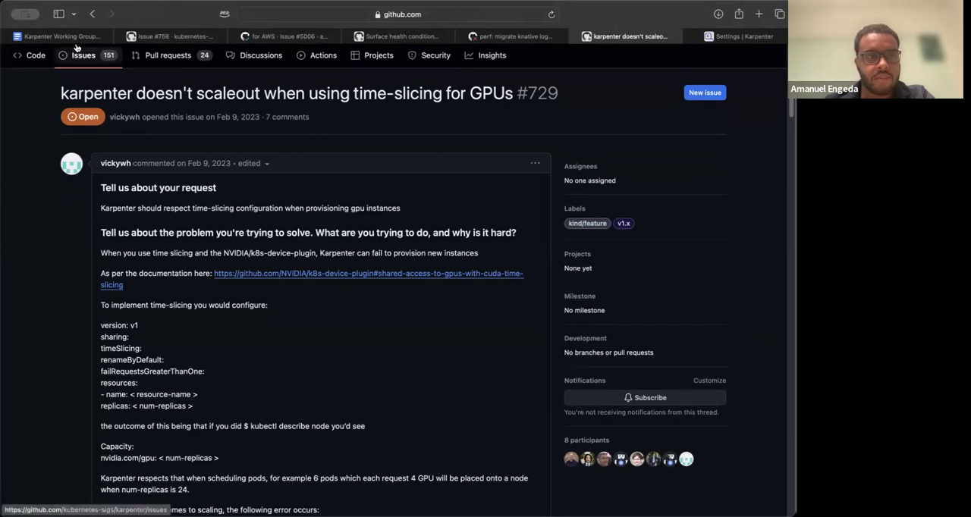
pyautogui.click(58, 35)
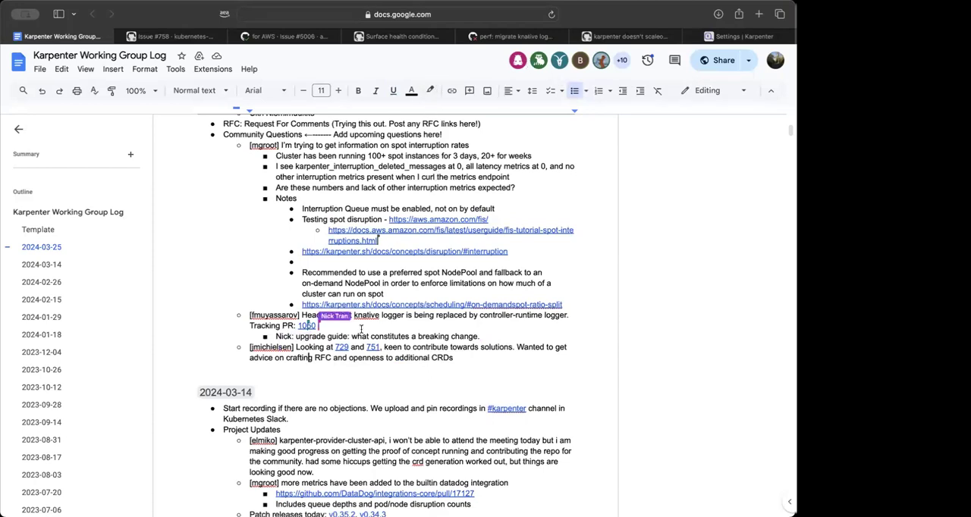
pyautogui.click(342, 346)
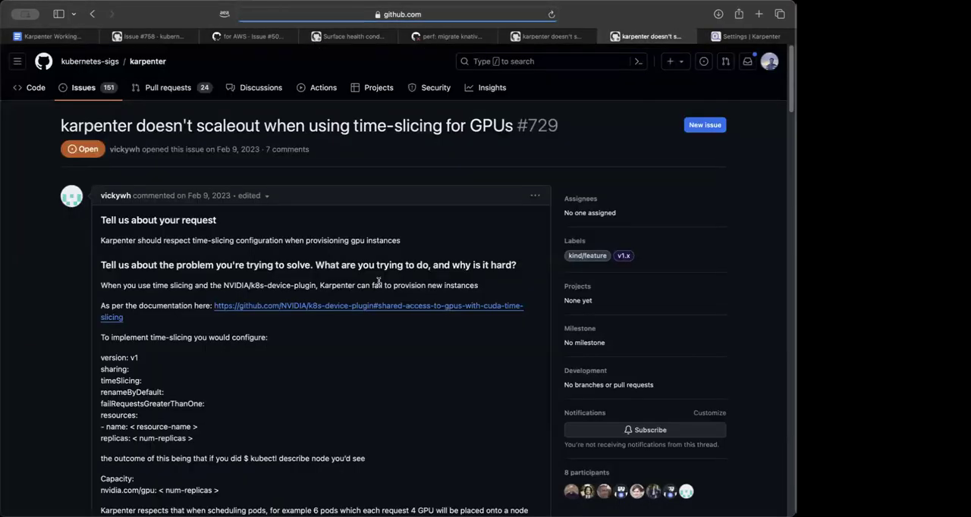
pyautogui.moveTo(382, 313)
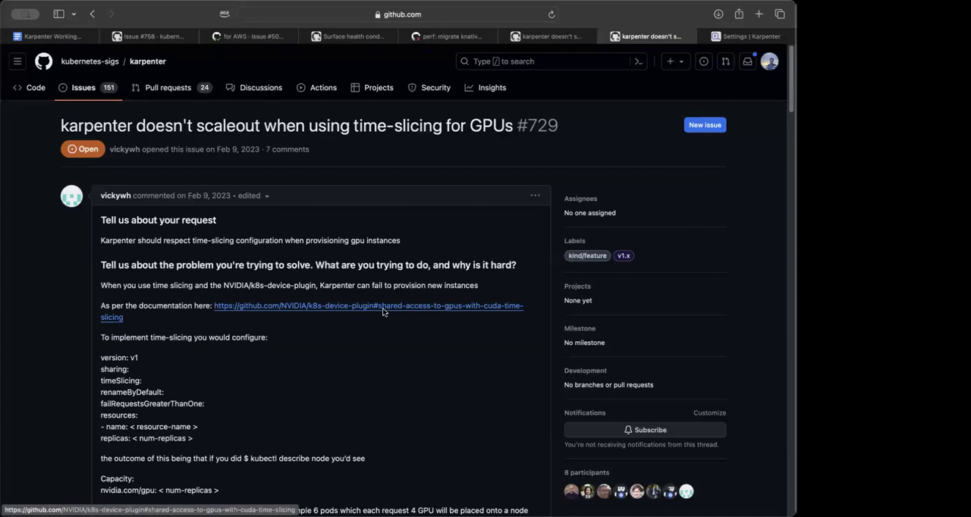
pyautogui.scroll(-3)
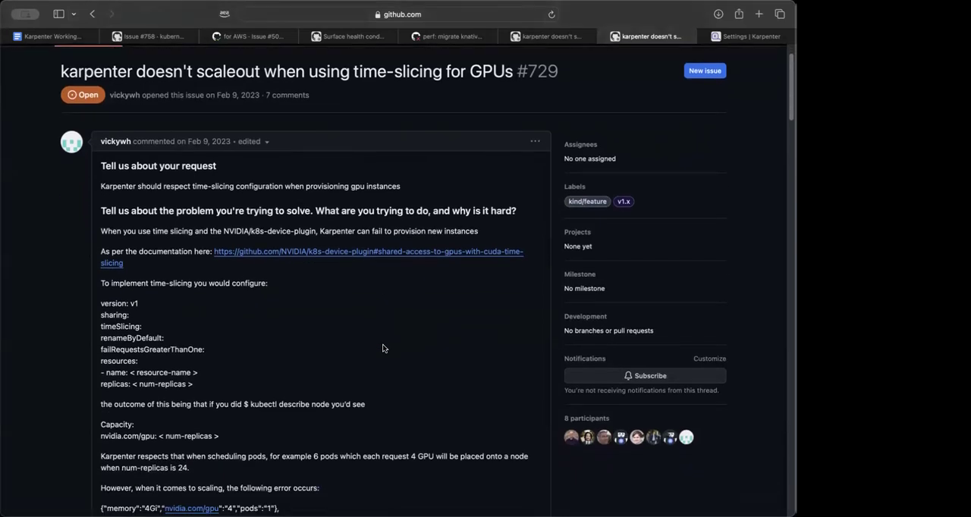
pyautogui.scroll(-3)
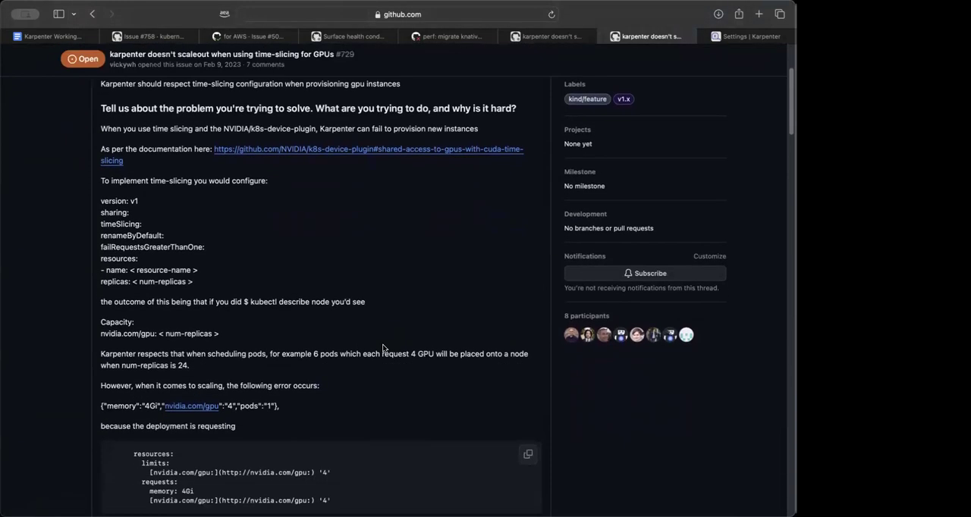
pyautogui.scroll(-3)
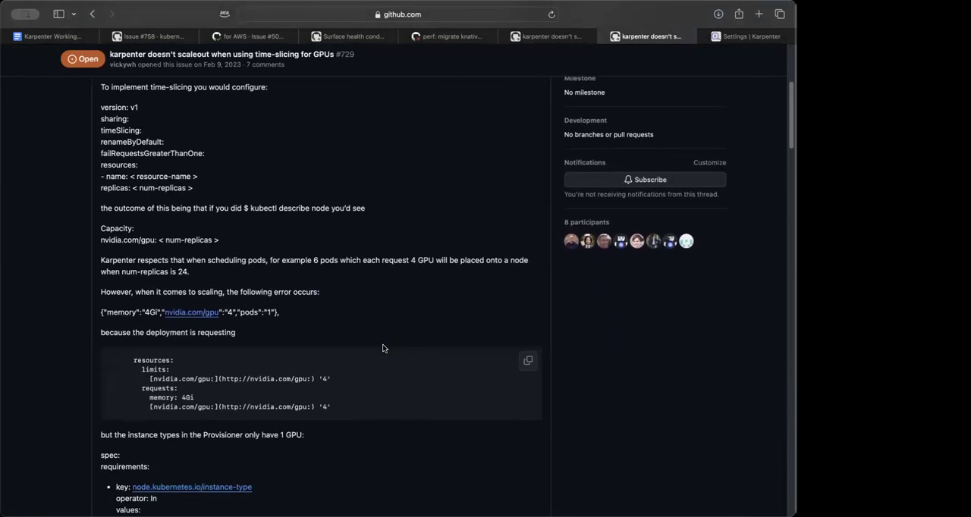
pyautogui.scroll(-3)
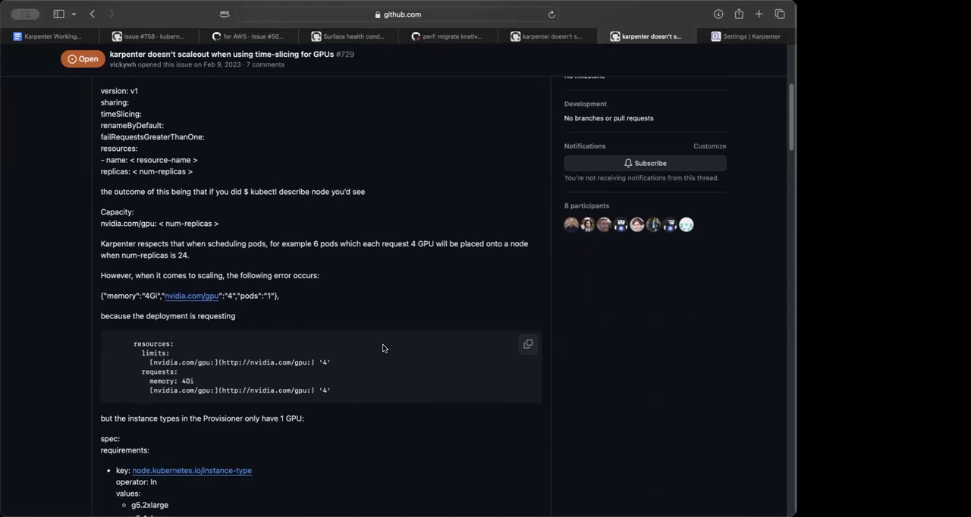
pyautogui.scroll(-3)
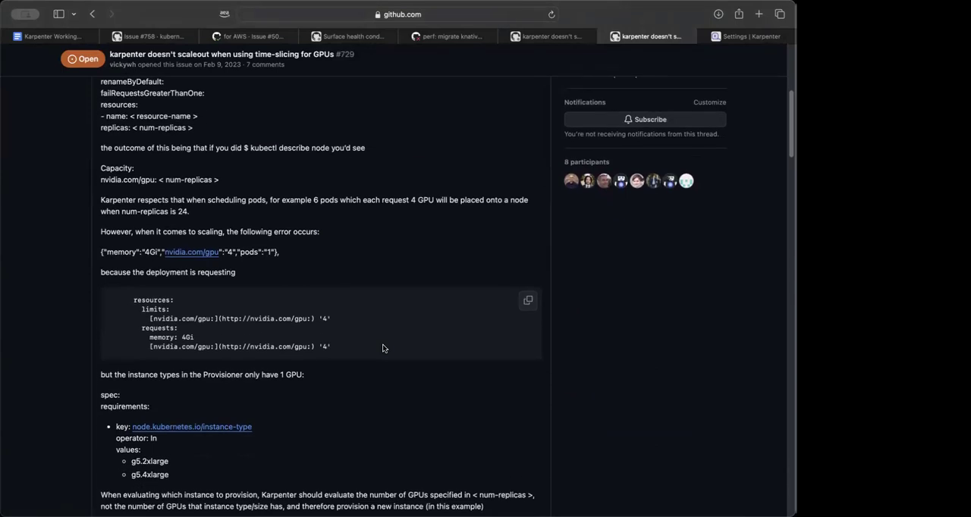
pyautogui.scroll(-3)
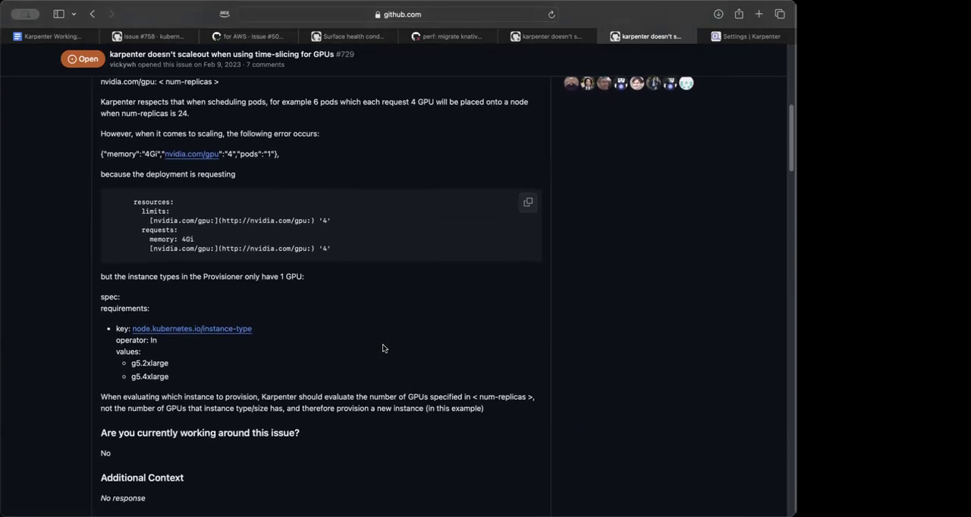
pyautogui.scroll(-3)
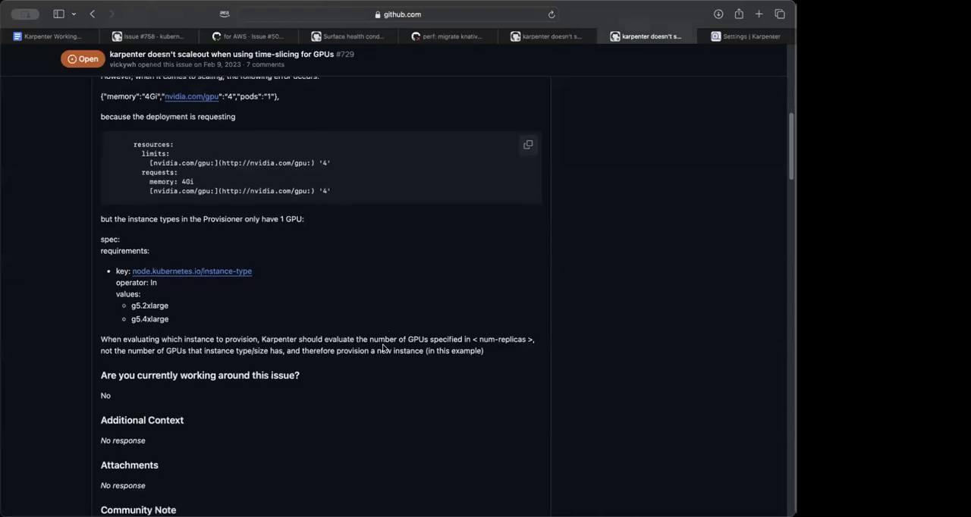
pyautogui.scroll(-3)
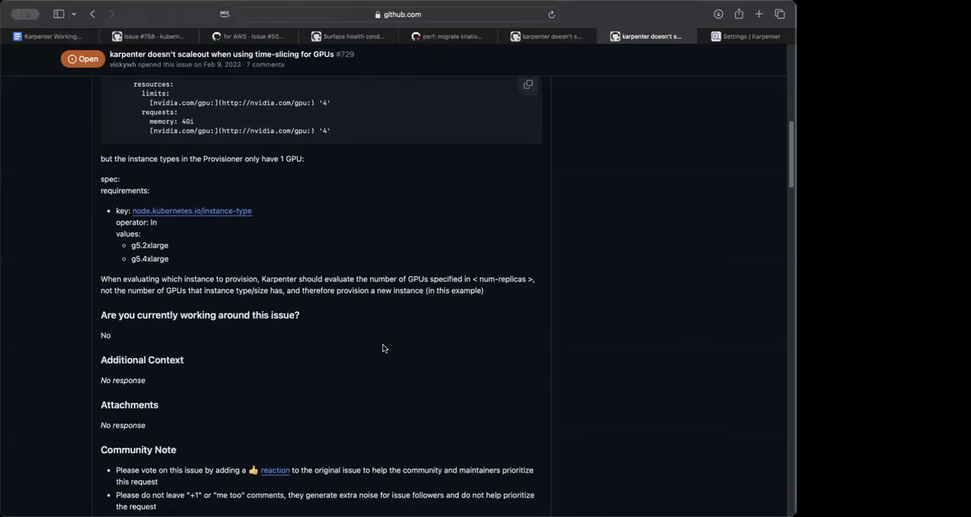
pyautogui.scroll(-3)
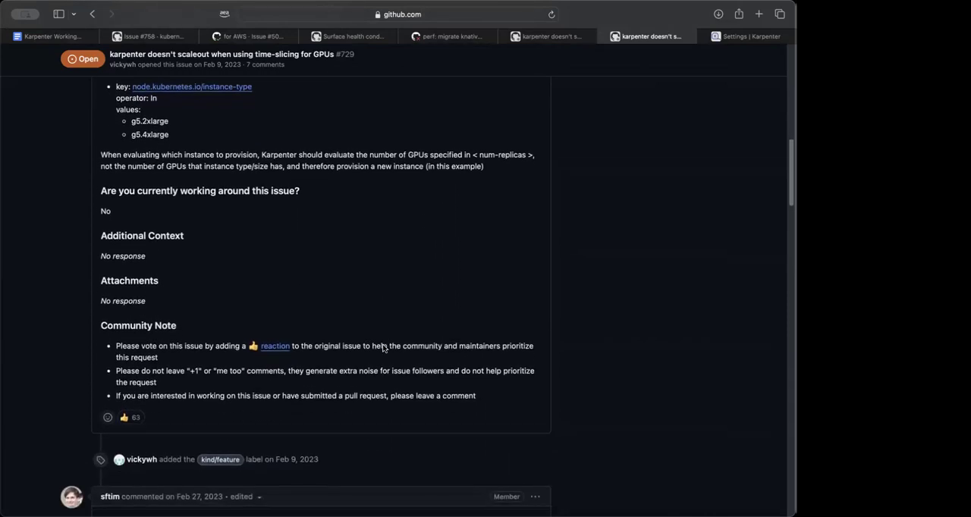
pyautogui.scroll(-3)
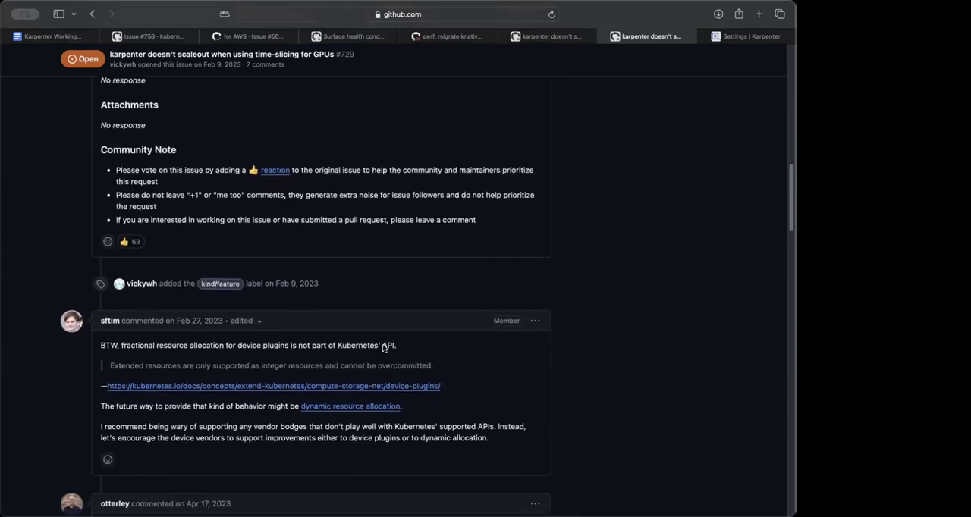
pyautogui.scroll(-3)
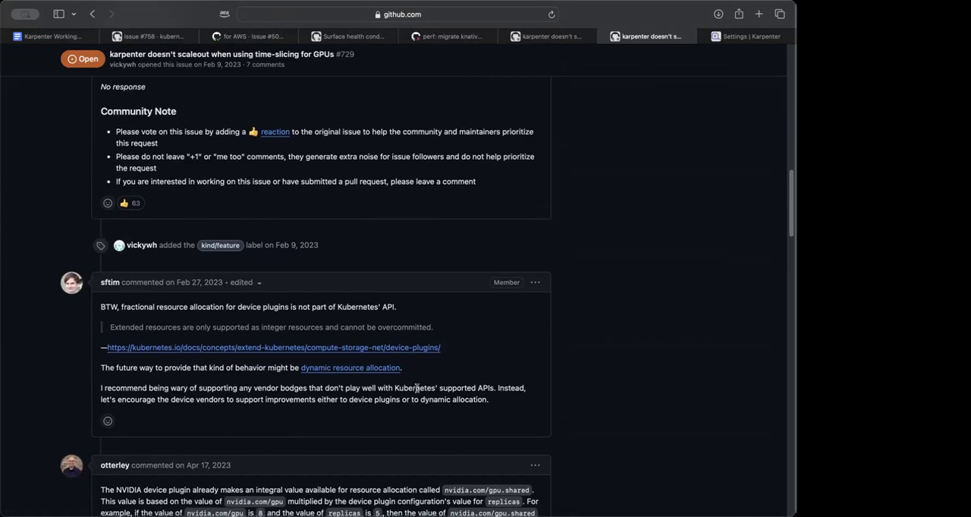
pyautogui.scroll(-3)
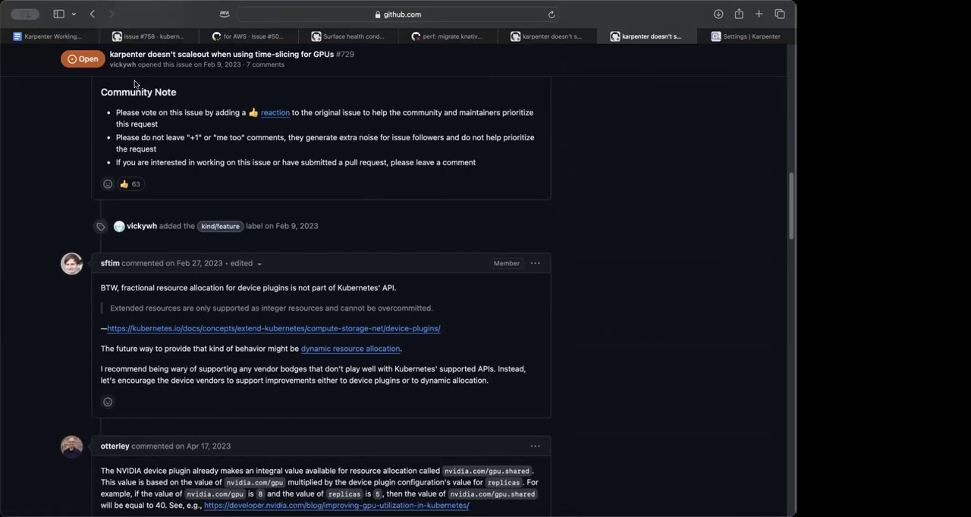
pyautogui.click(49, 35)
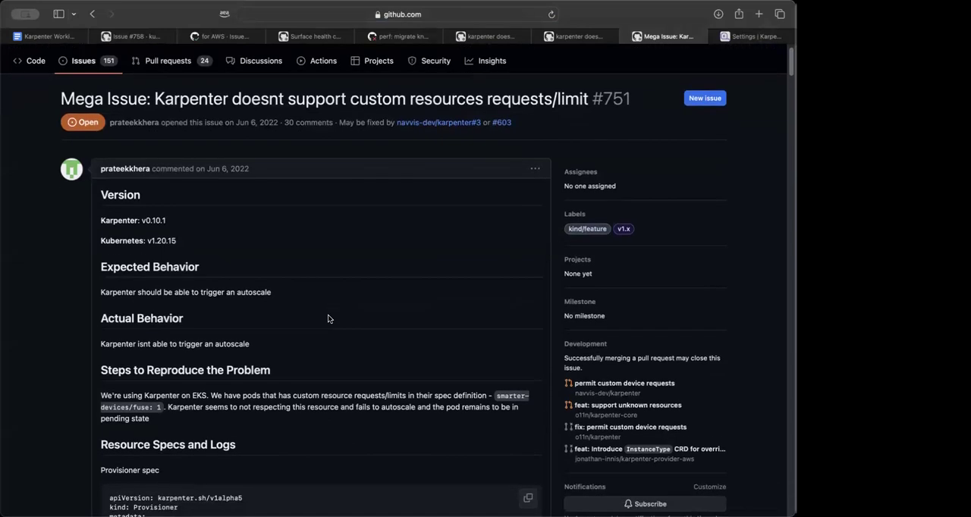
# Step: Scroll issue #751 past the provisioner/pod YAML and controller logs to the first maintainer comments
pyautogui.scroll(-3)
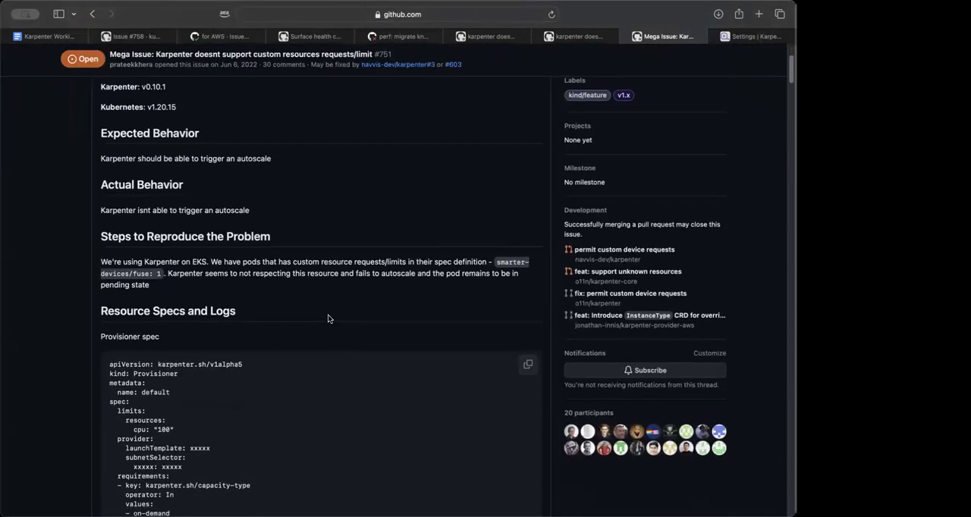
pyautogui.scroll(-3)
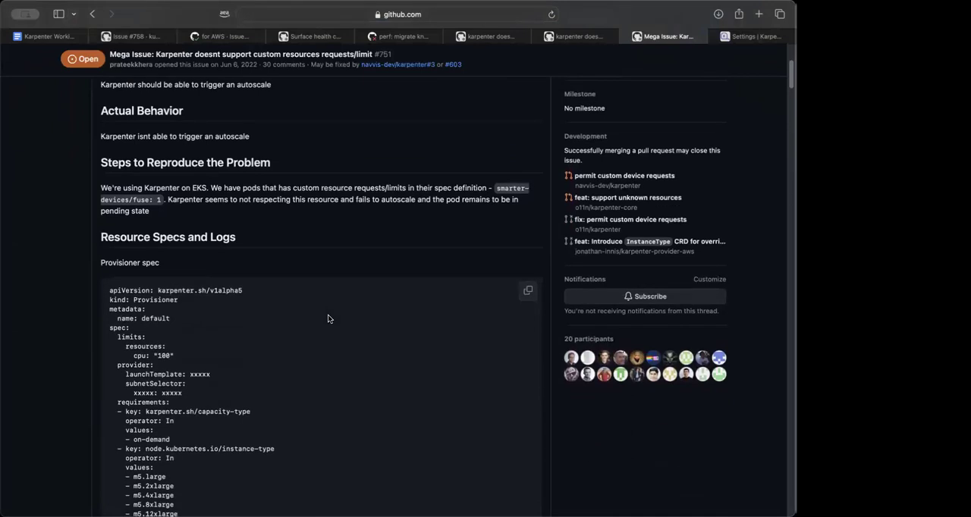
pyautogui.scroll(-3)
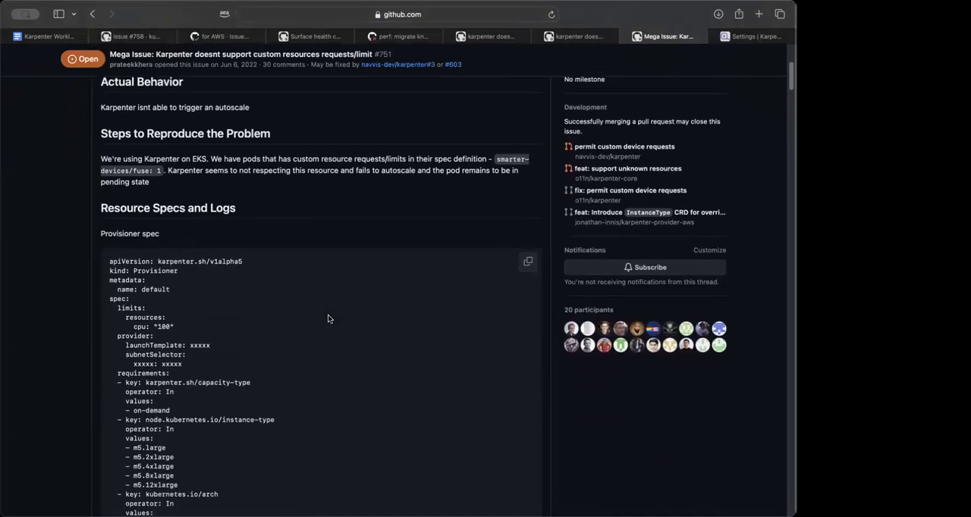
pyautogui.scroll(-3)
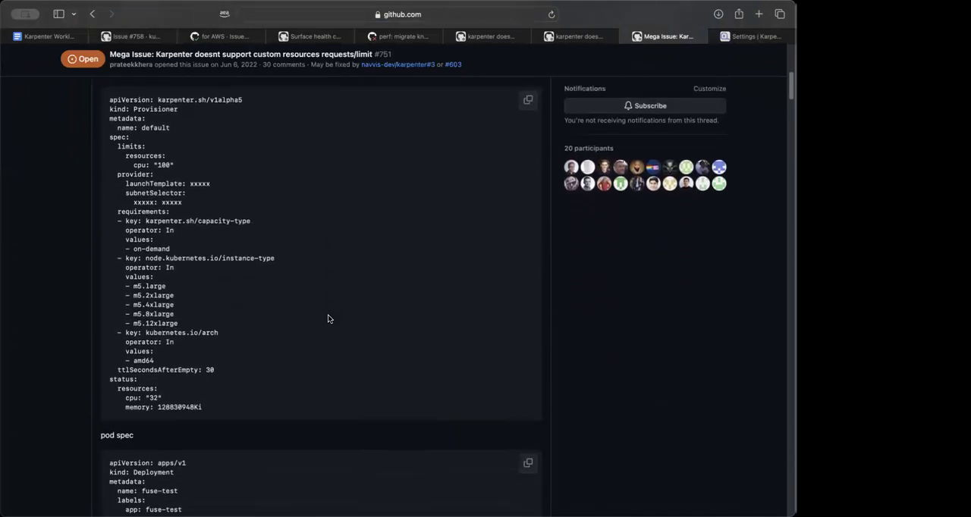
pyautogui.scroll(-3)
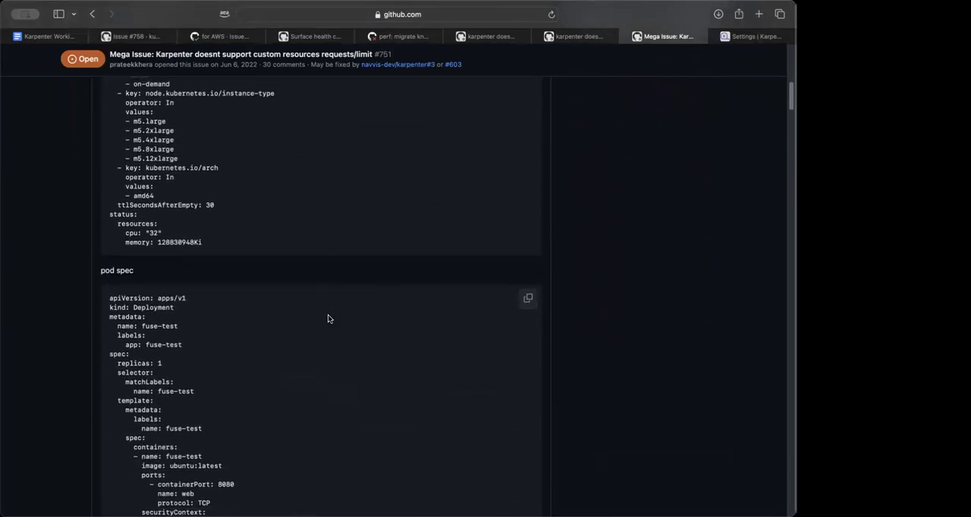
pyautogui.scroll(-3)
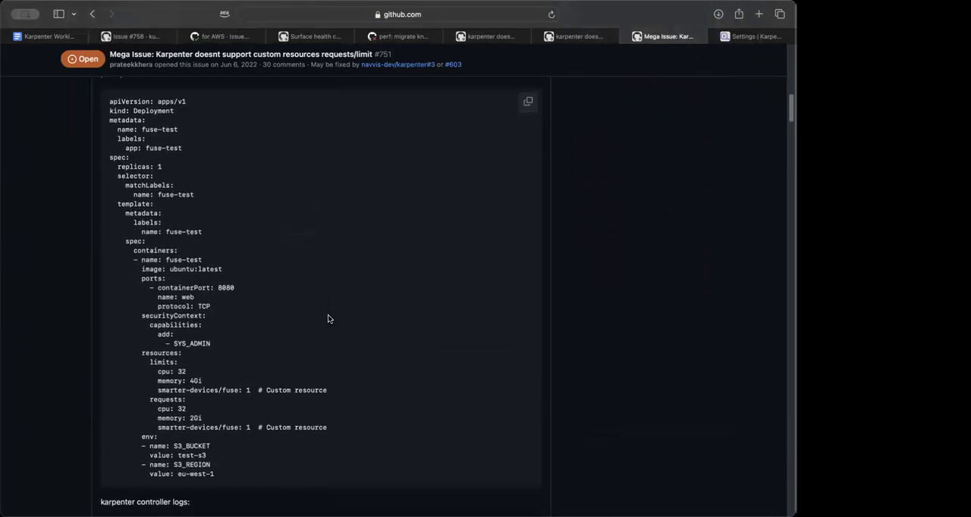
pyautogui.scroll(-3)
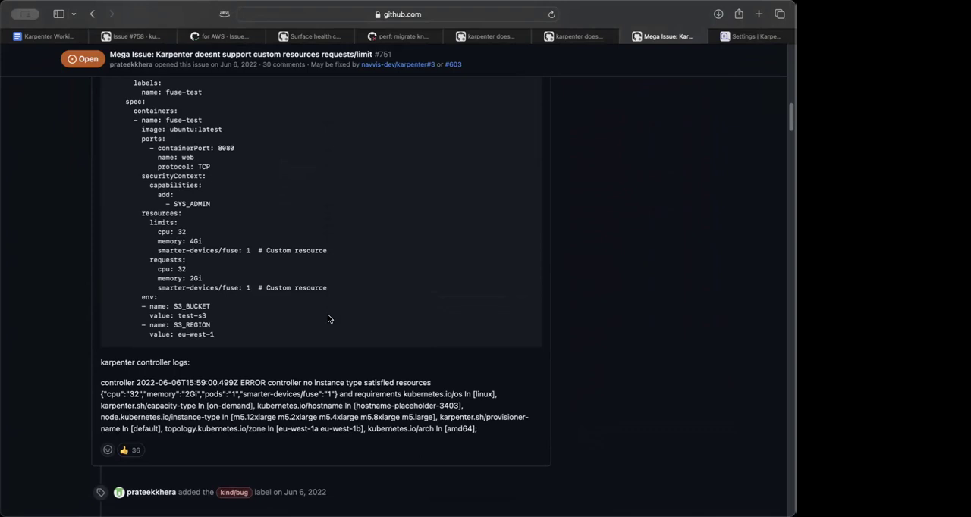
pyautogui.scroll(-3)
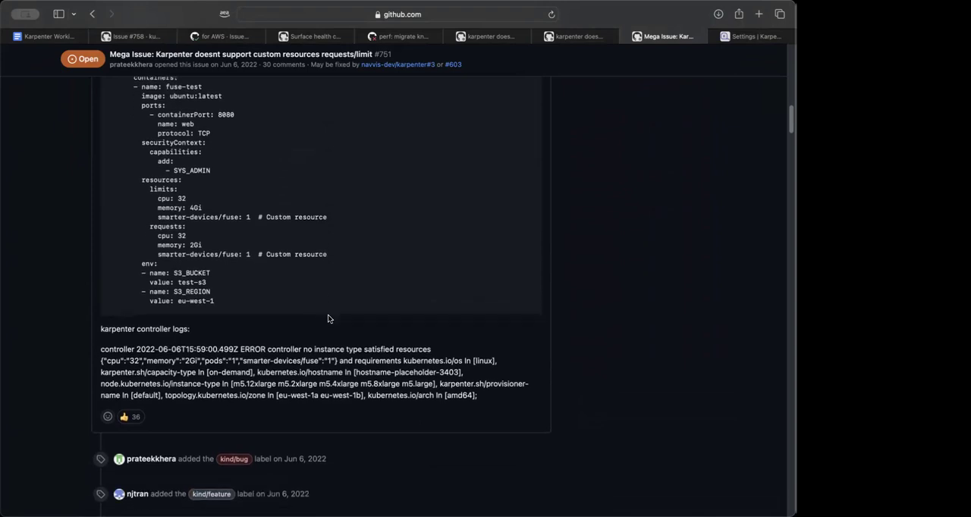
pyautogui.scroll(-3)
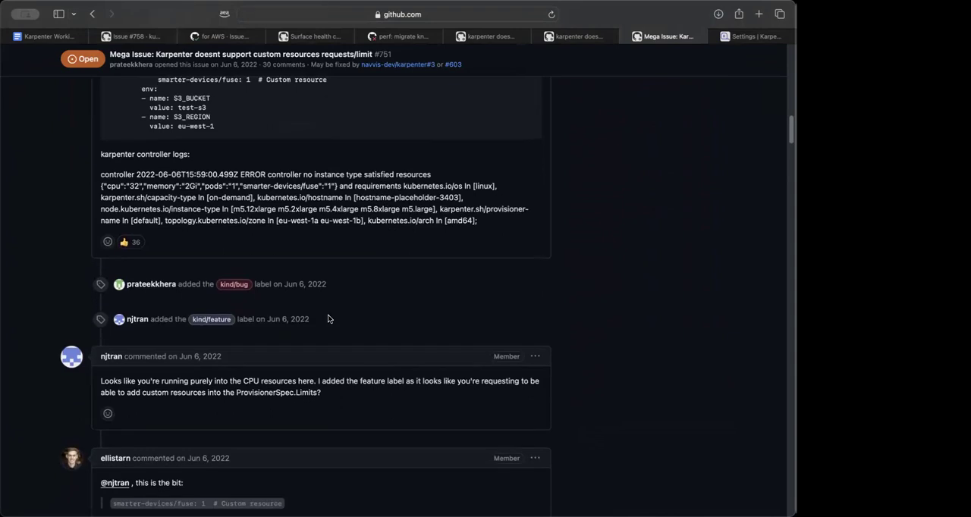
pyautogui.scroll(-3)
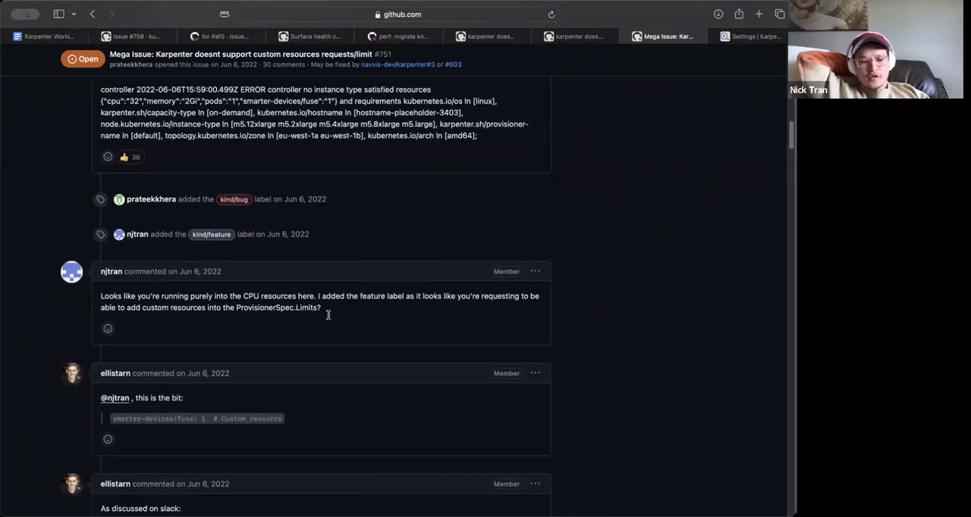
pyautogui.scroll(-3)
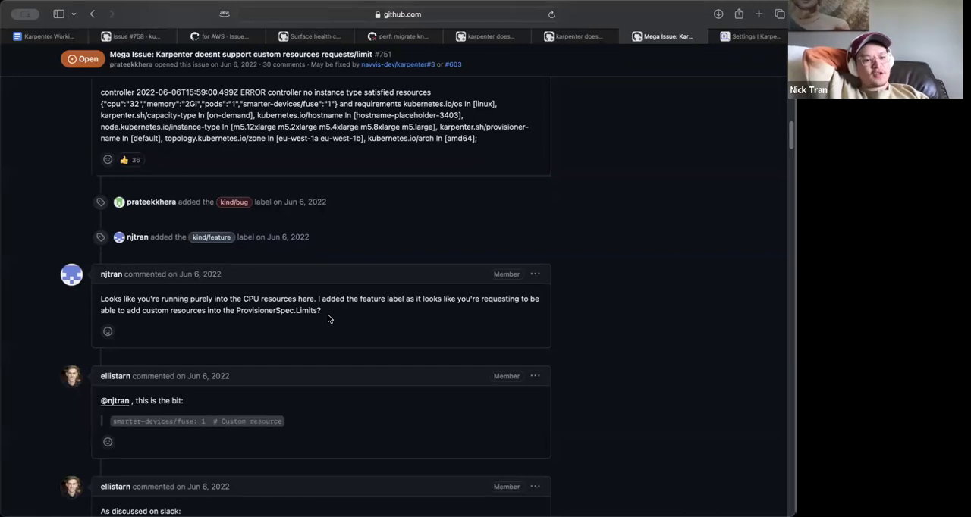
pyautogui.scroll(-3)
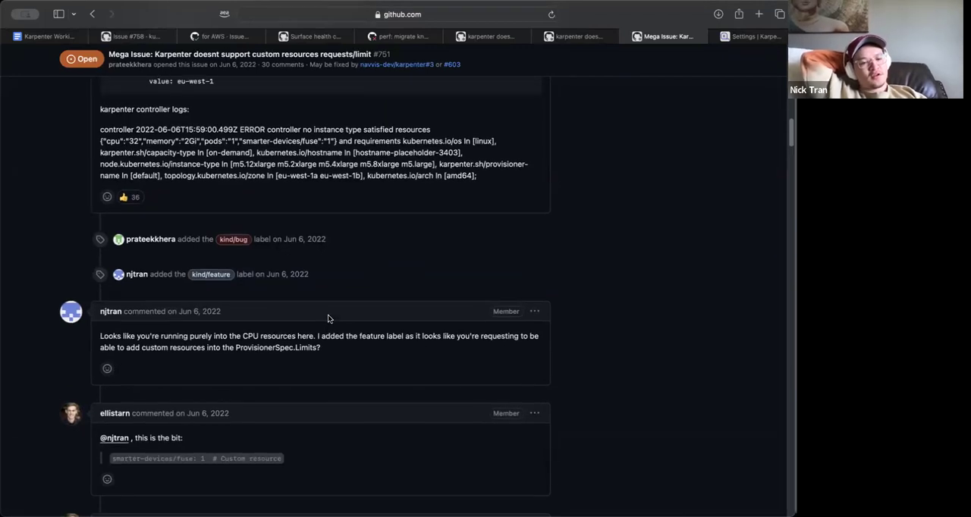
pyautogui.scroll(-3)
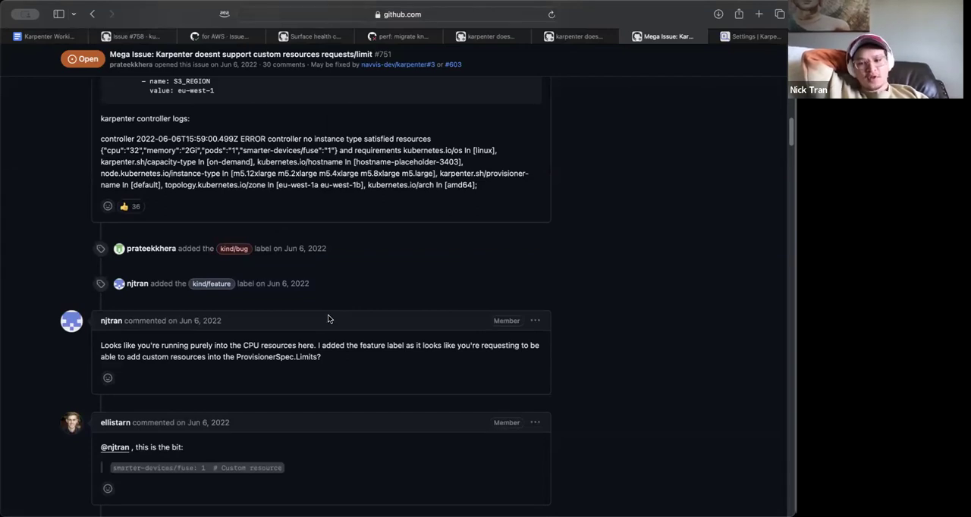
pyautogui.scroll(-3)
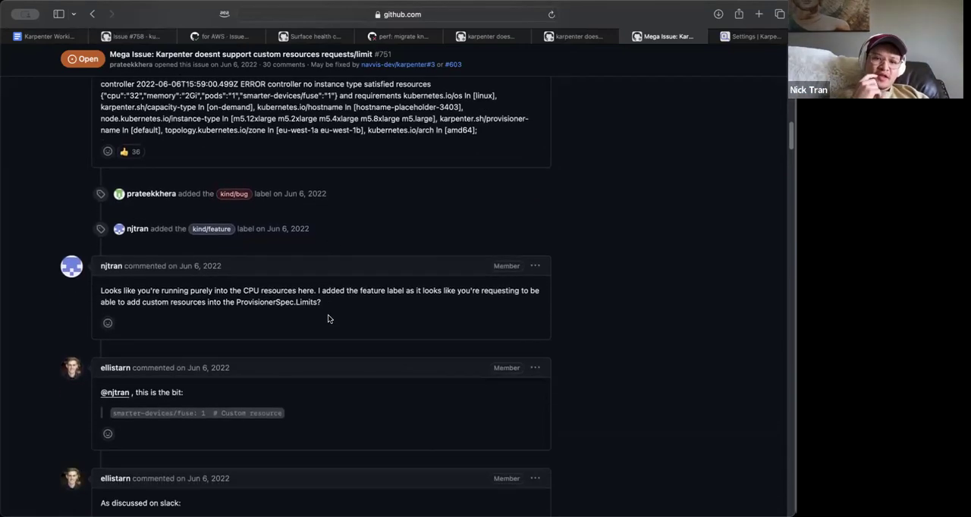
pyautogui.scroll(-3)
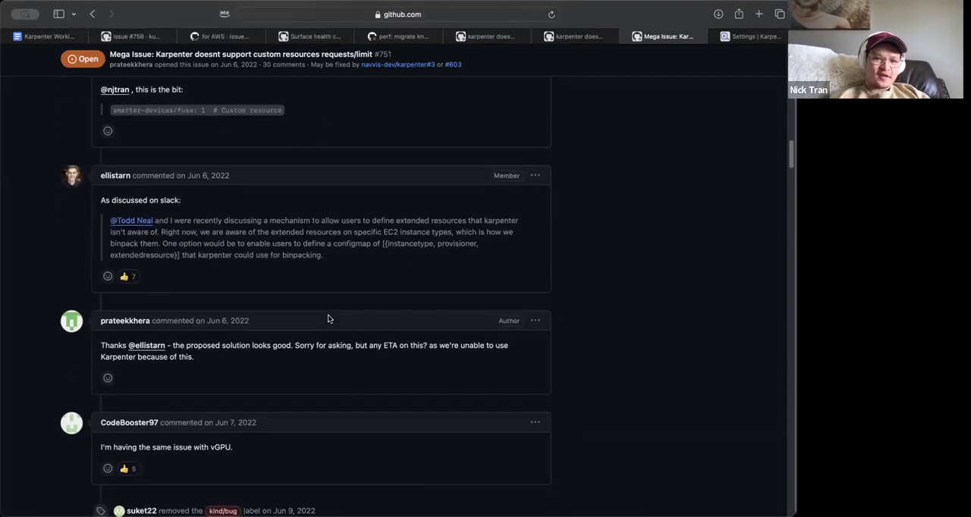
pyautogui.scroll(-3)
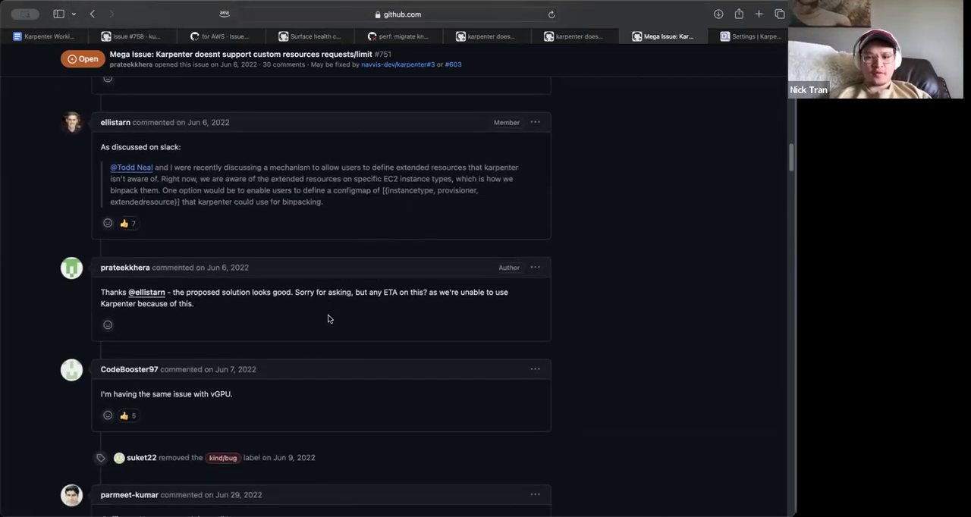
pyautogui.scroll(-3)
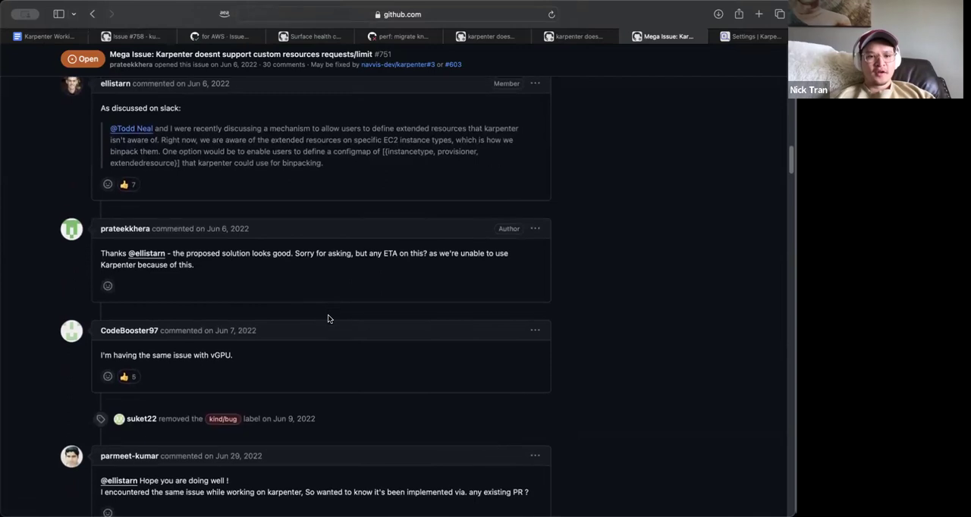
pyautogui.scroll(-3)
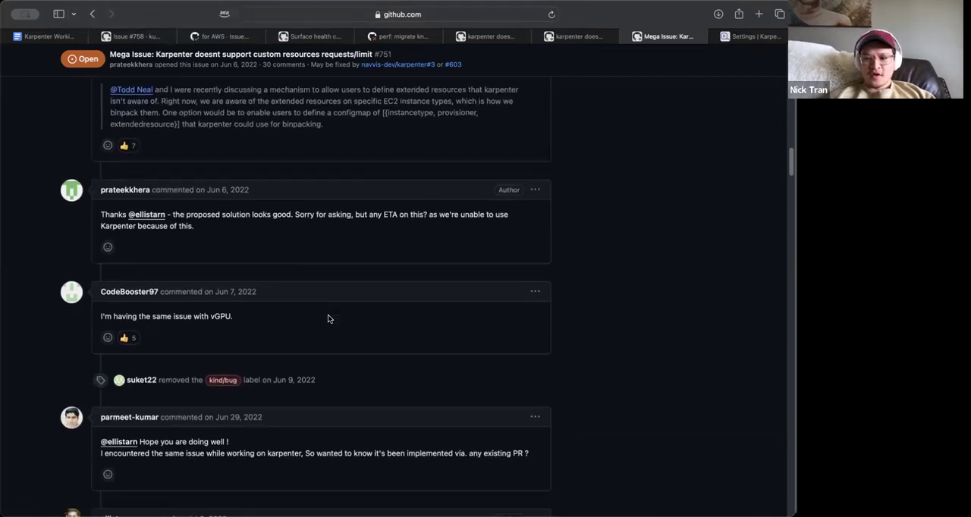
pyautogui.scroll(-3)
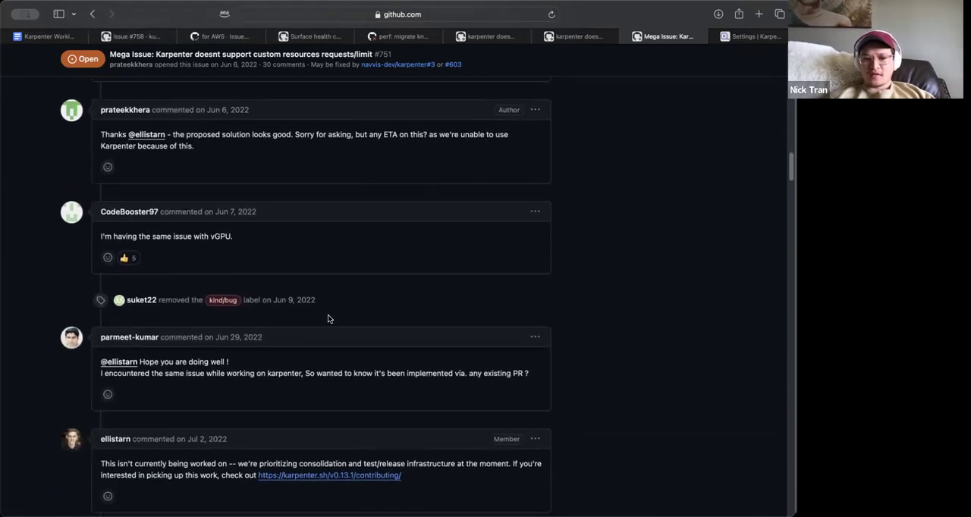
pyautogui.scroll(-3)
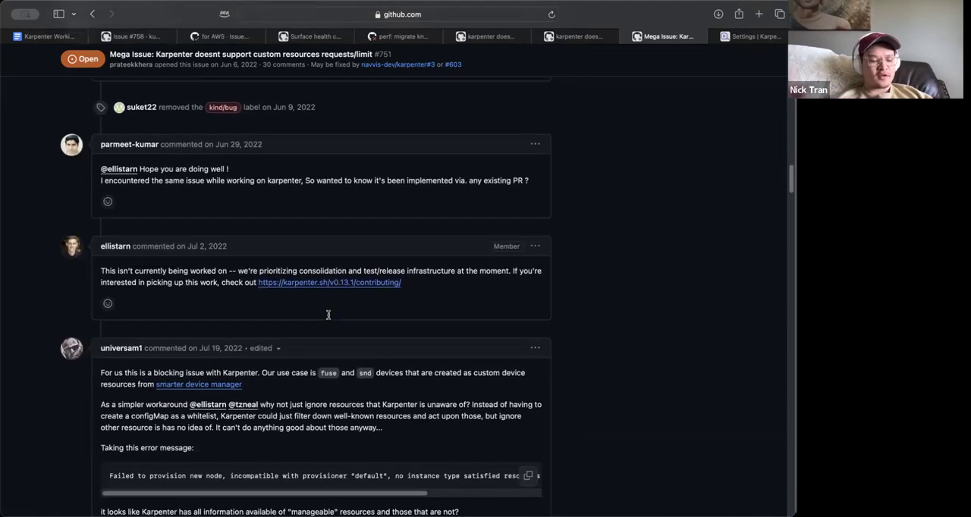
pyautogui.scroll(-3)
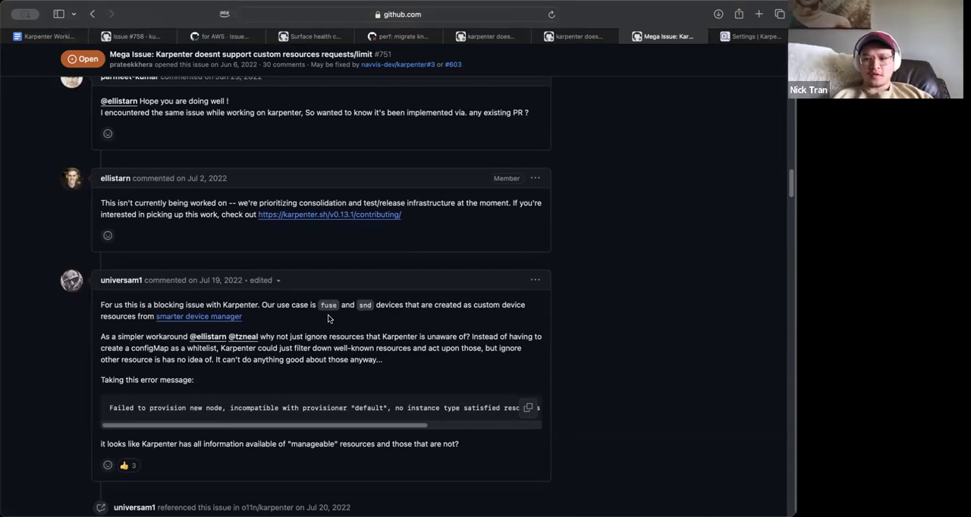
pyautogui.scroll(-3)
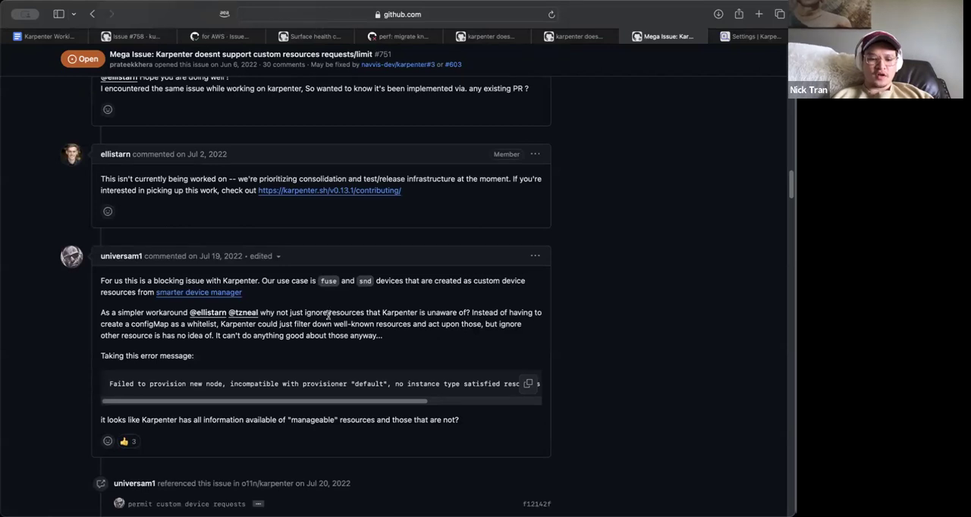
pyautogui.scroll(-3)
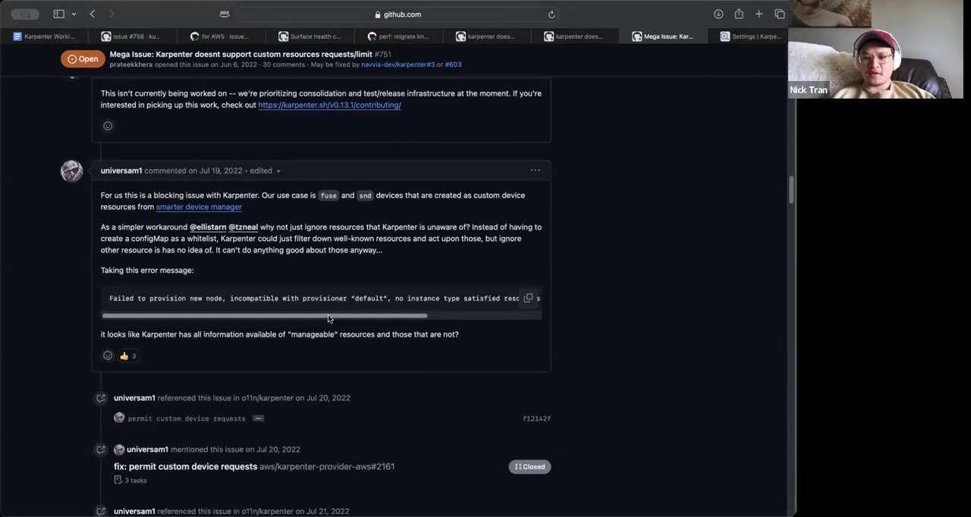
pyautogui.scroll(-3)
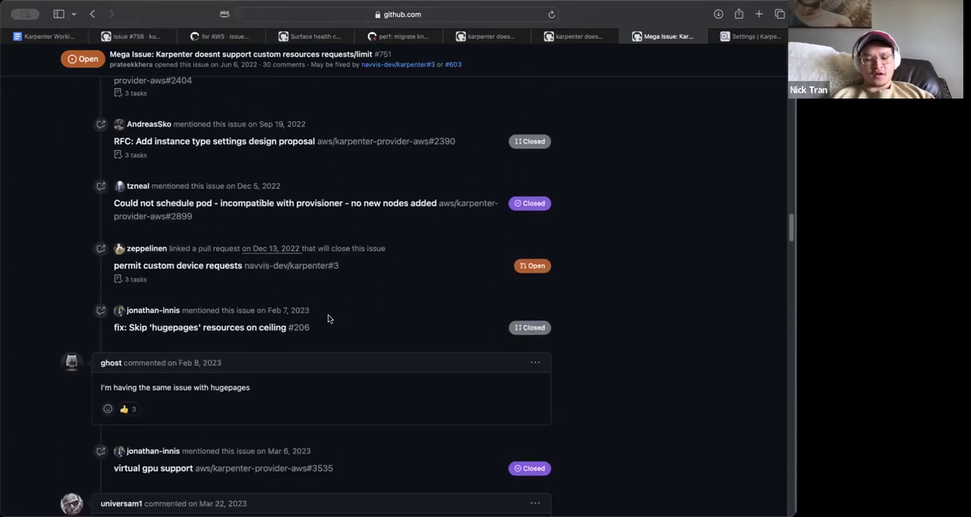
pyautogui.scroll(-3)
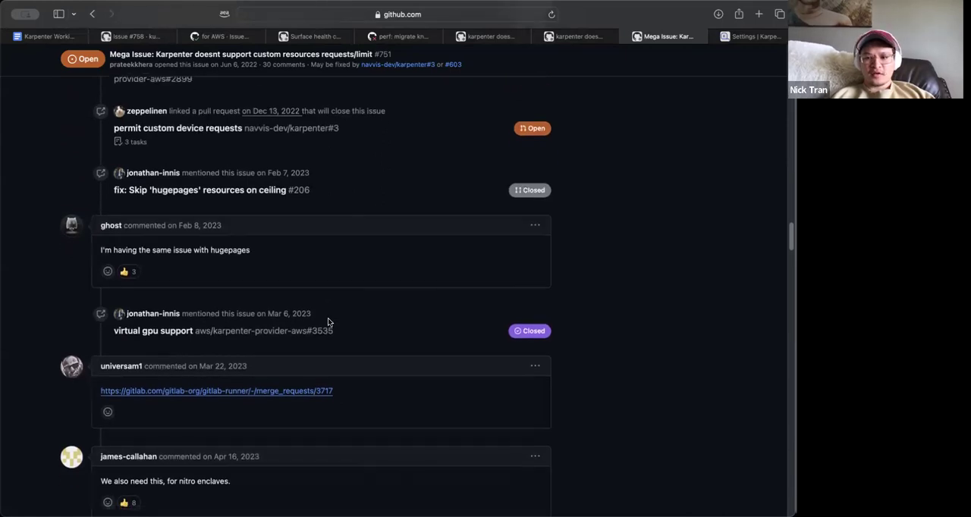
pyautogui.scroll(-3)
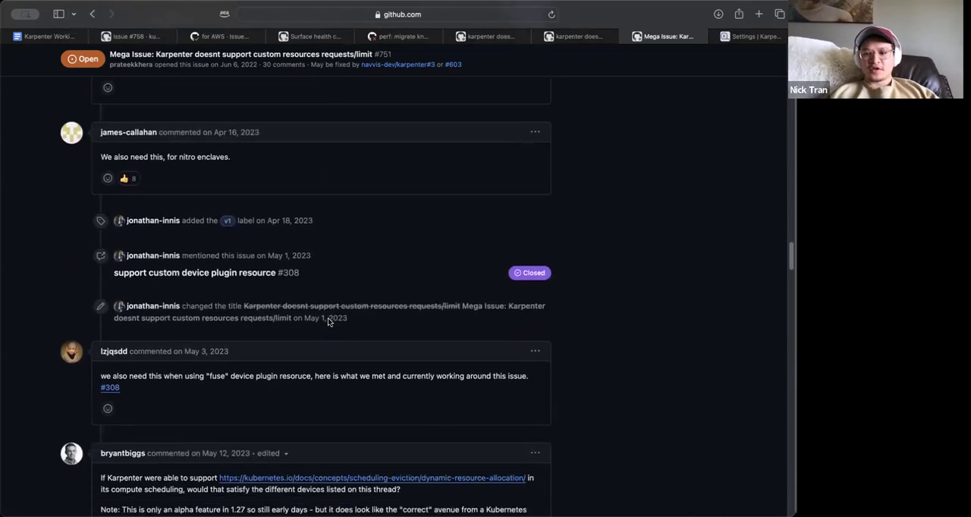
pyautogui.scroll(-3)
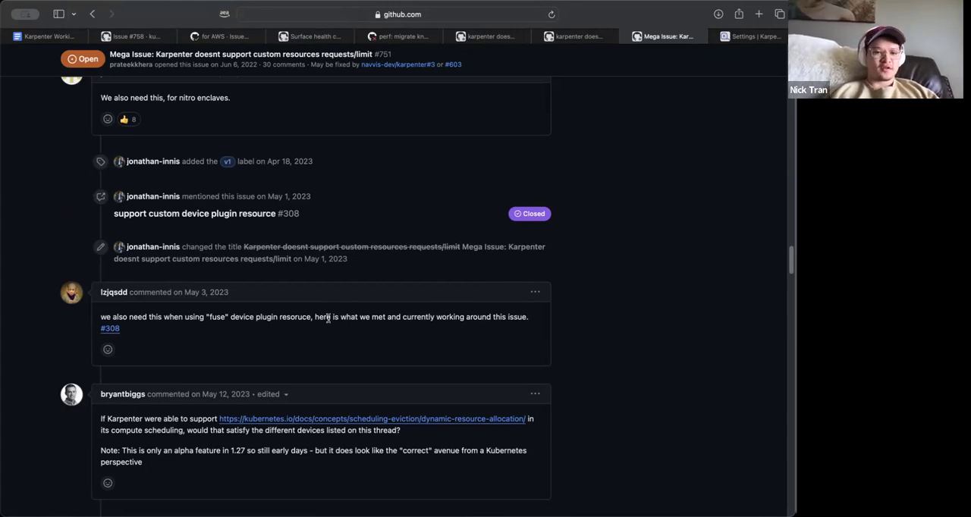
pyautogui.scroll(-3)
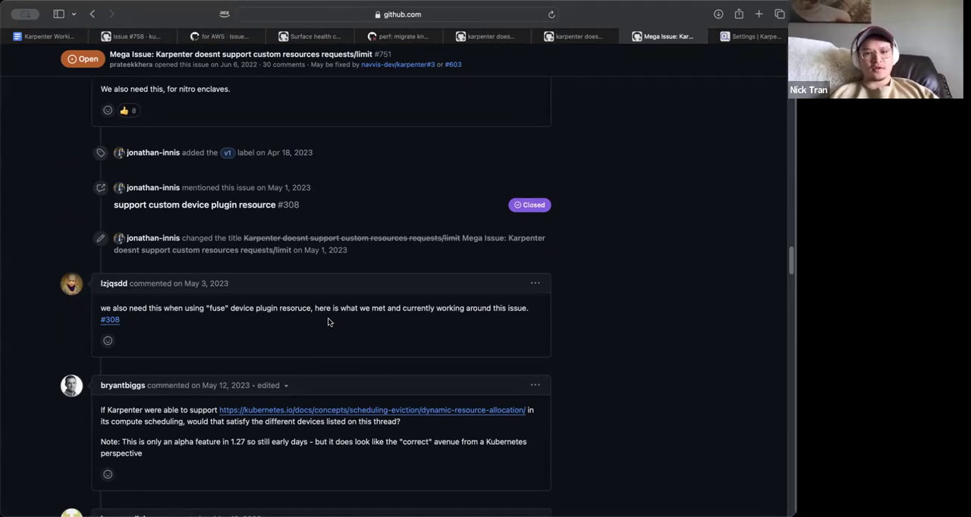
pyautogui.scroll(-3)
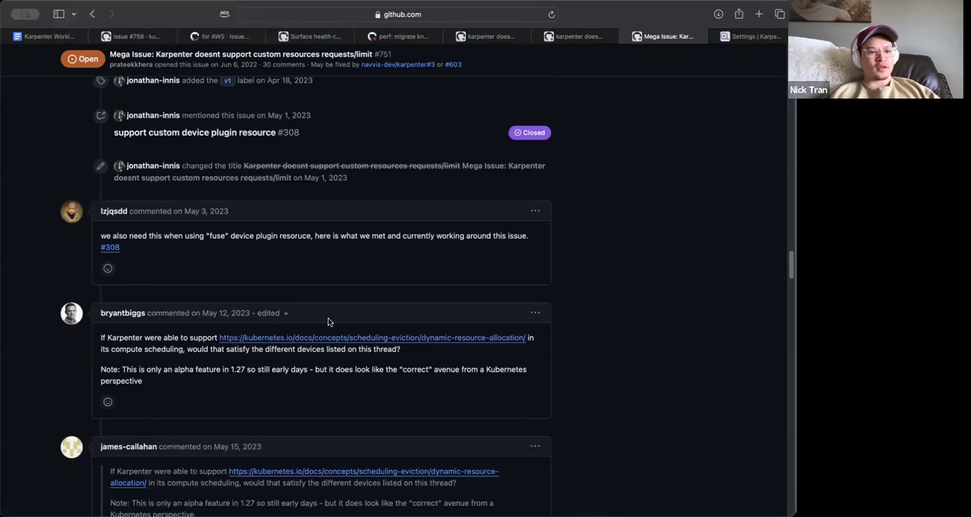
pyautogui.scroll(-3)
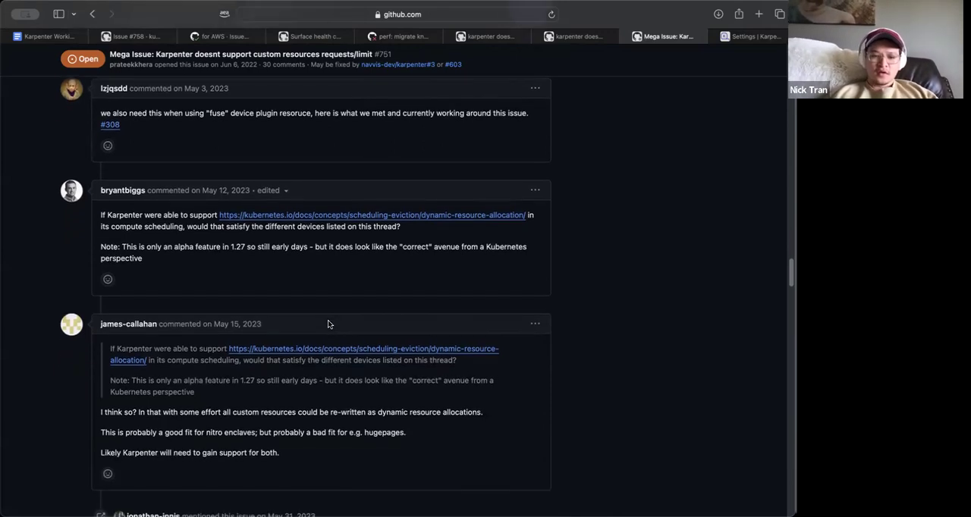
pyautogui.scroll(-3)
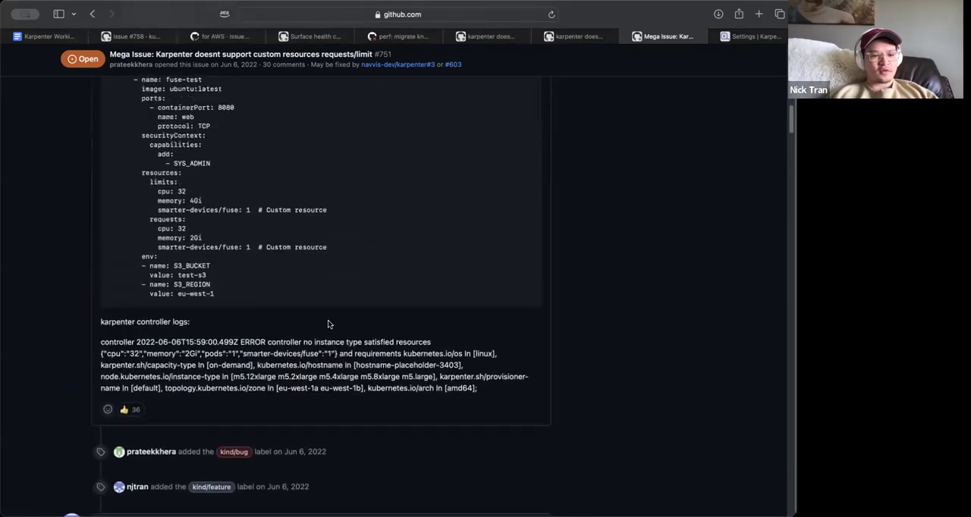
pyautogui.scroll(3)
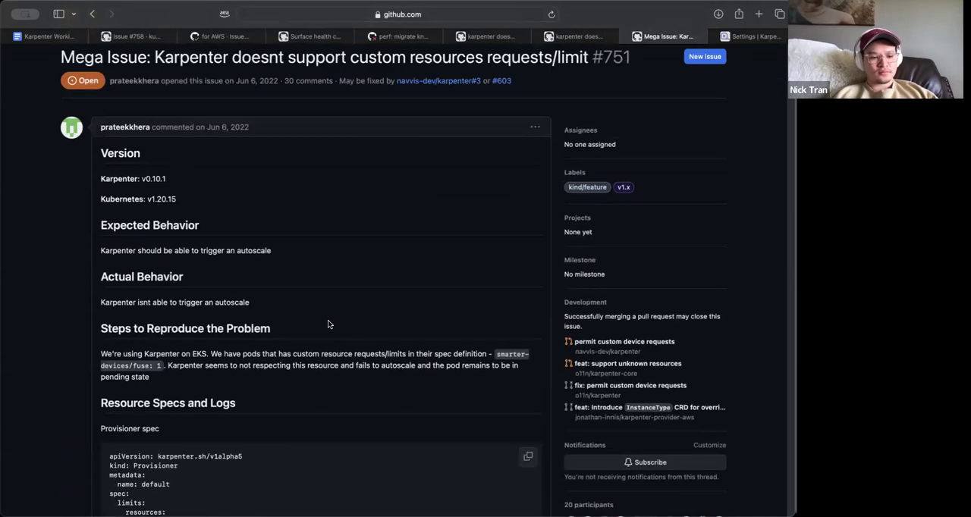
pyautogui.scroll(-3)
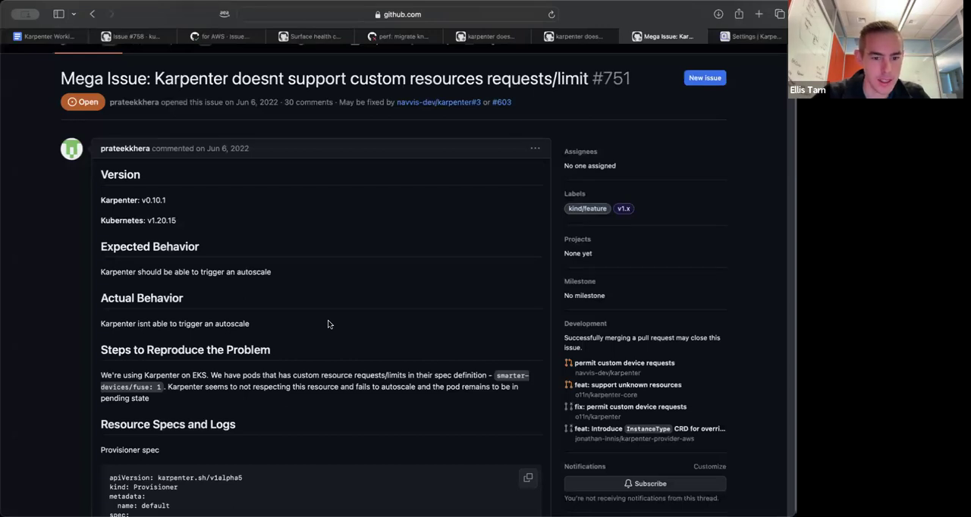
pyautogui.scroll(-3)
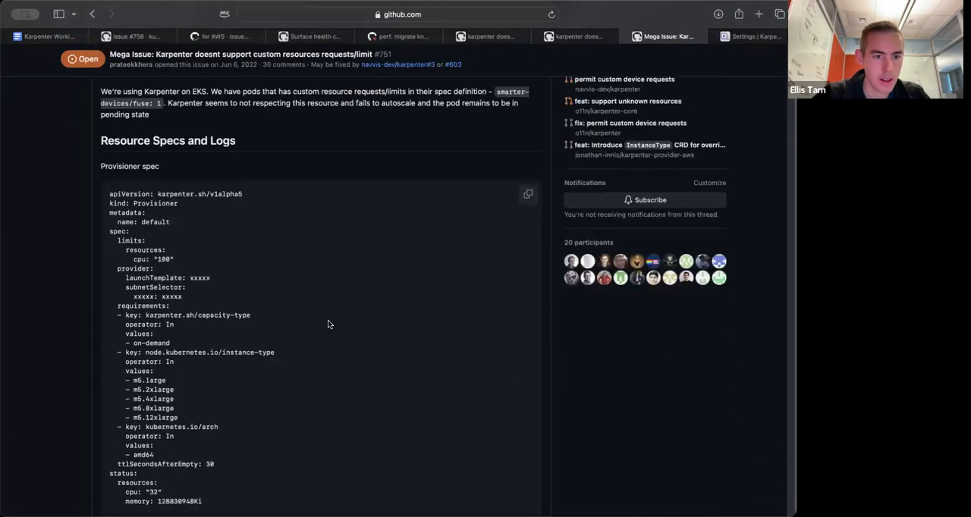
pyautogui.scroll(-3)
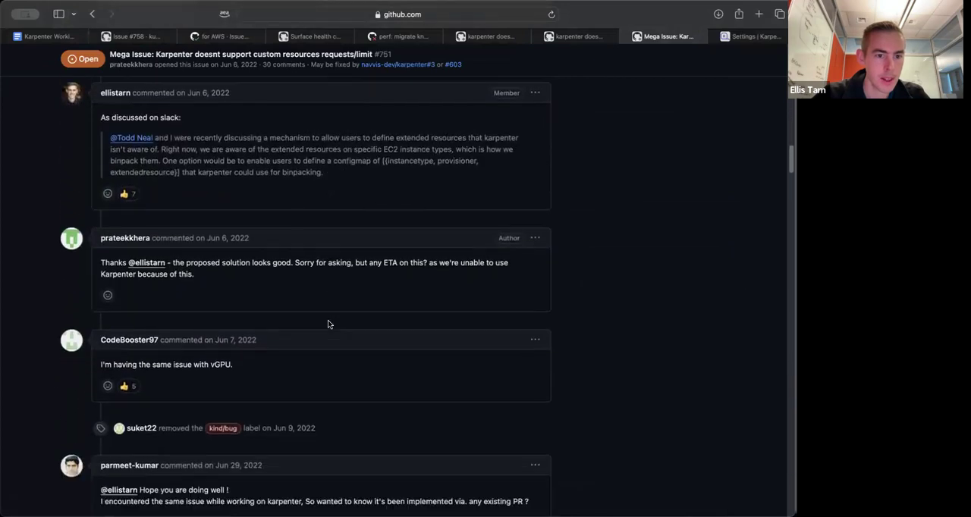
pyautogui.scroll(-3)
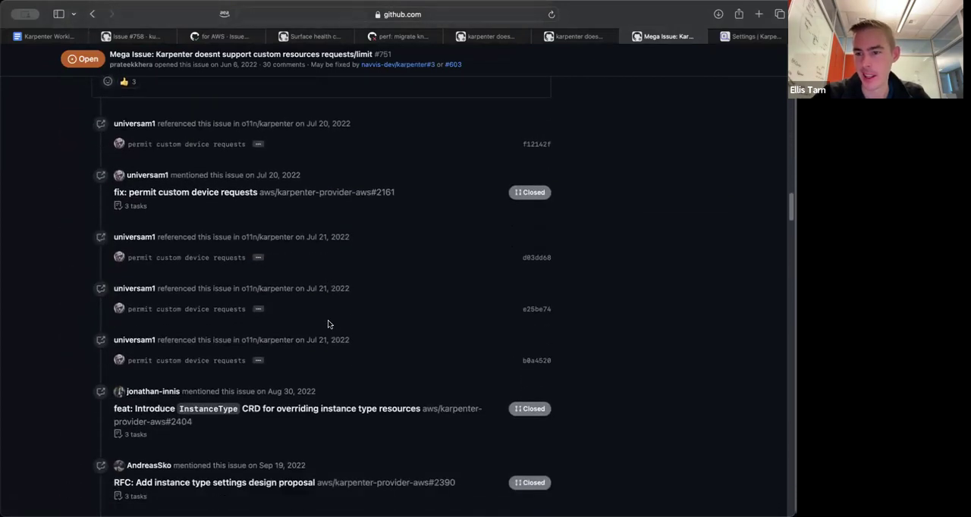
pyautogui.scroll(-3)
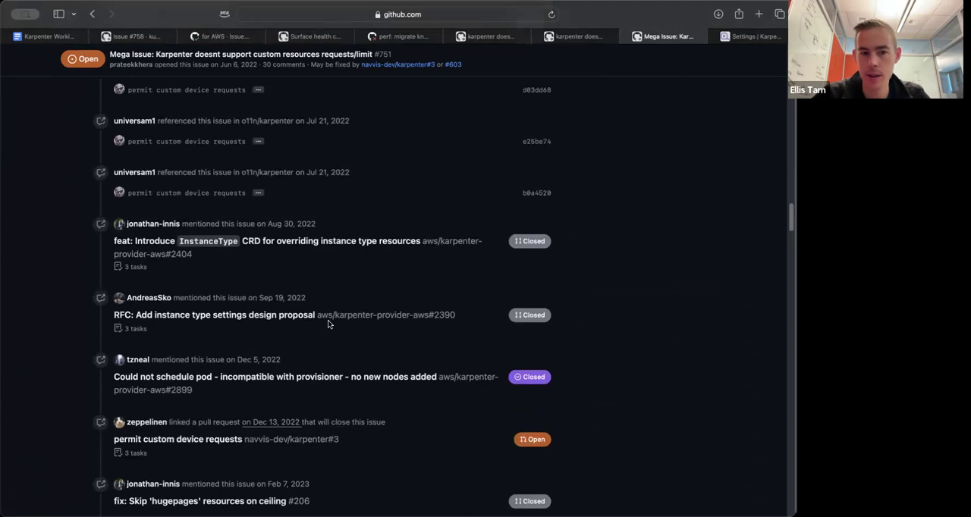
pyautogui.scroll(-3)
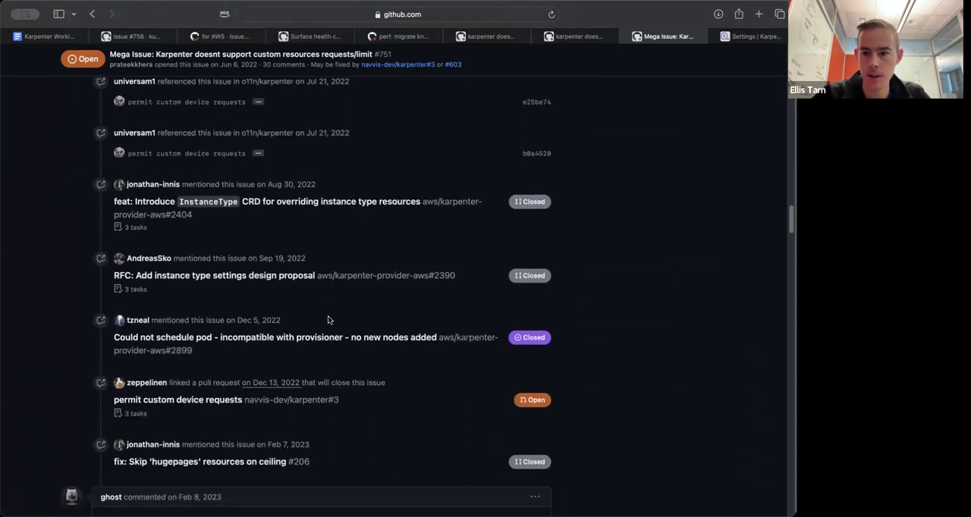
pyautogui.scroll(-3)
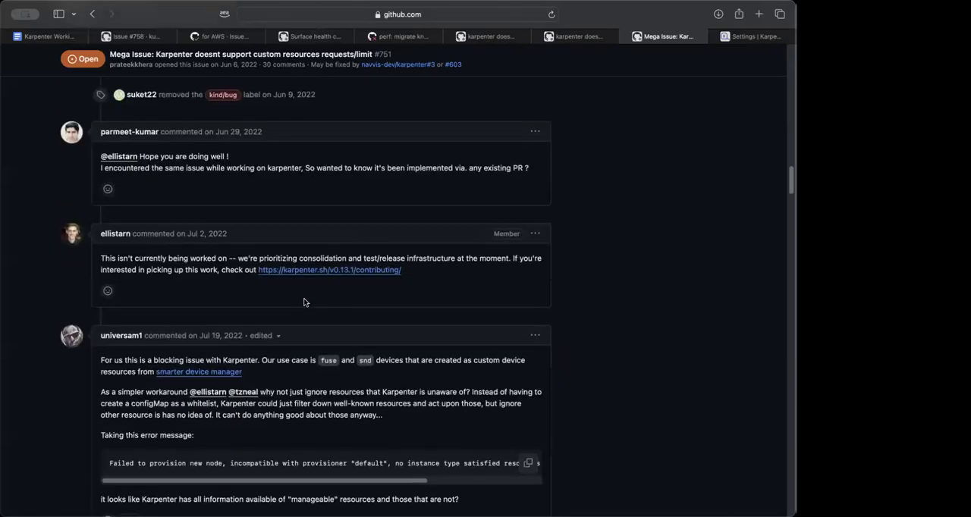
pyautogui.scroll(-3)
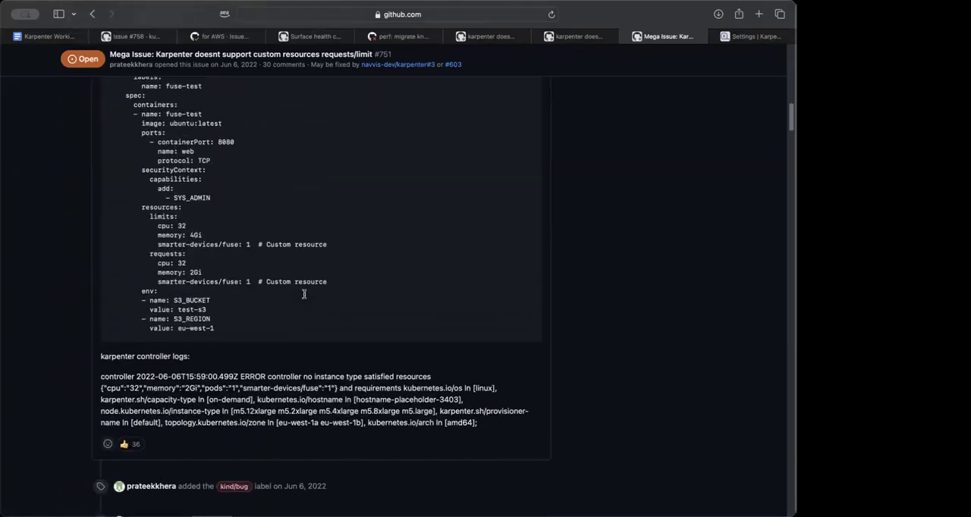
pyautogui.scroll(3)
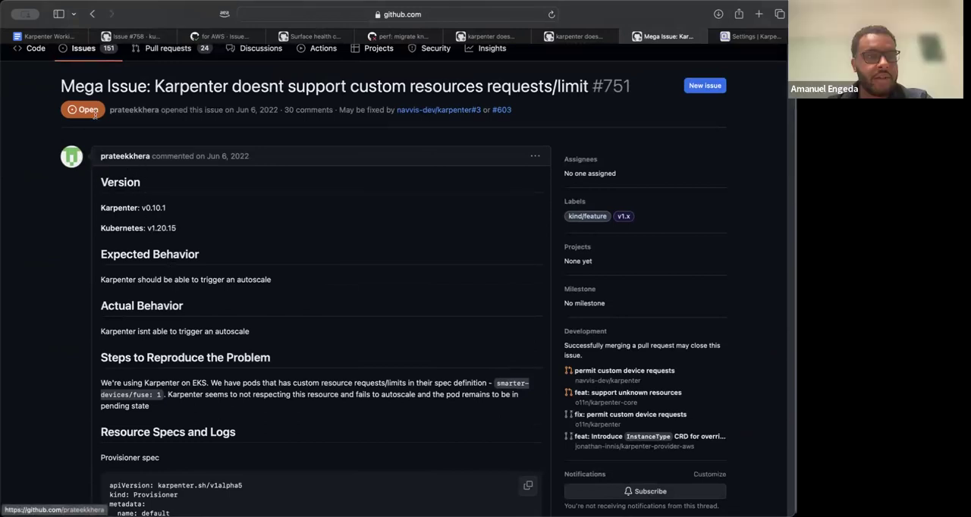
pyautogui.click(46, 35)
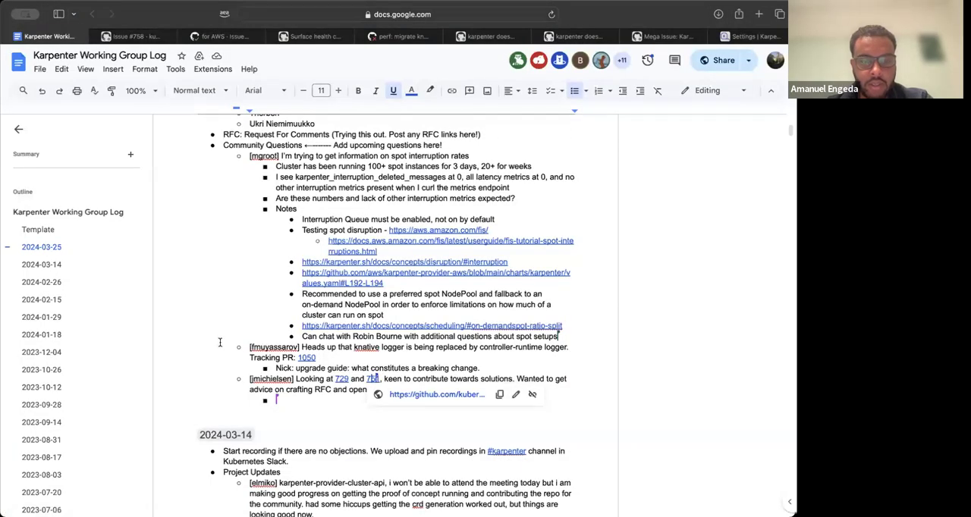
pyautogui.scroll(-3)
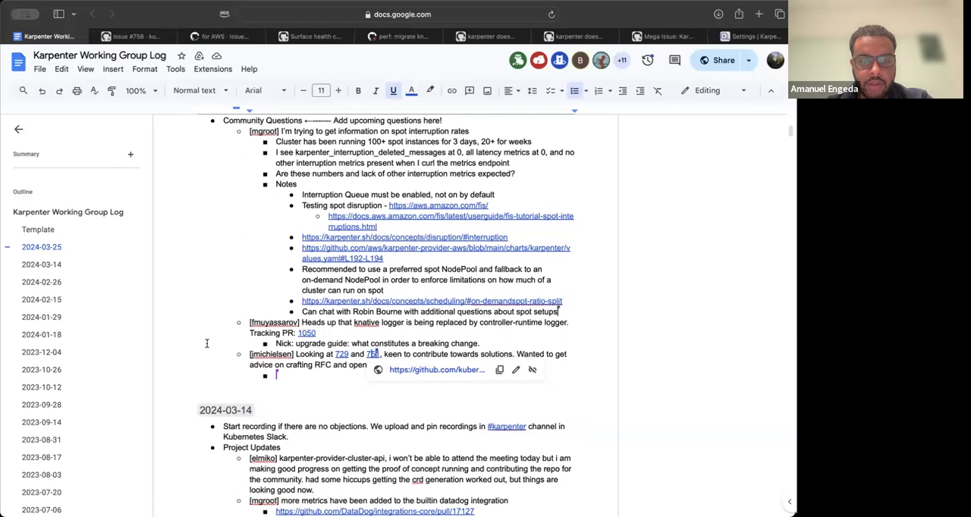
pyautogui.scroll(-3)
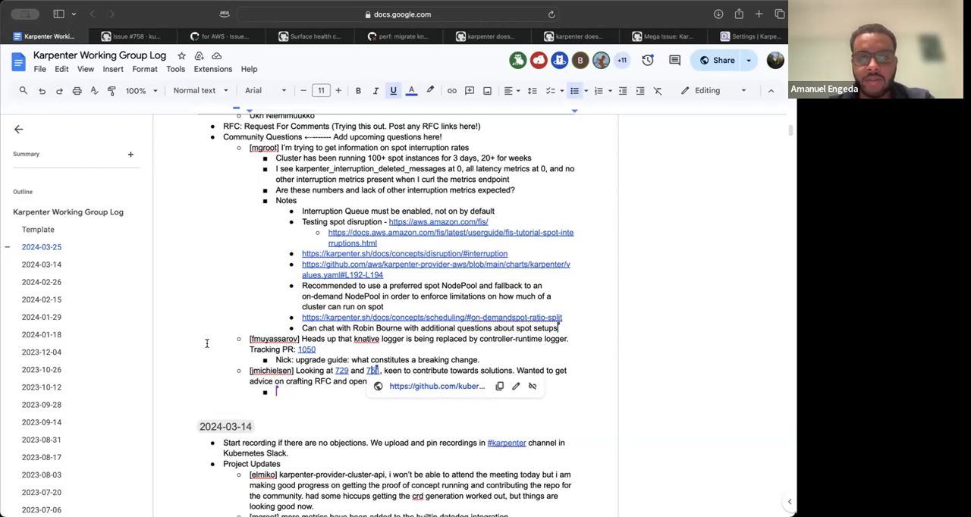
pyautogui.write('Open')
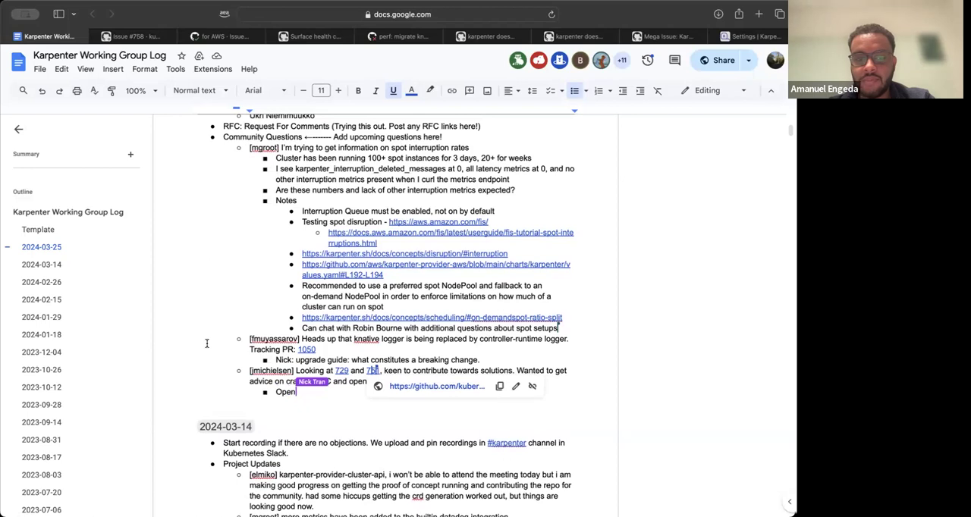
pyautogui.write('Nic')
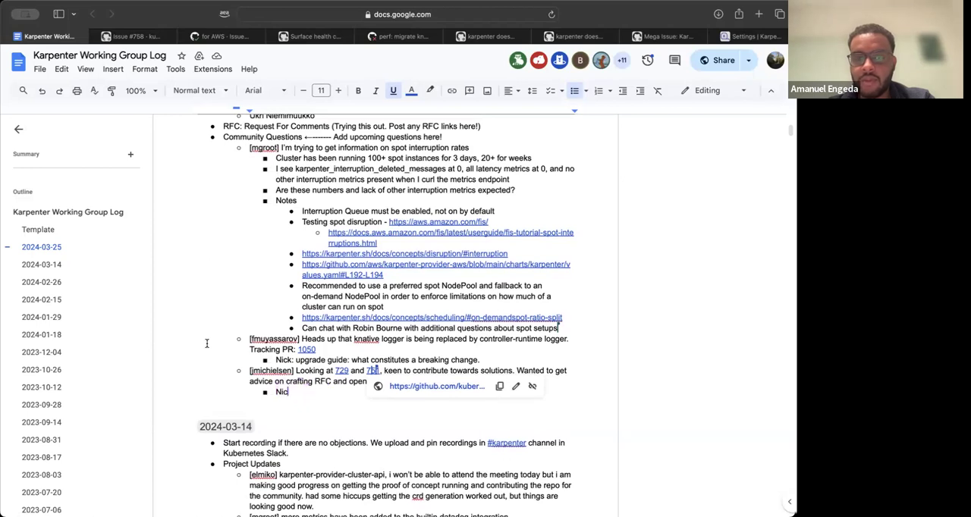
pyautogui.write('opened')
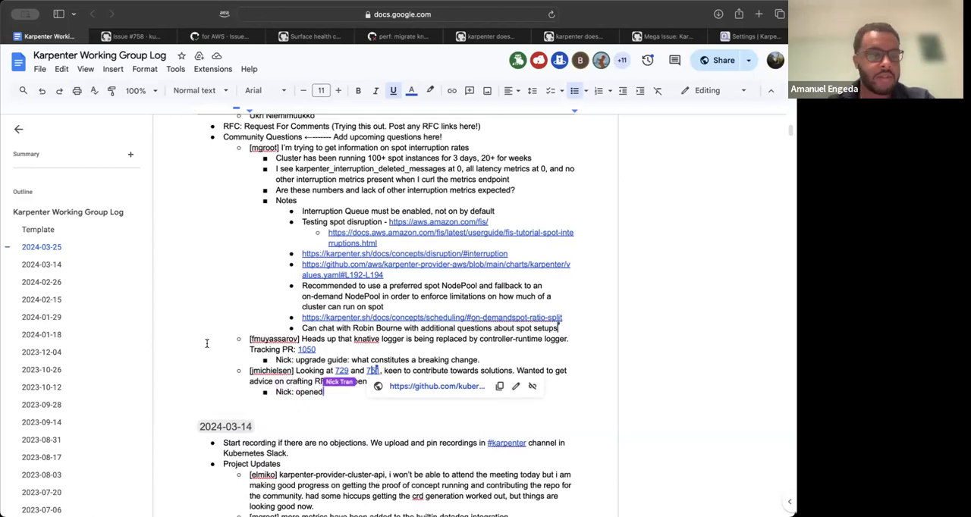